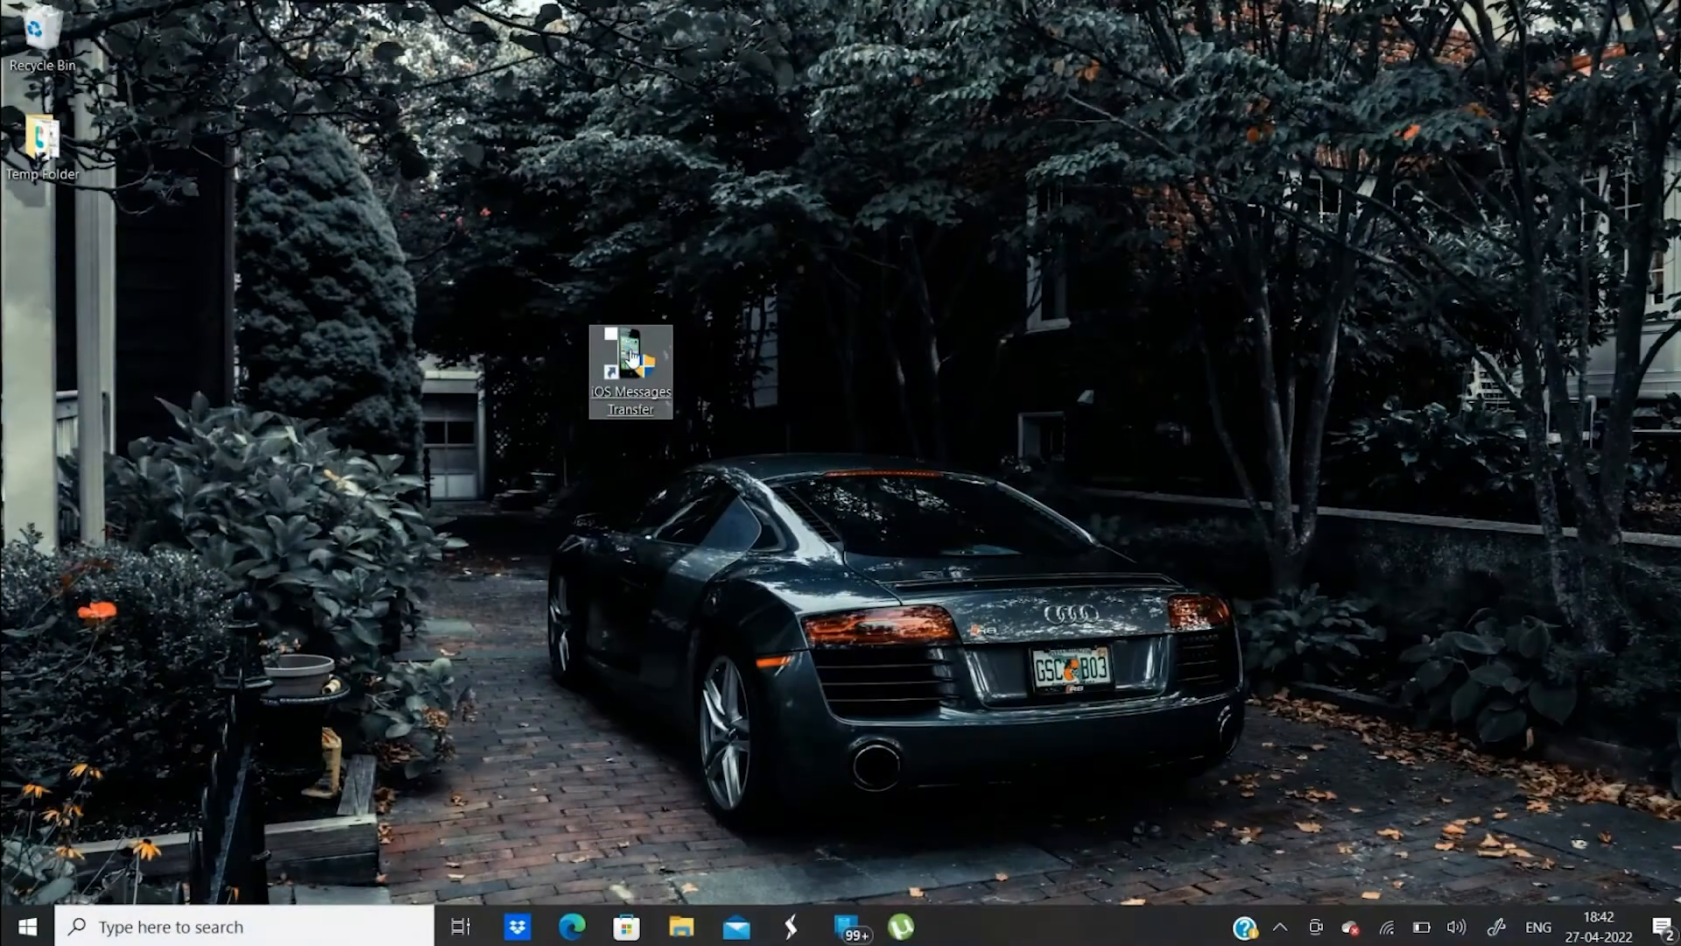
- Launch Tansee from the desktop shortcut and advance through the iPhone connection steps until messages load
left_click(631, 365)
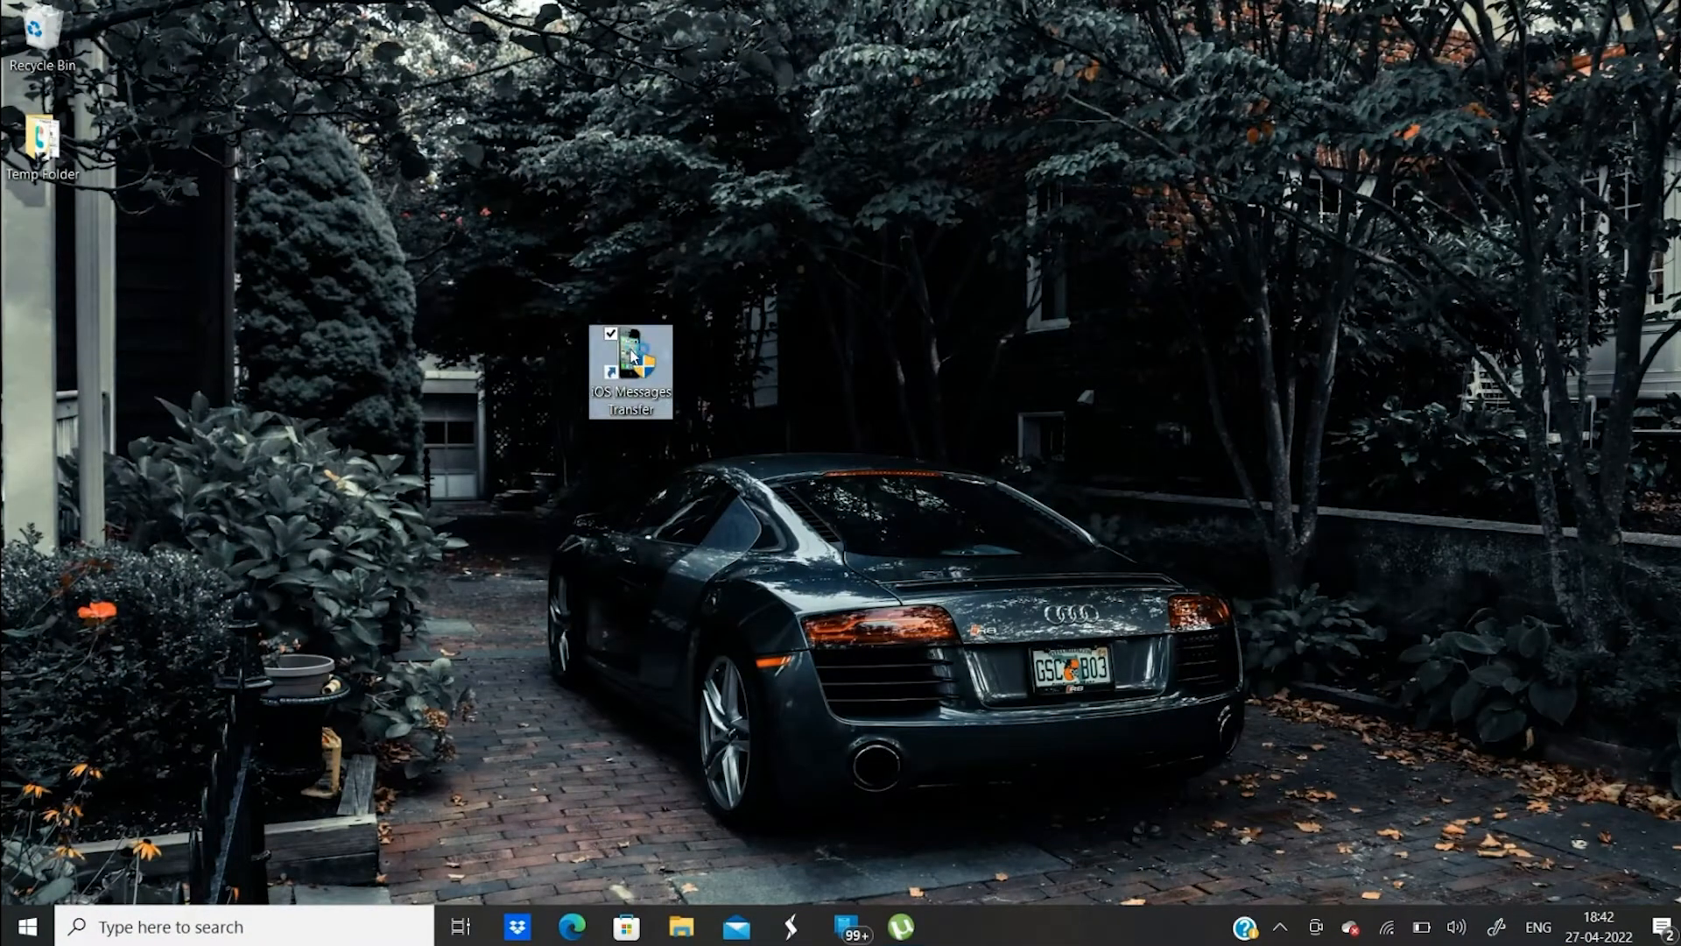
double_click(629, 370)
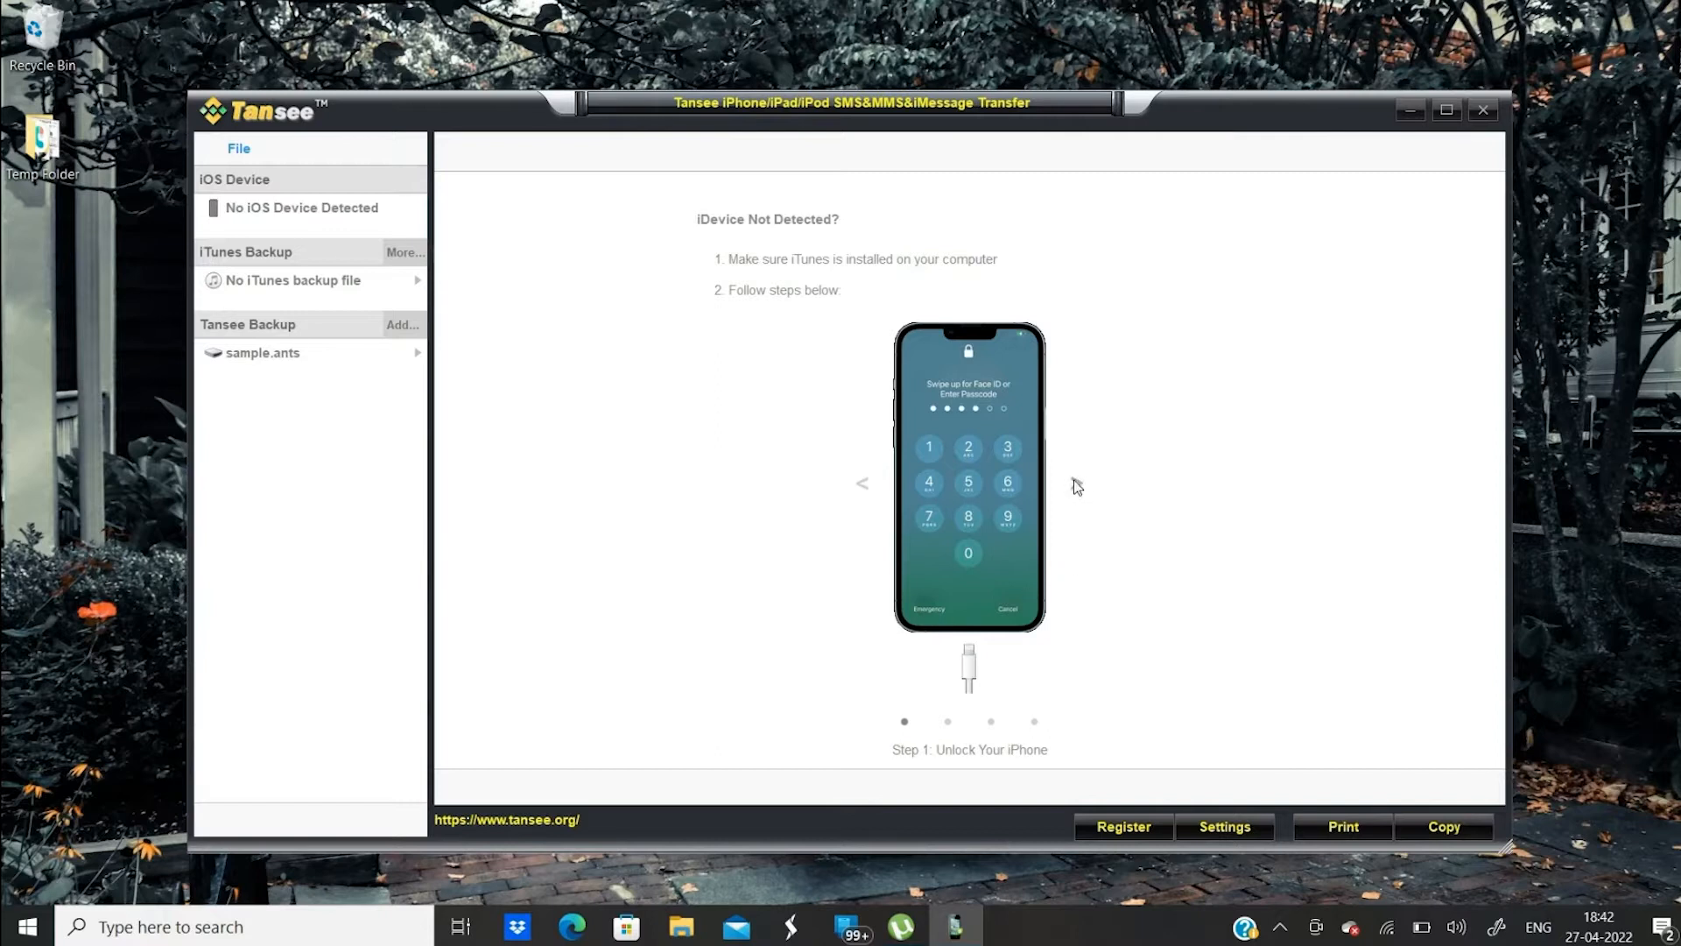
left_click(1033, 483)
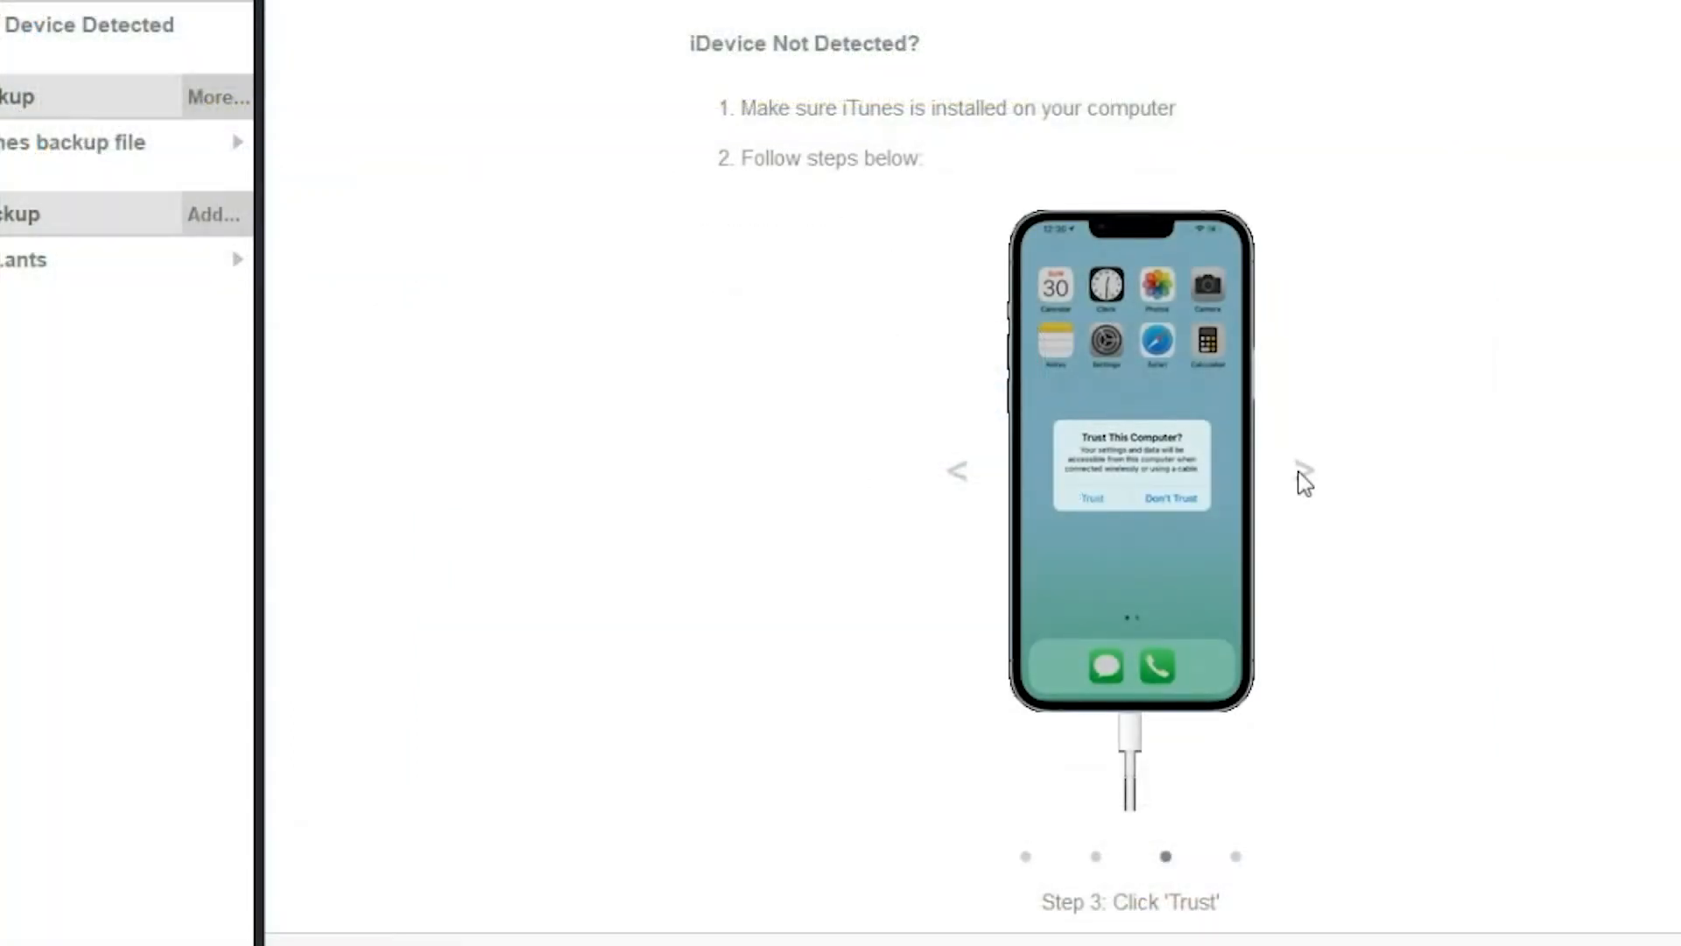
left_click(1301, 474)
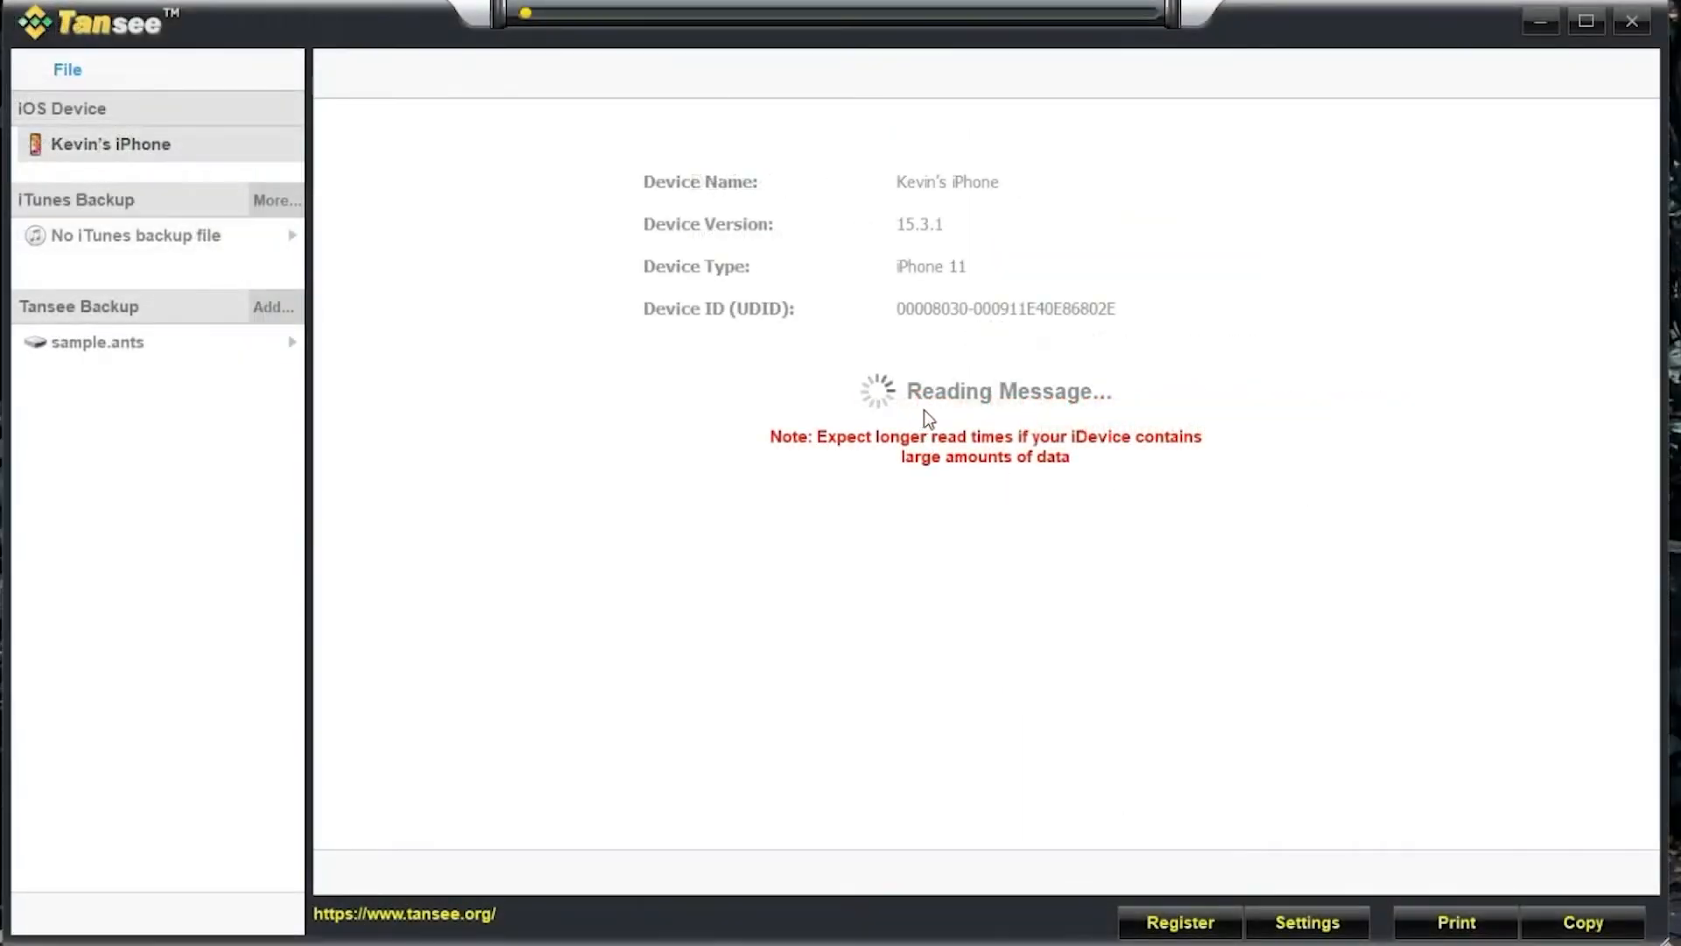
mouse_move(1126, 418)
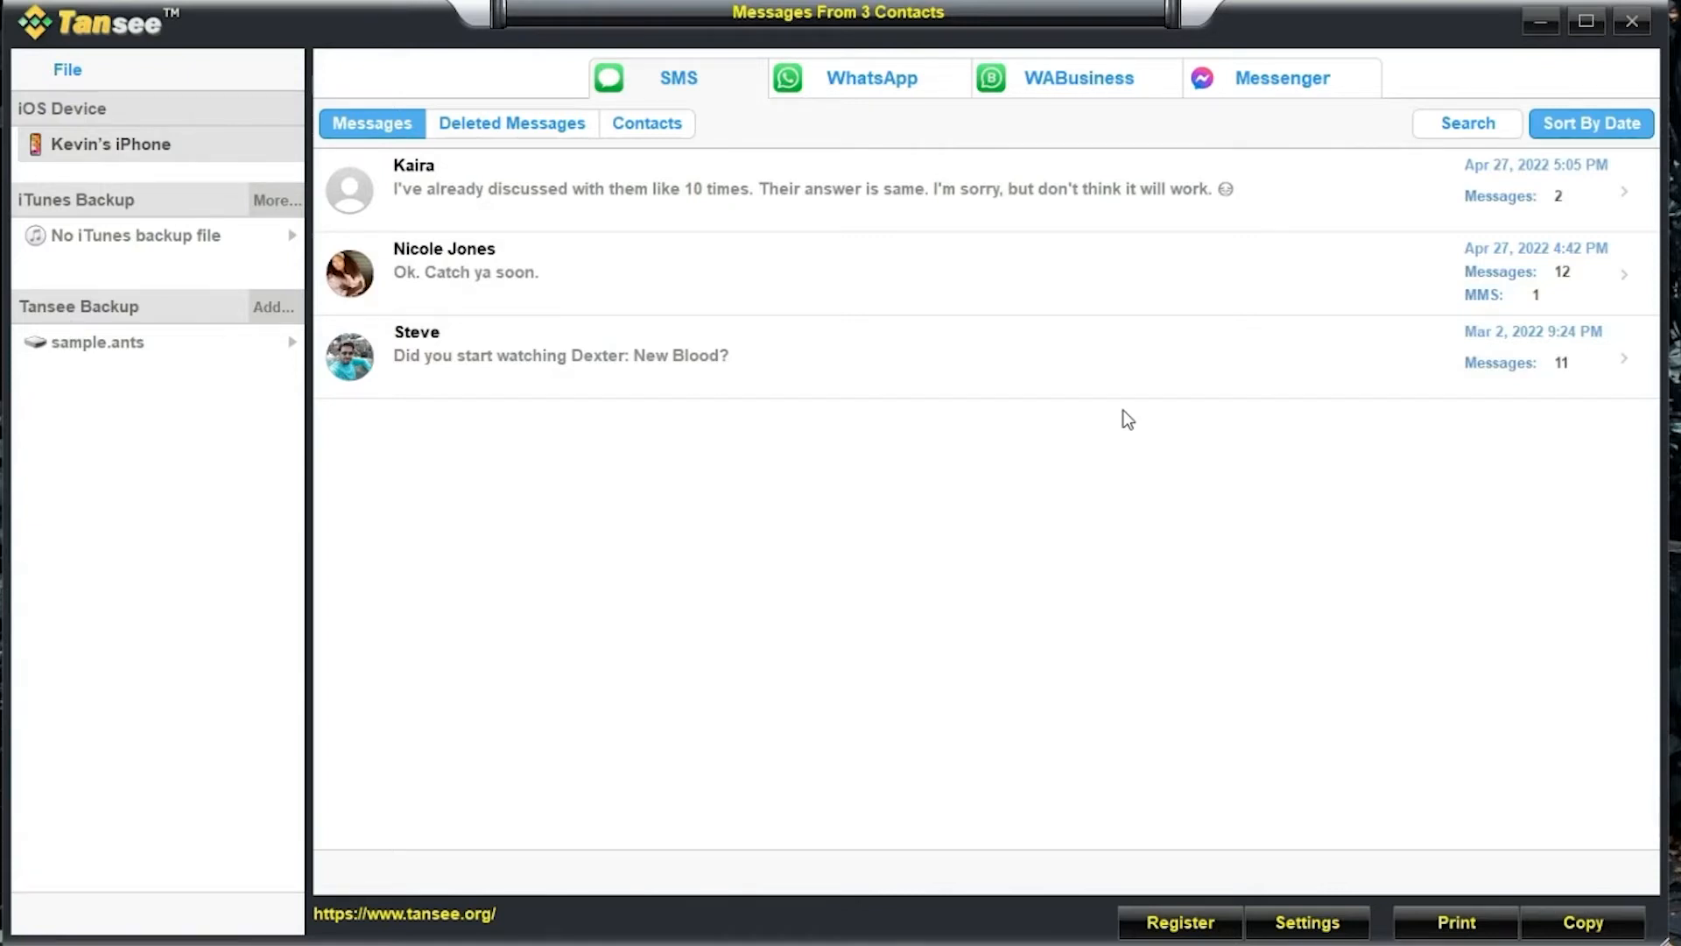
mouse_move(676, 217)
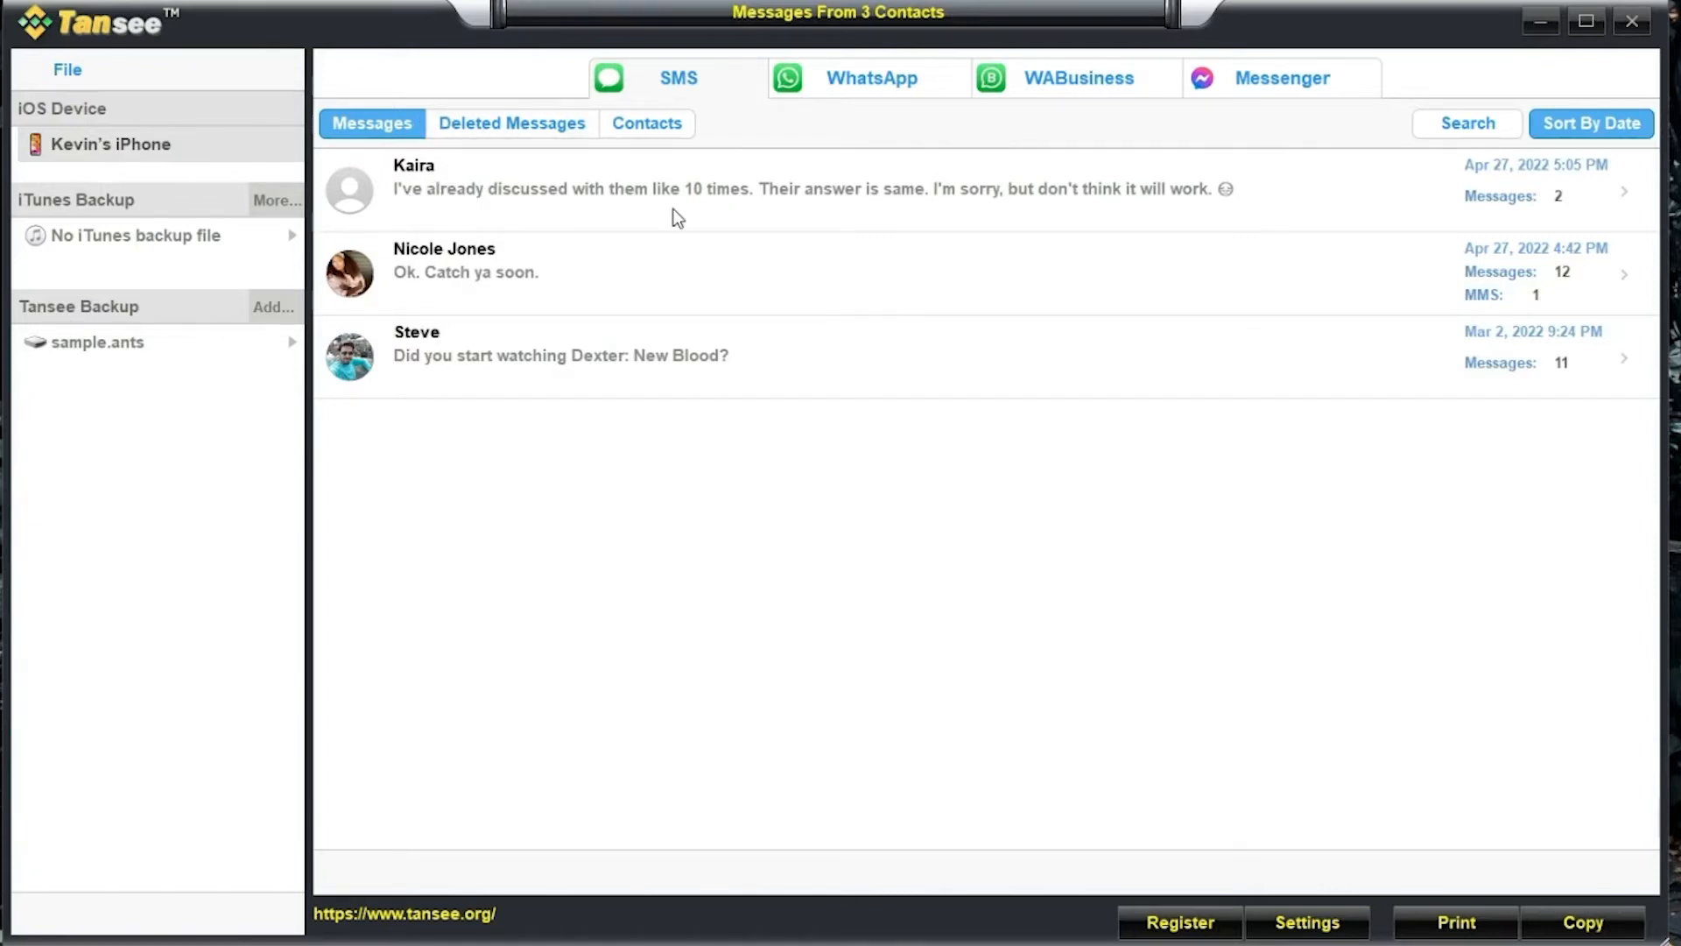
mouse_move(515, 305)
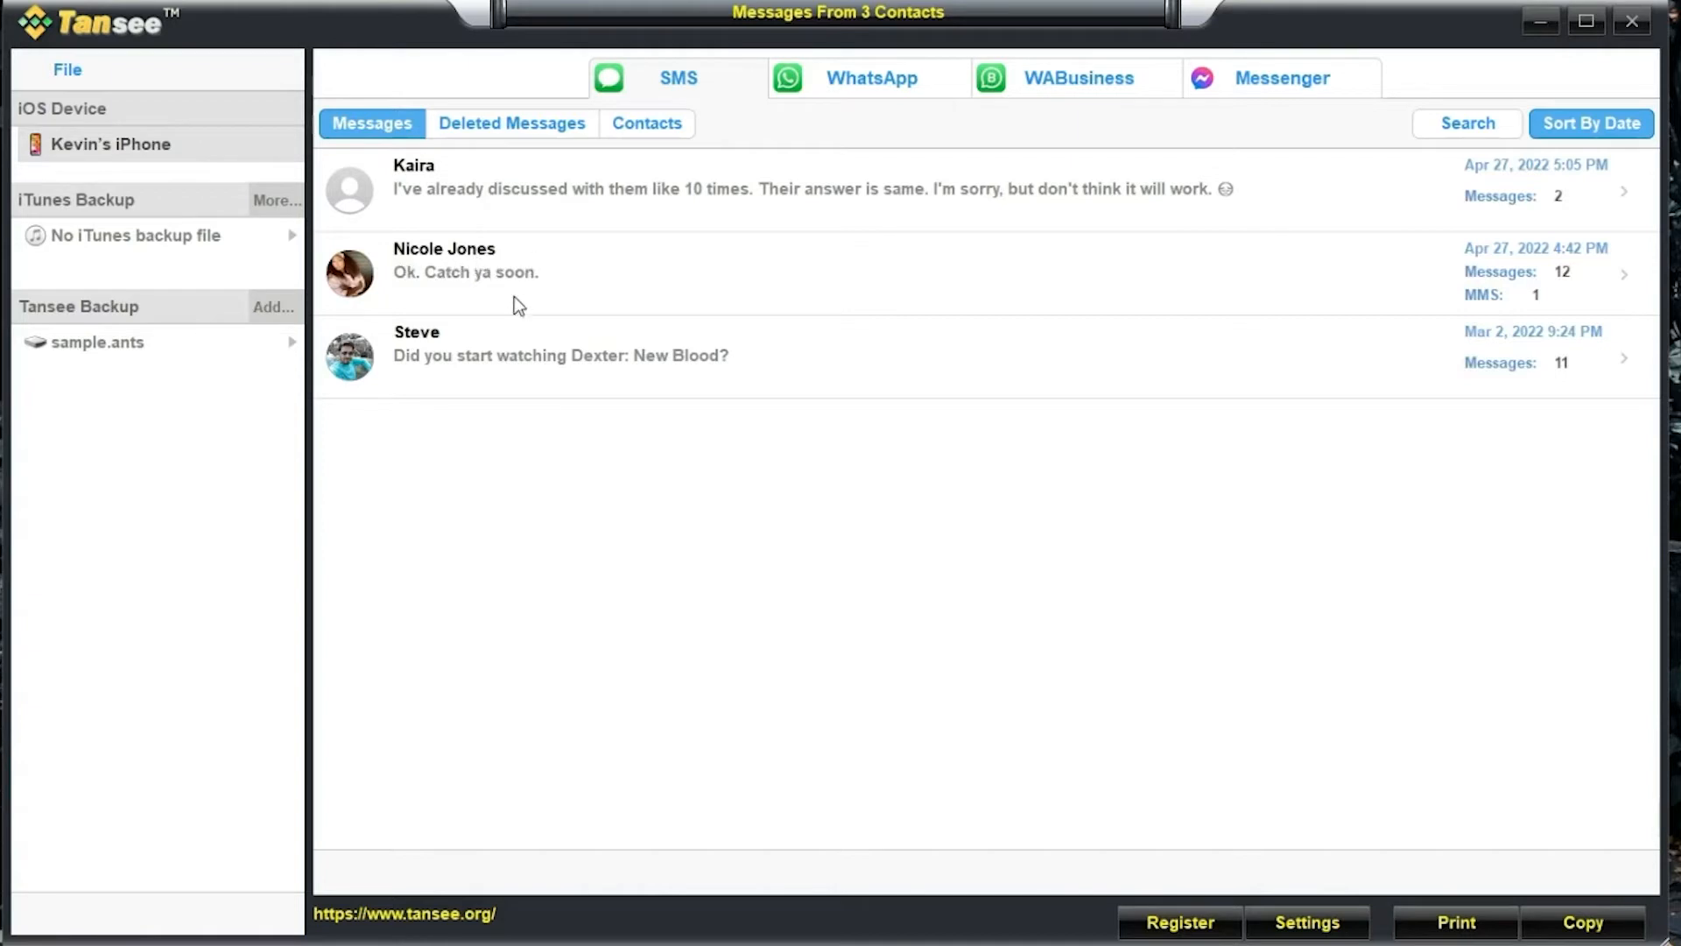
mouse_move(457, 350)
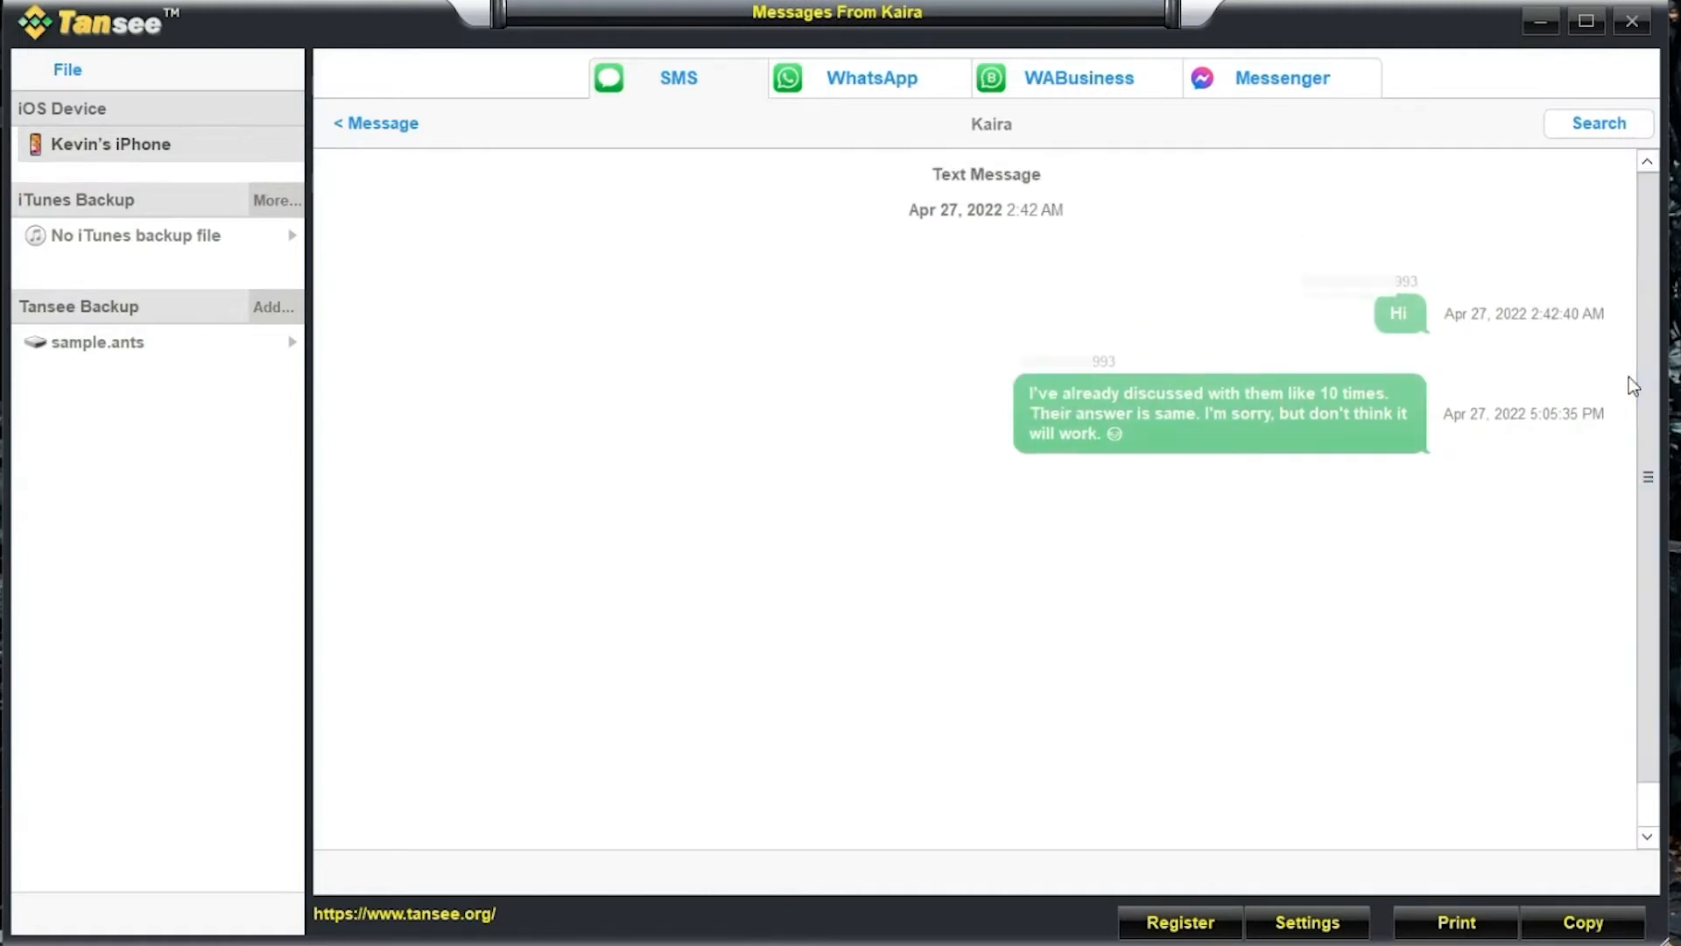
- Return to the conversation list and open the second contact's conversation
left_click(375, 122)
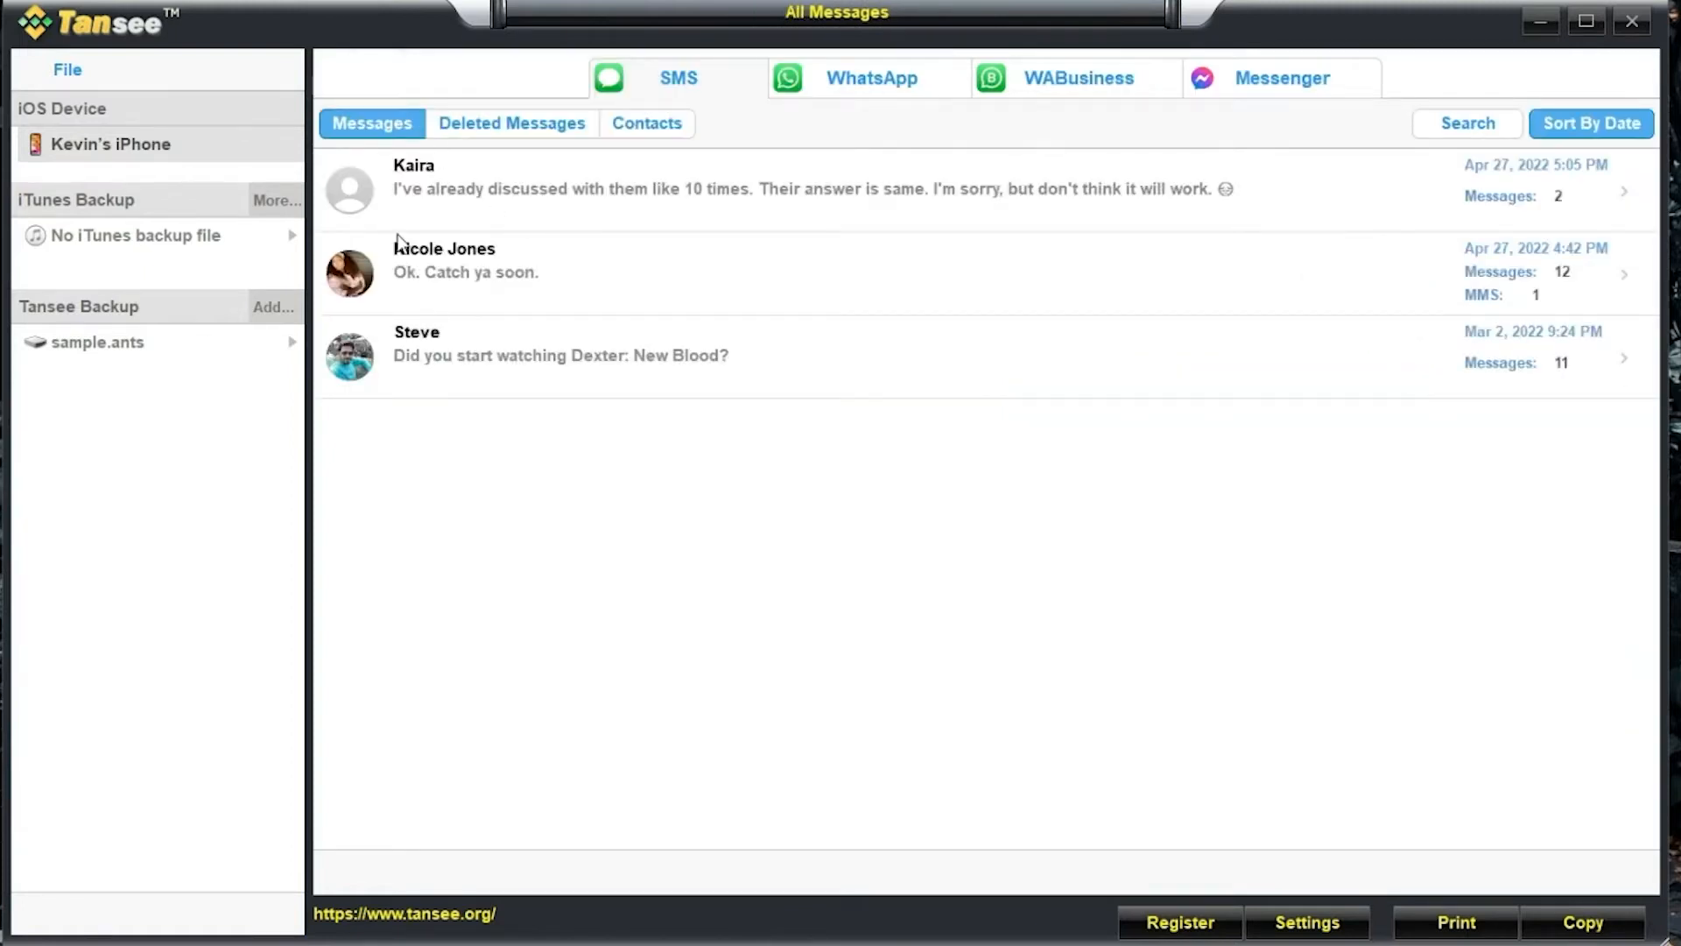
left_click(464, 272)
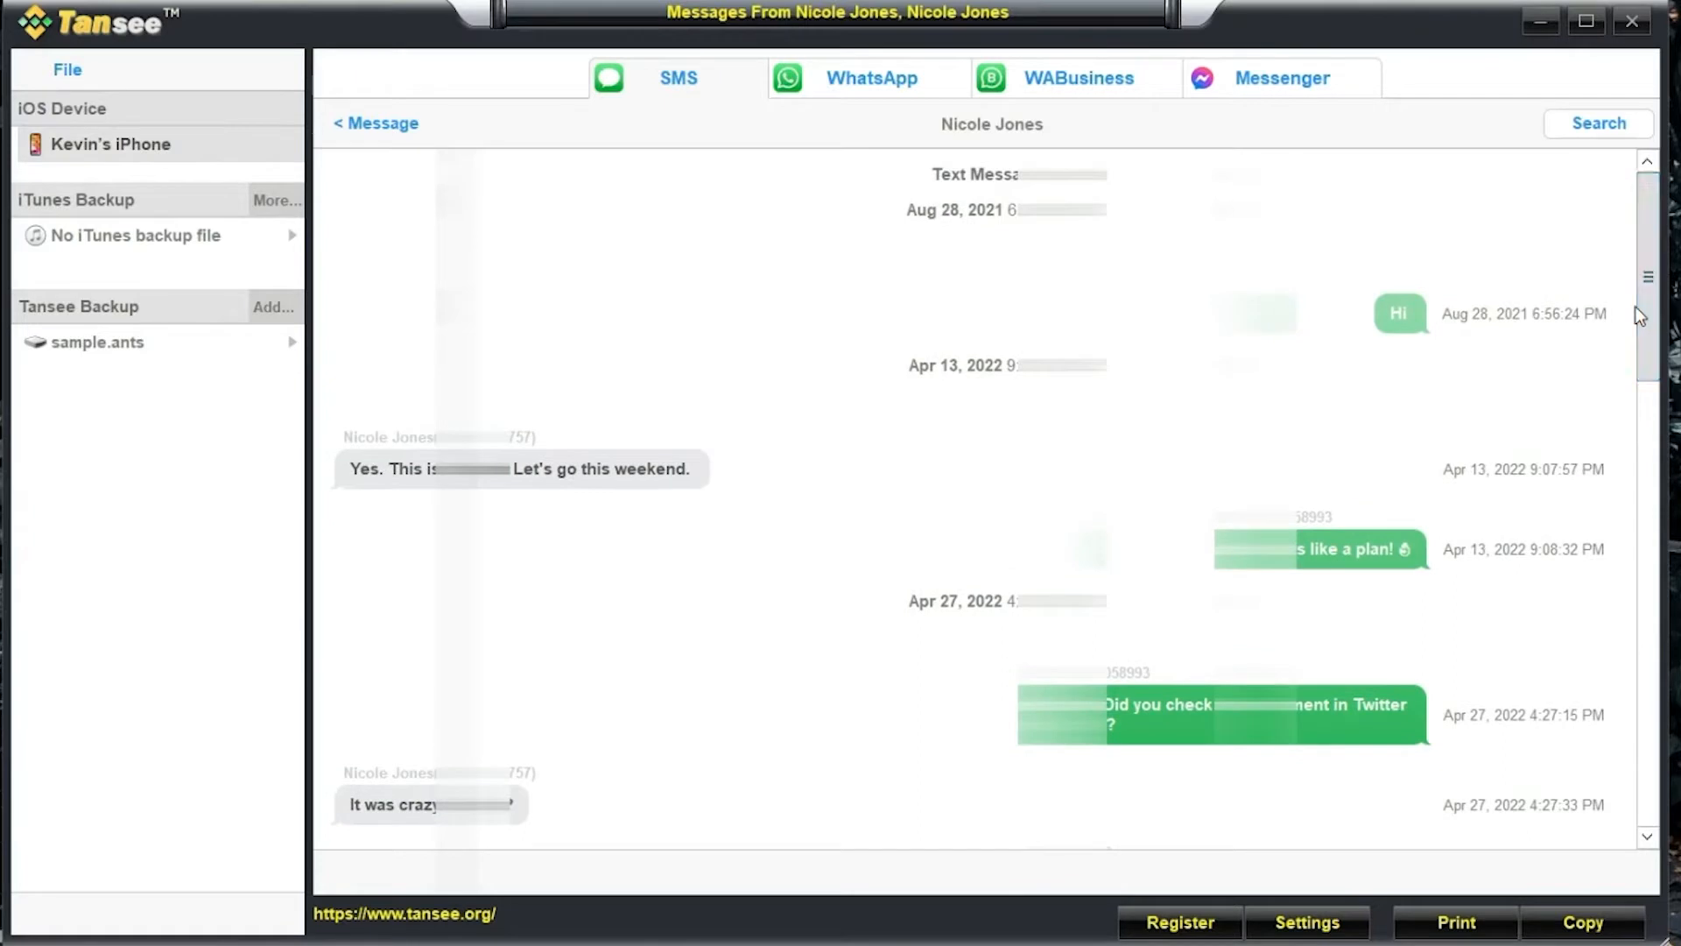
- Start printing the open conversation without the Tansee logo, selecting the contact and all 13 messages
left_click(1453, 923)
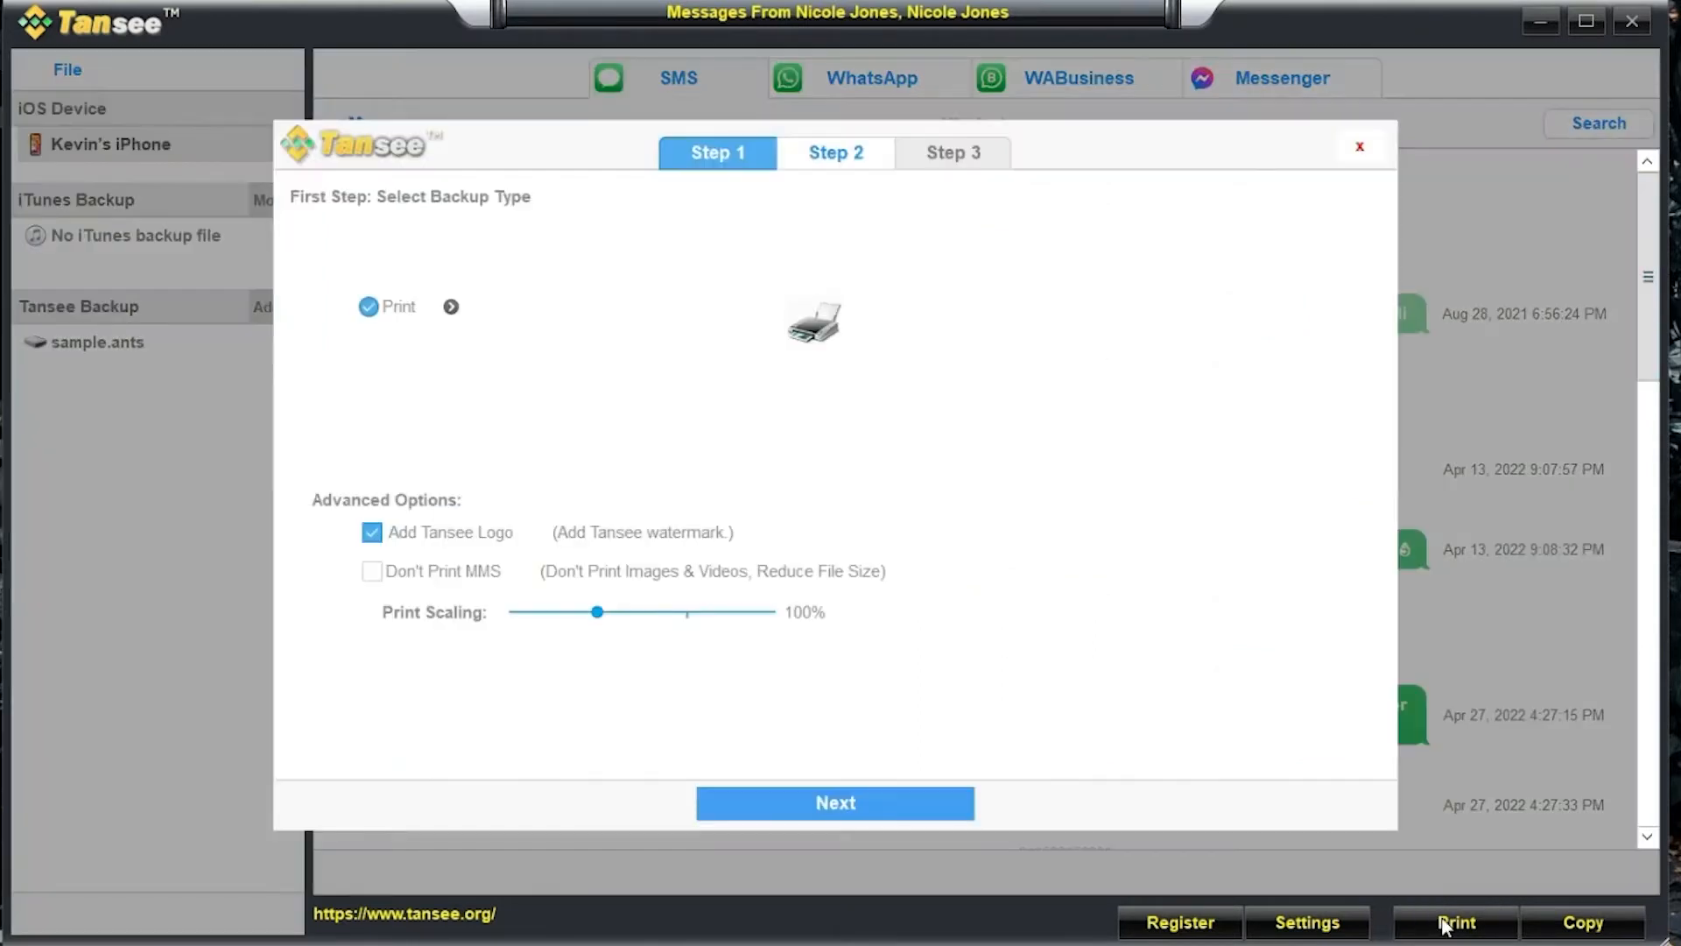
left_click(371, 532)
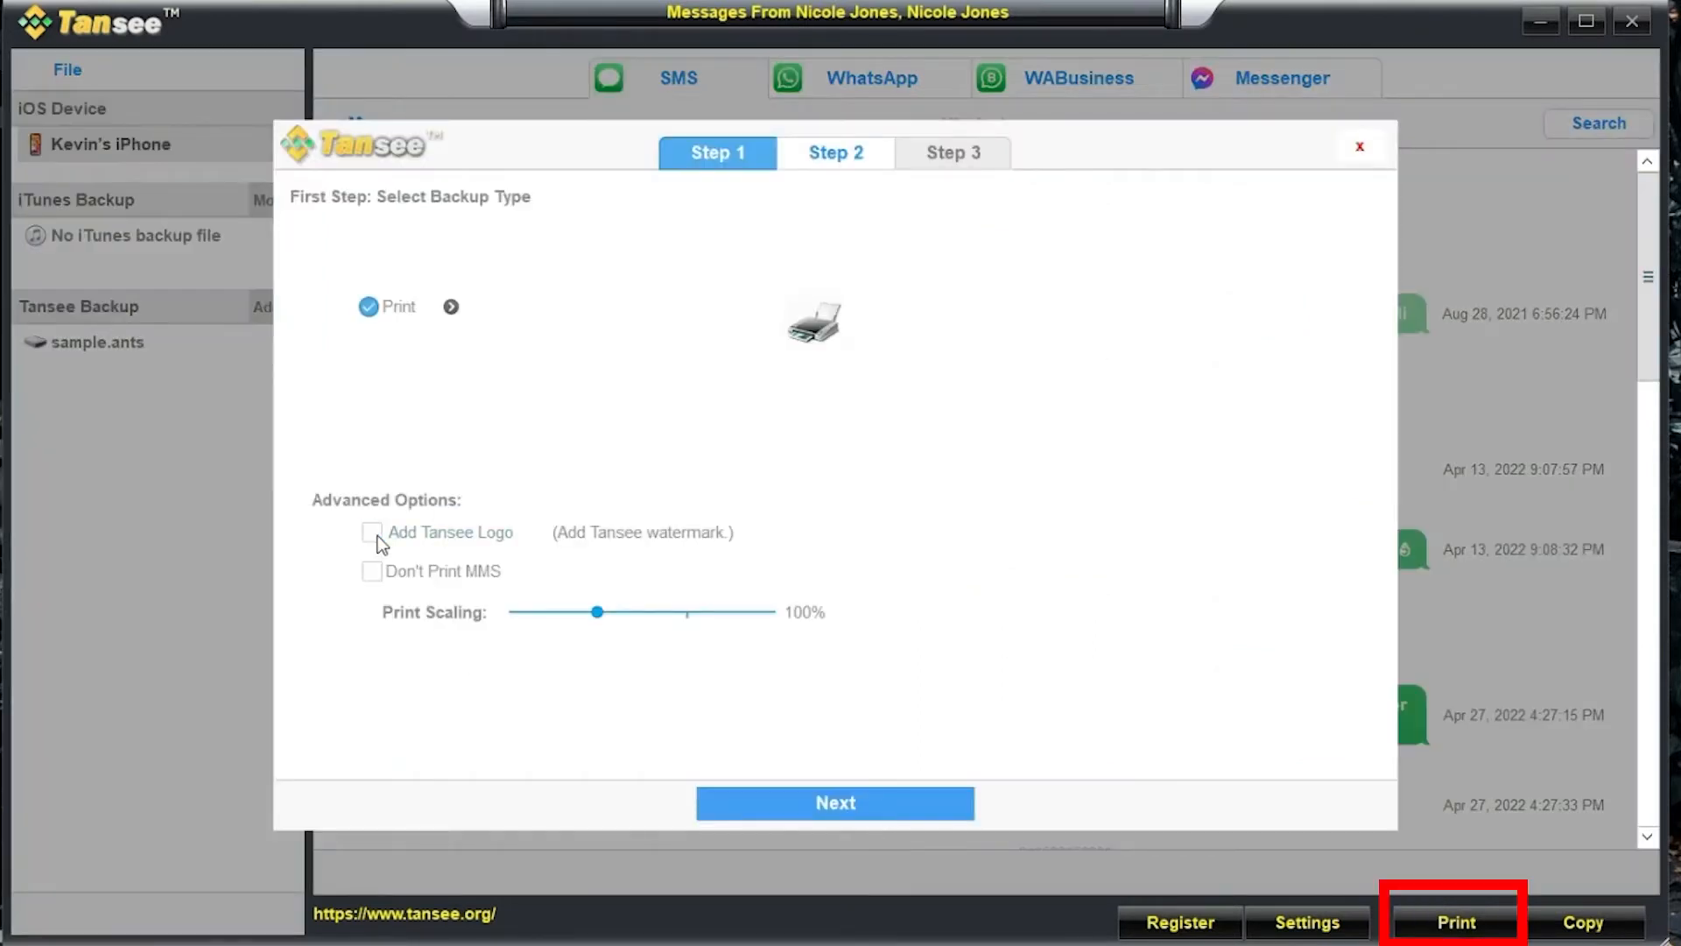
left_click(834, 802)
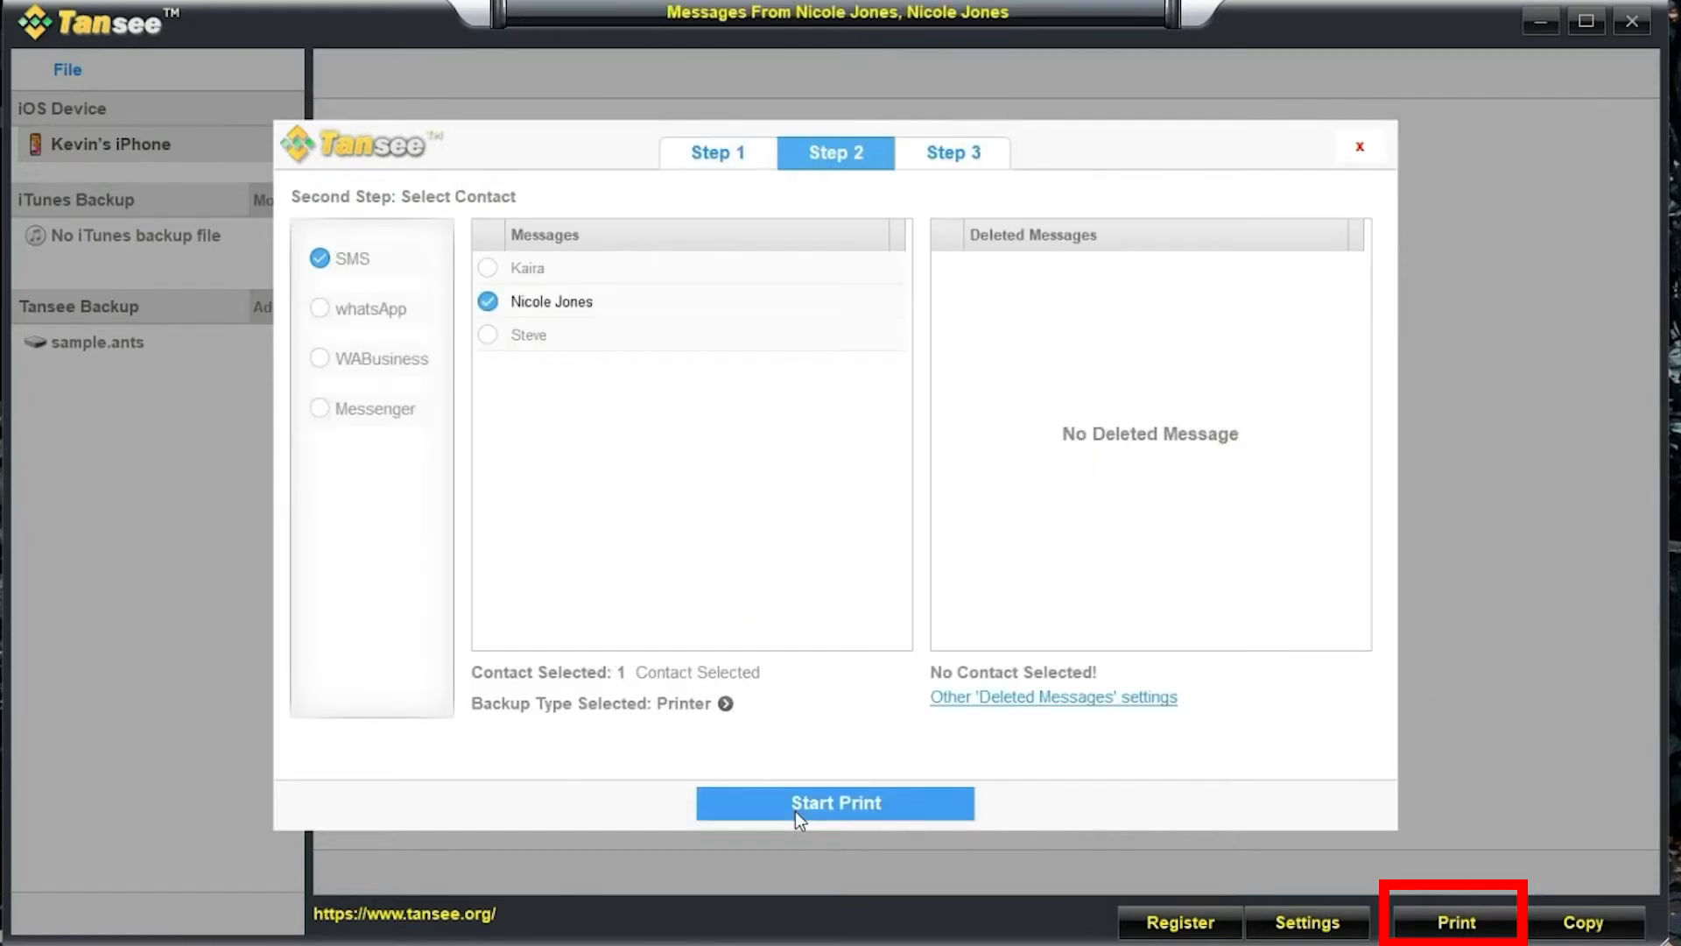
left_click(834, 802)
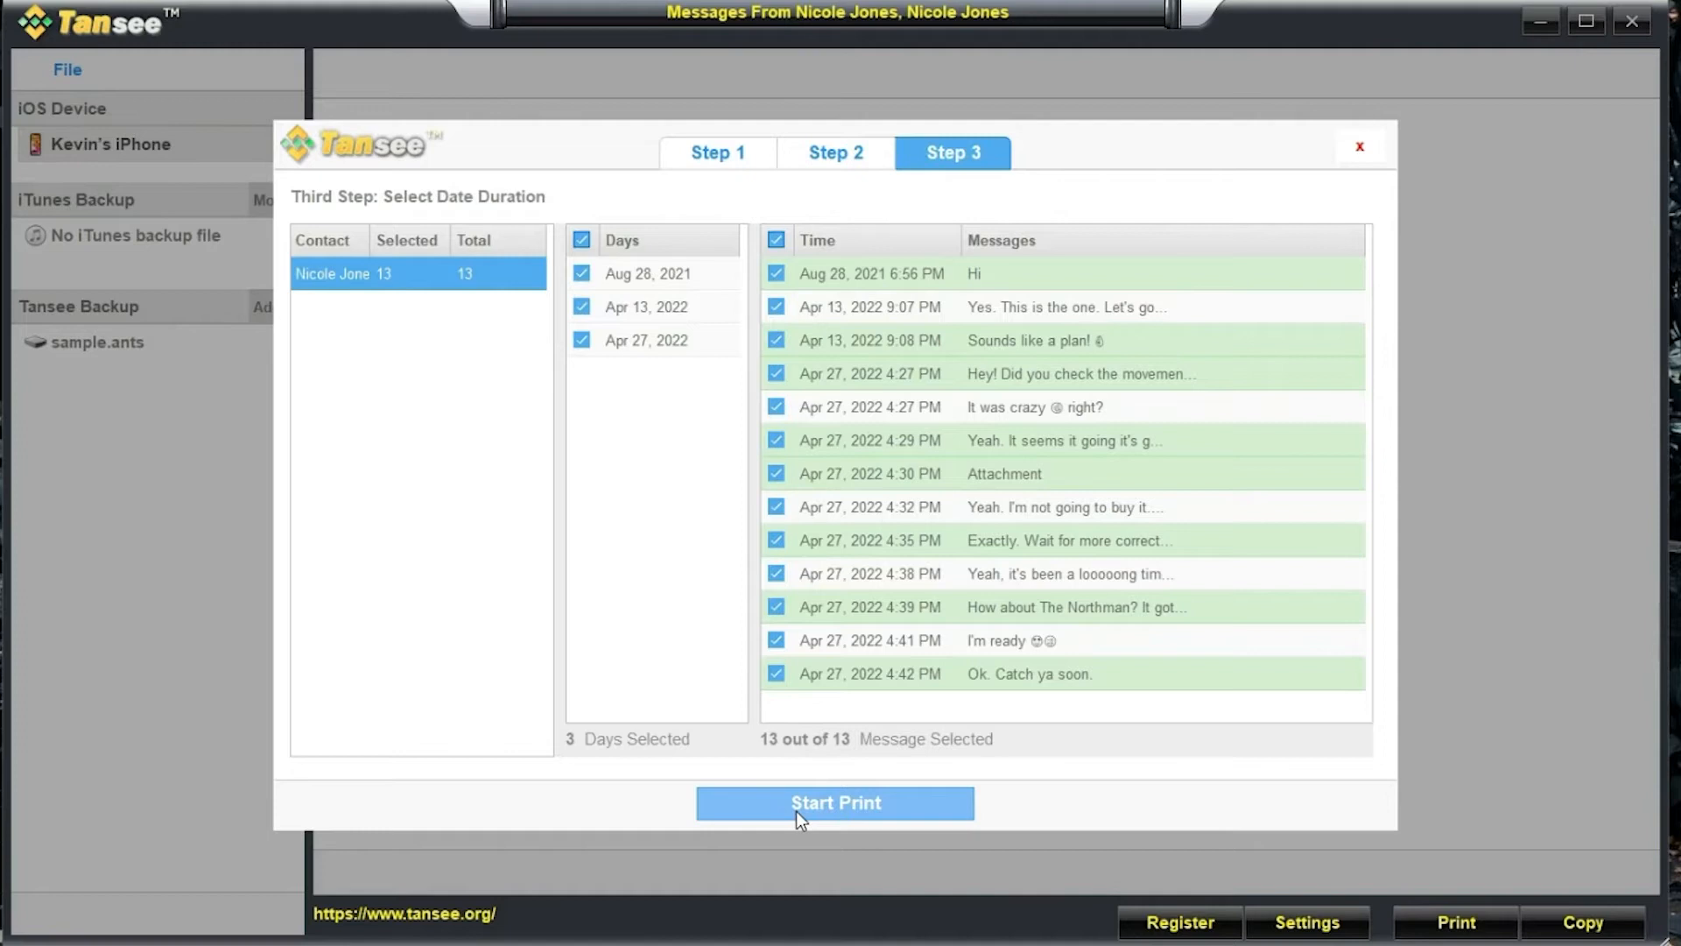
left_click(833, 803)
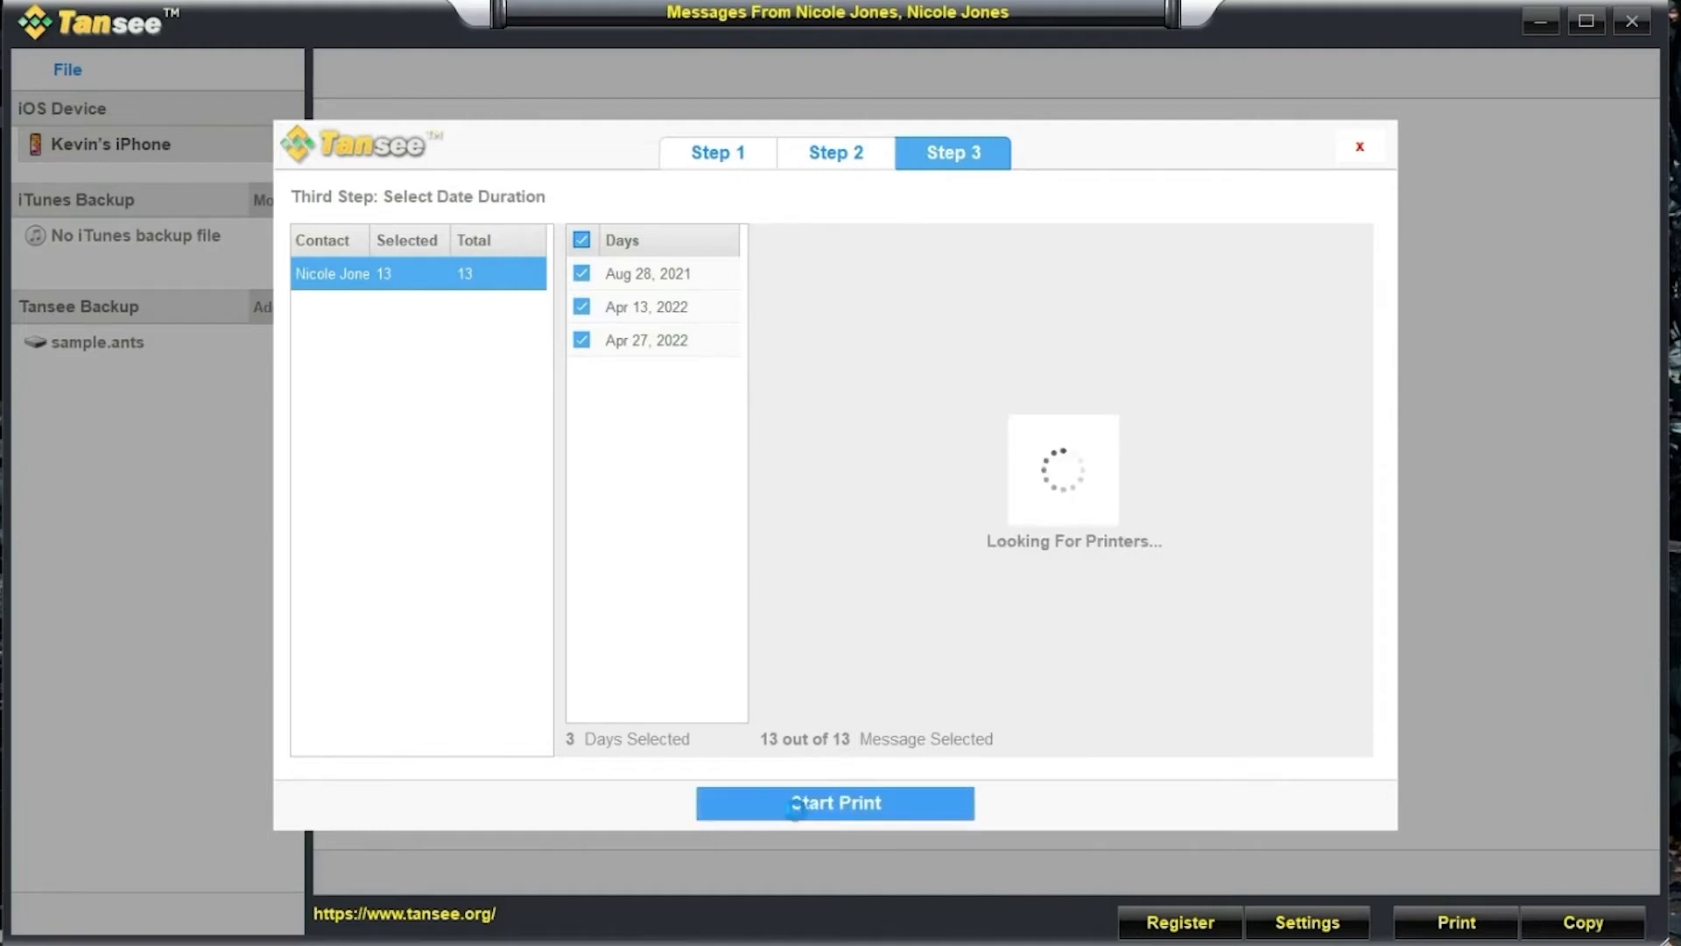
left_click(835, 802)
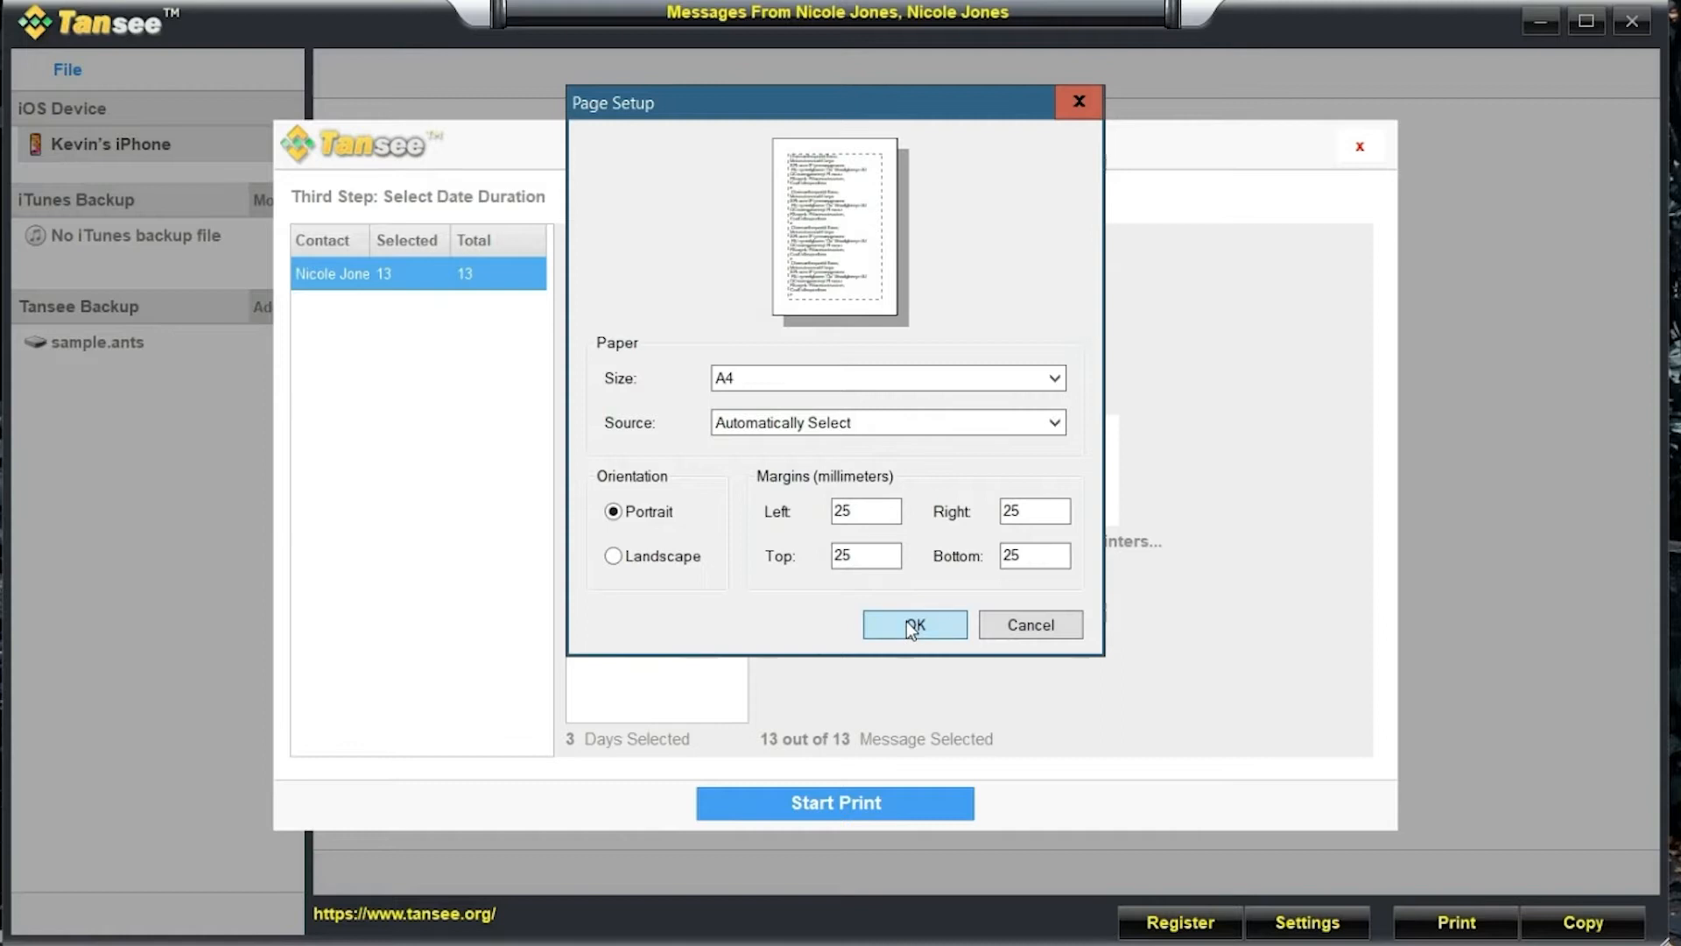
- Accept A4 portrait page setup and print one copy on the HP Deskjet
left_click(914, 624)
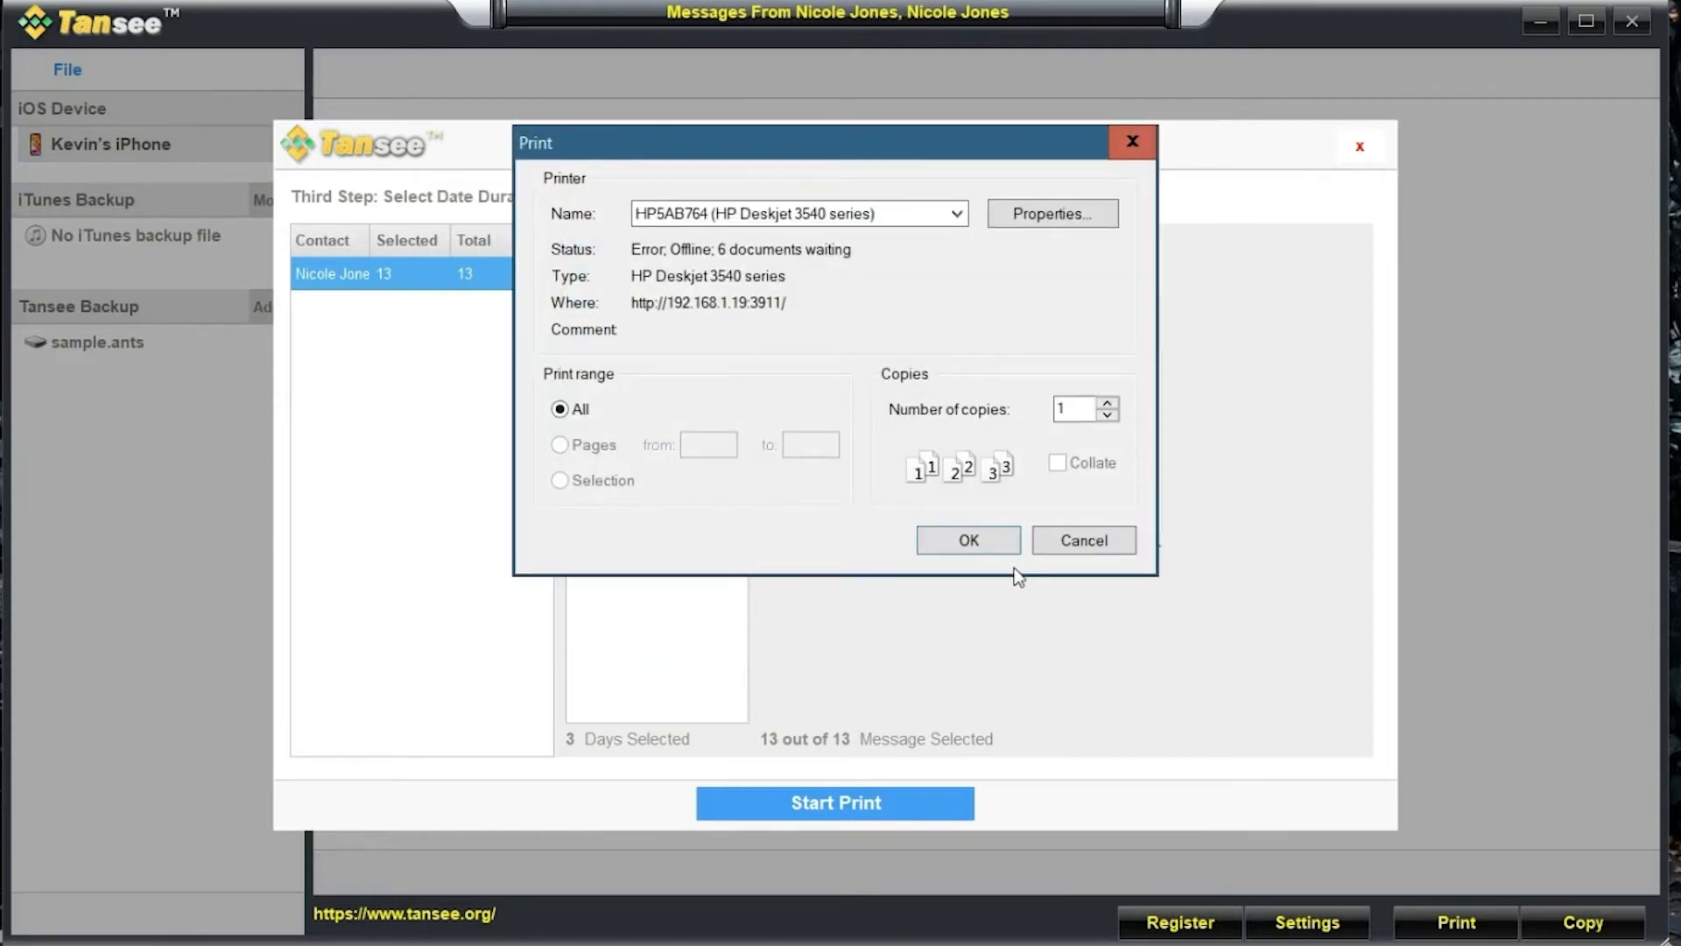
mouse_move(967, 539)
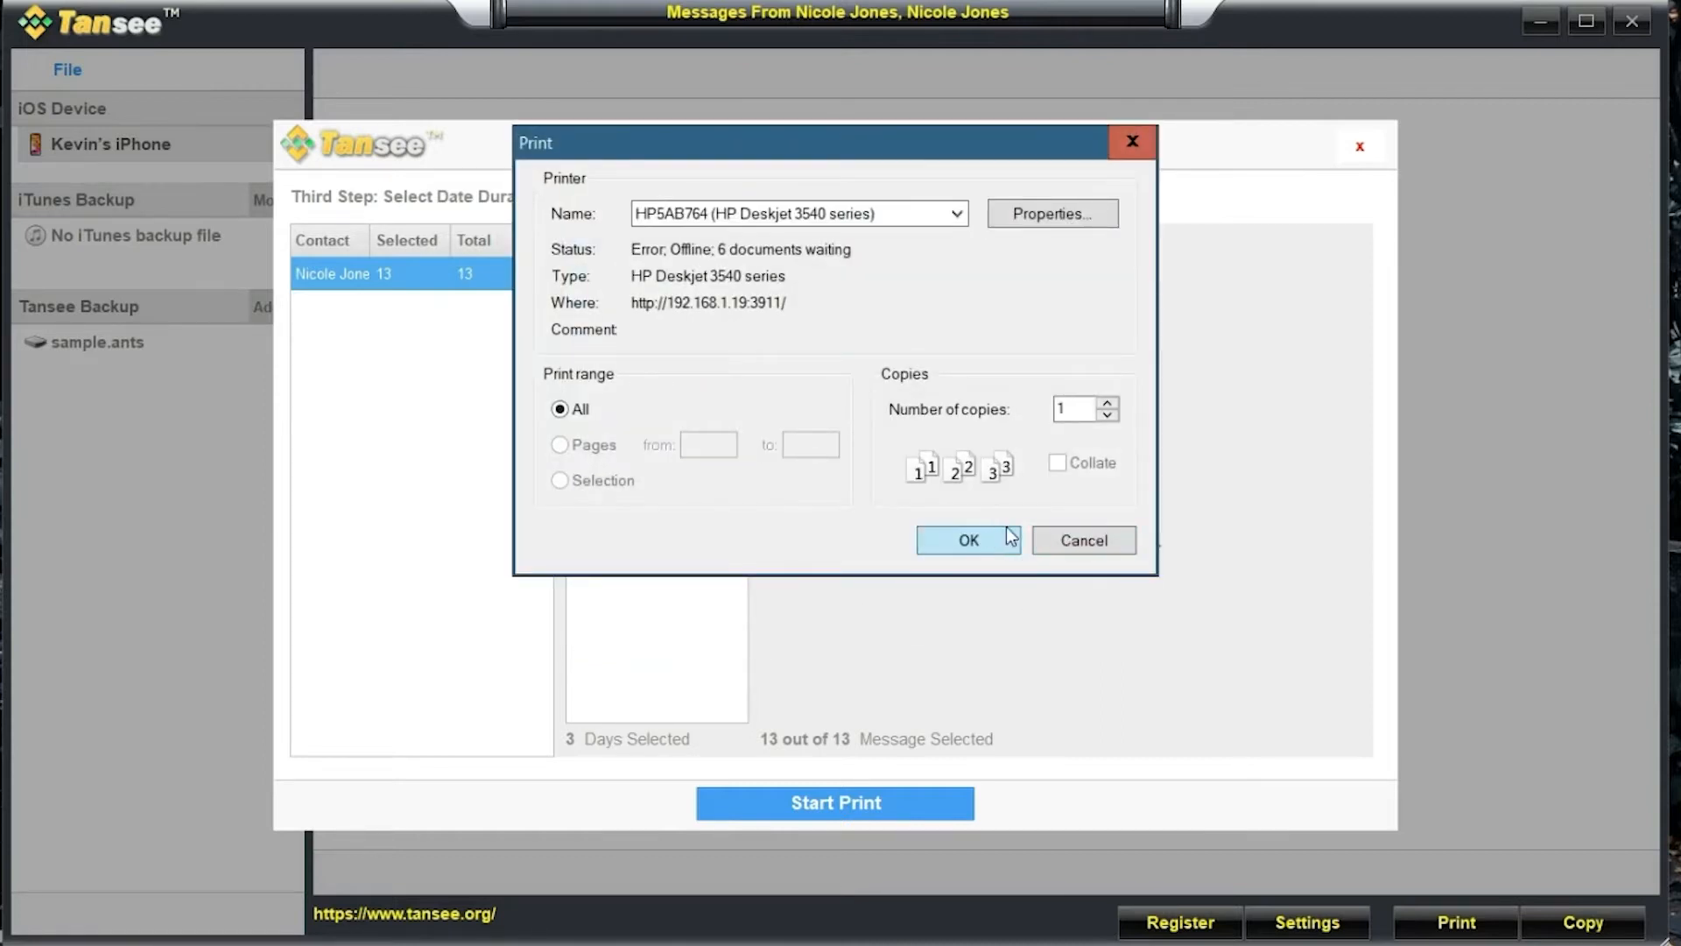
left_click(966, 539)
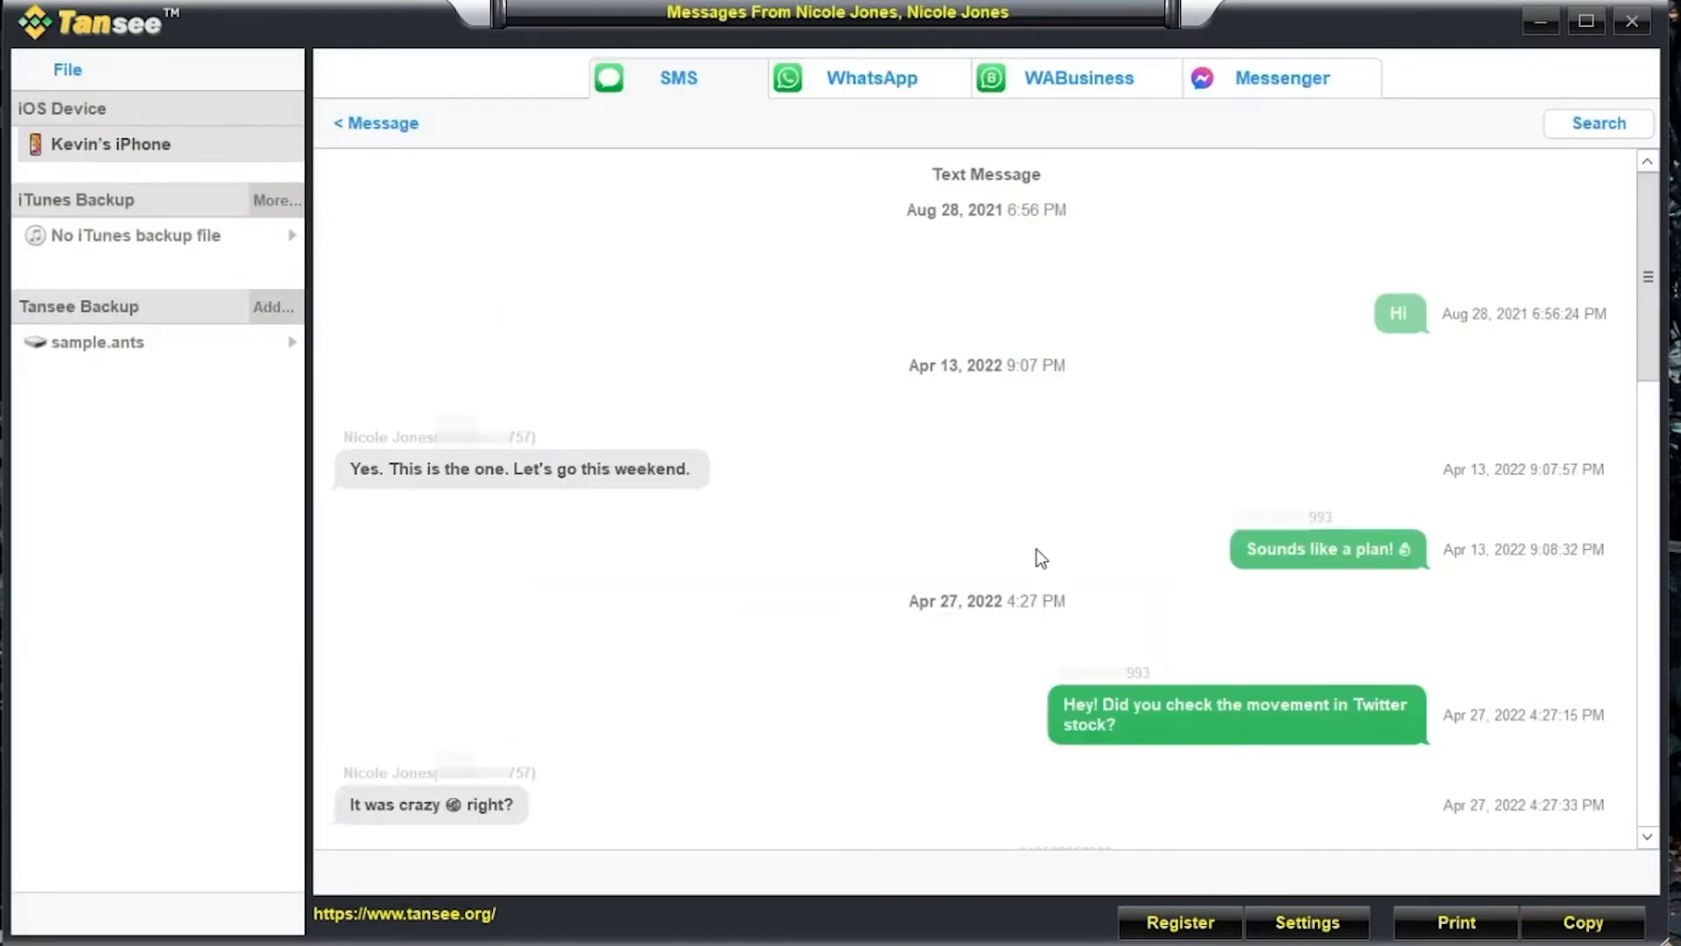
mouse_move(1426, 742)
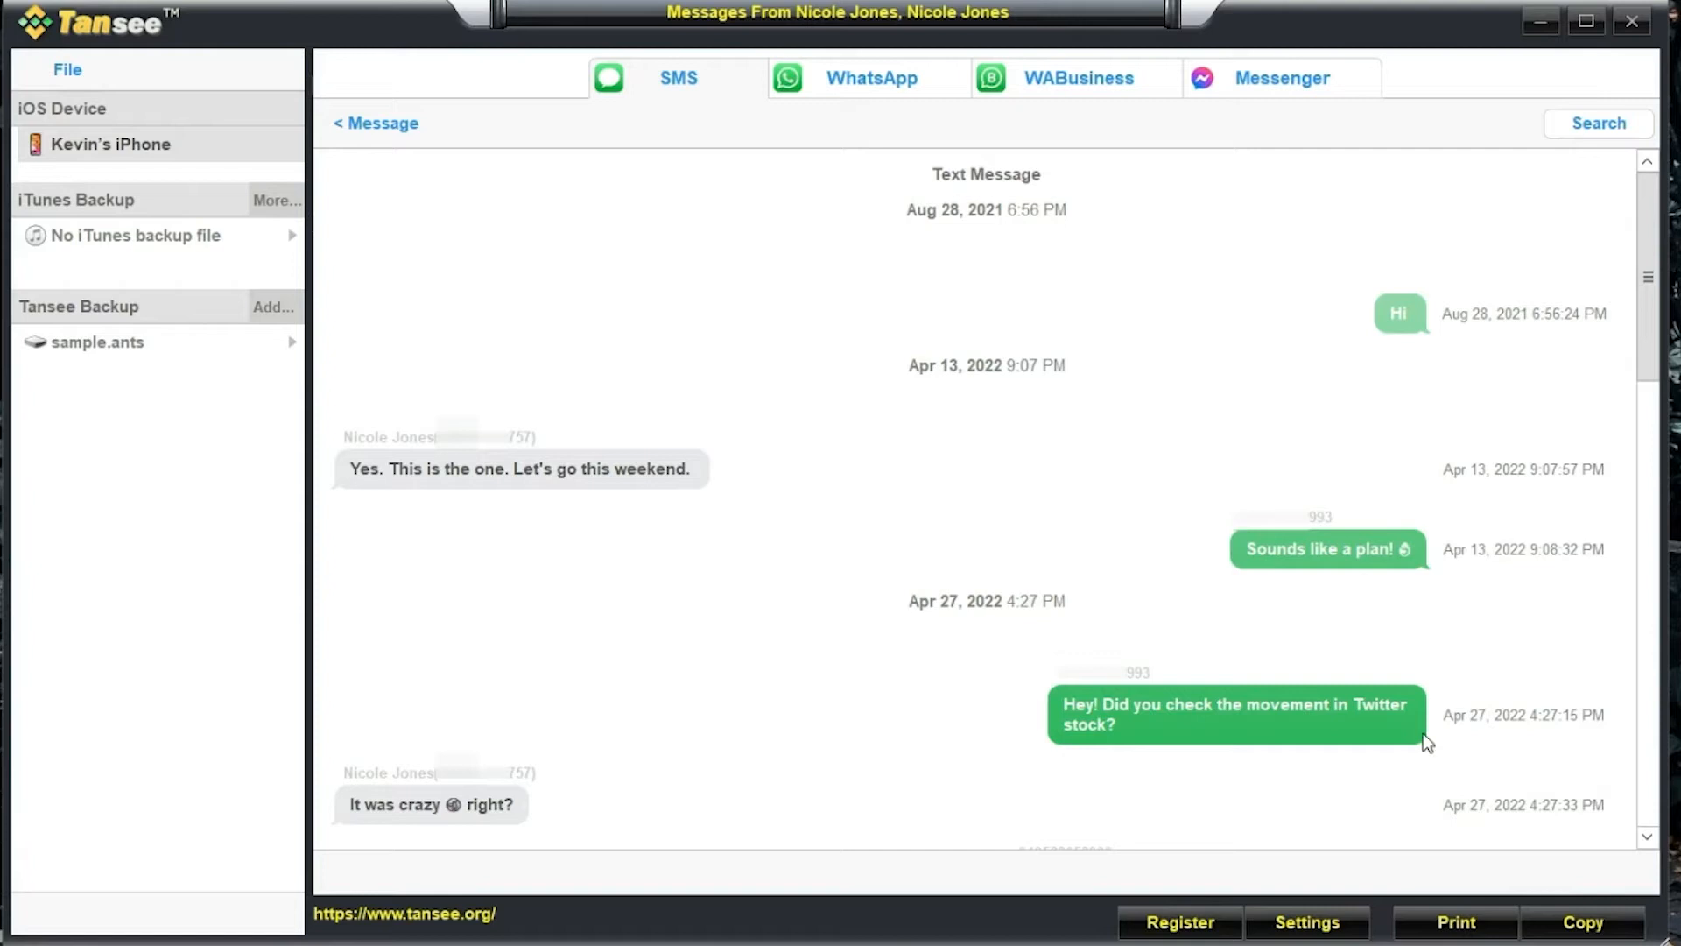
mouse_move(1581, 934)
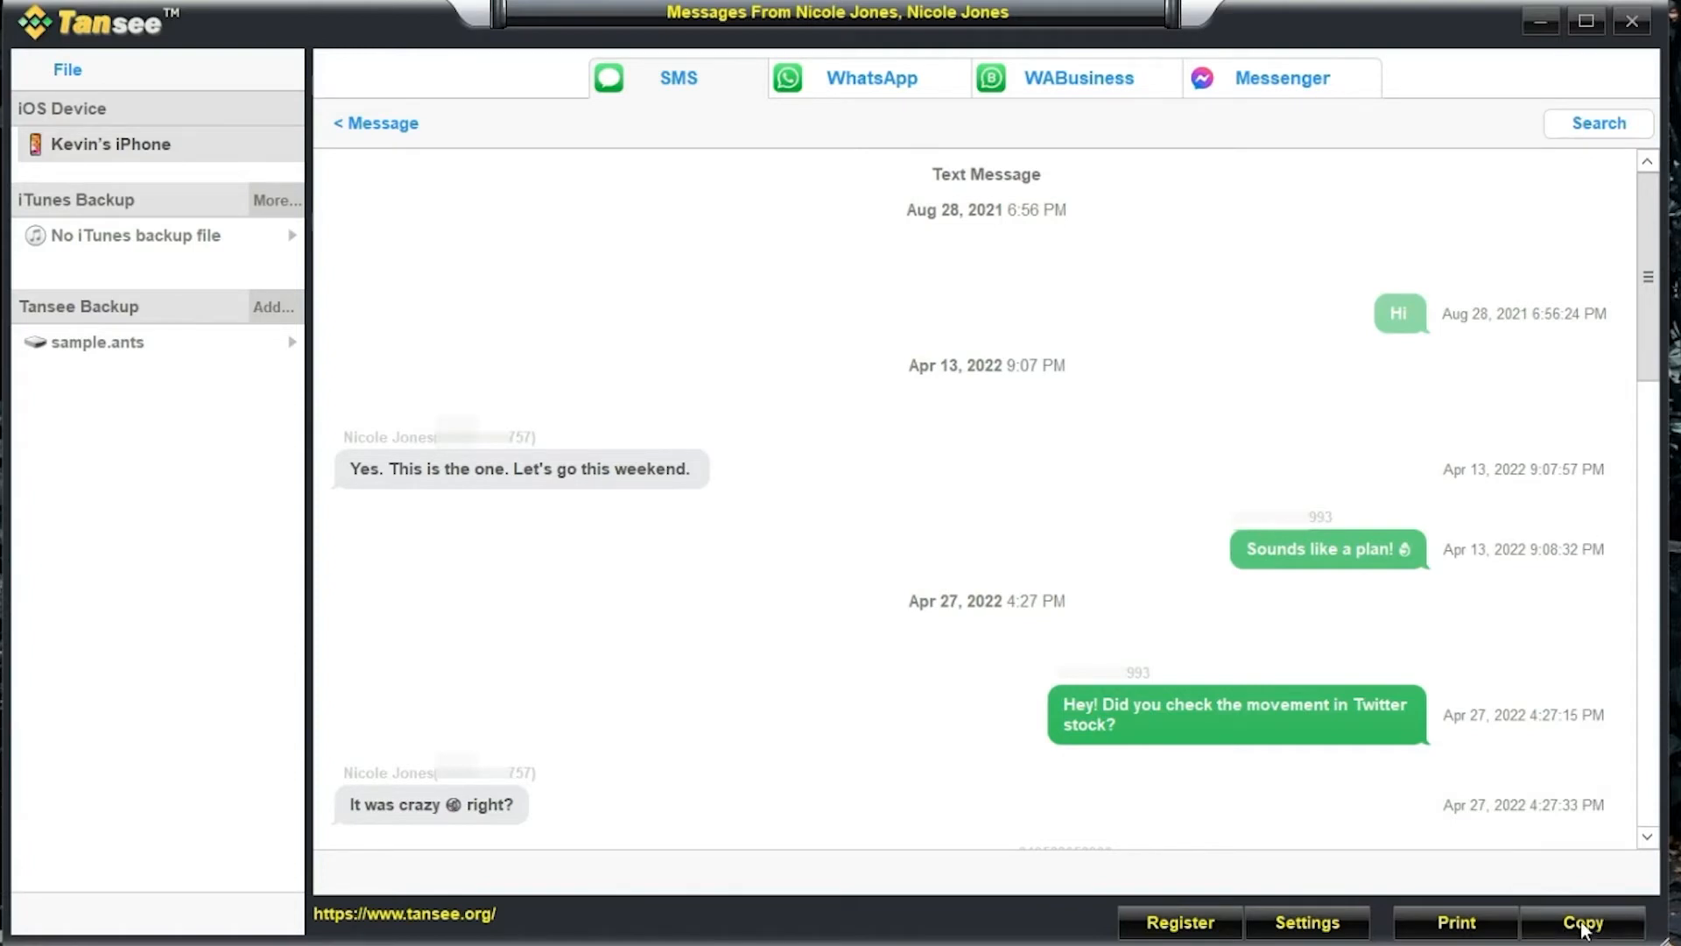
- Begin a Copy export set to Save as PDF with Legal page size
left_click(1583, 923)
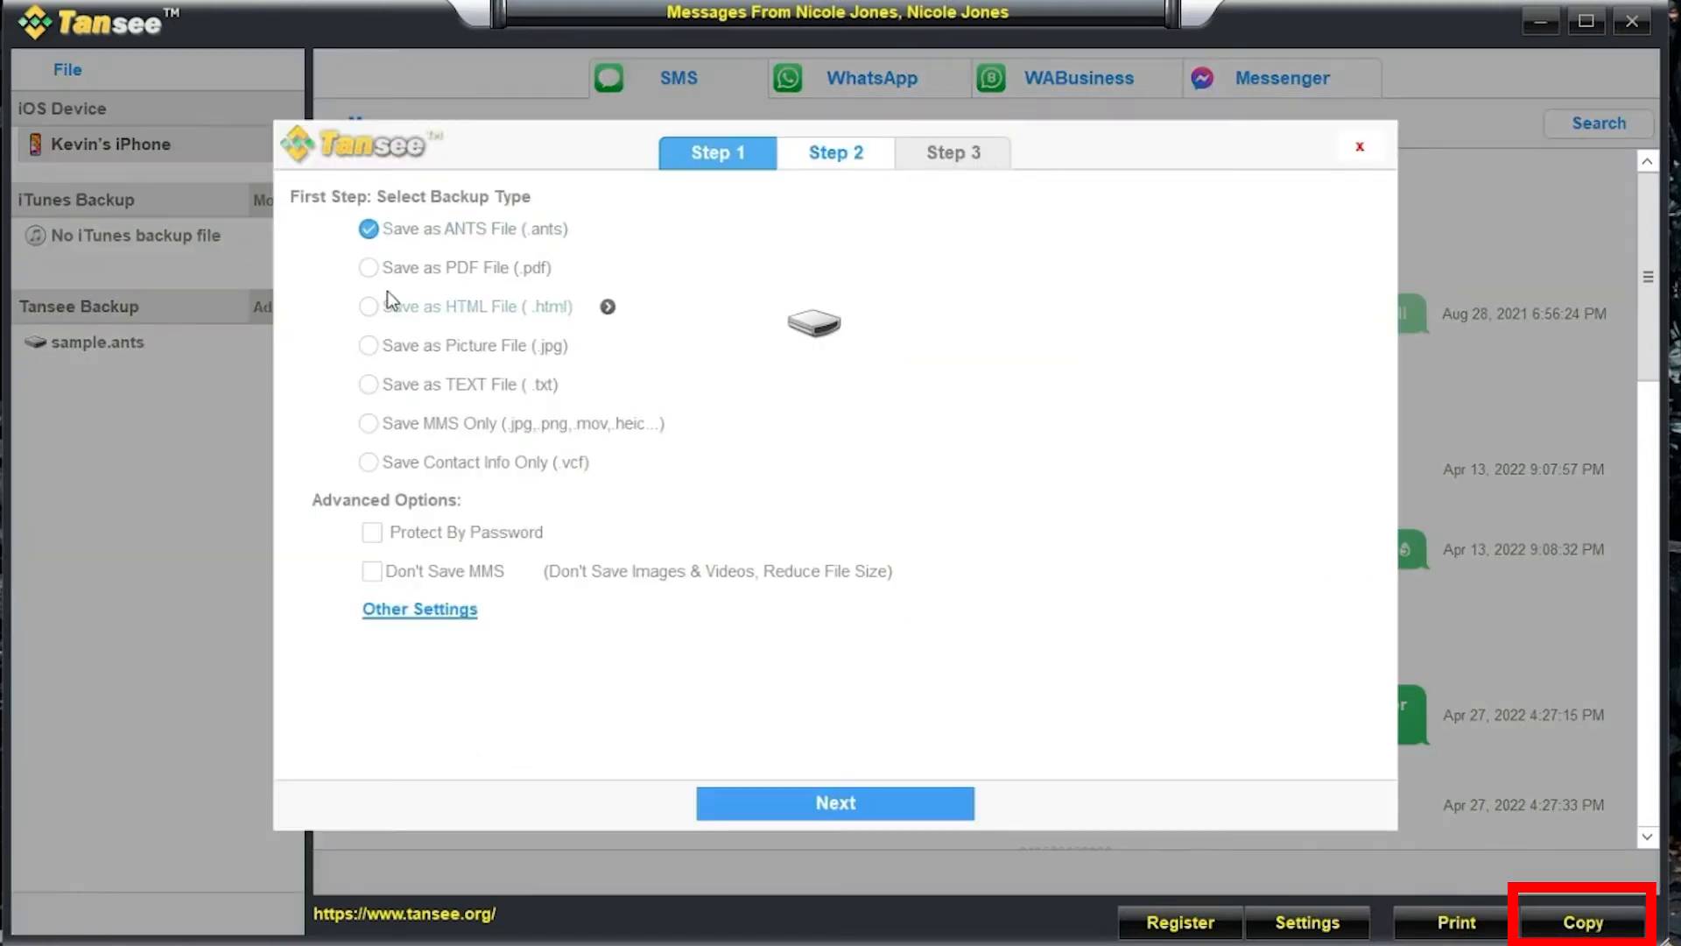
left_click(370, 305)
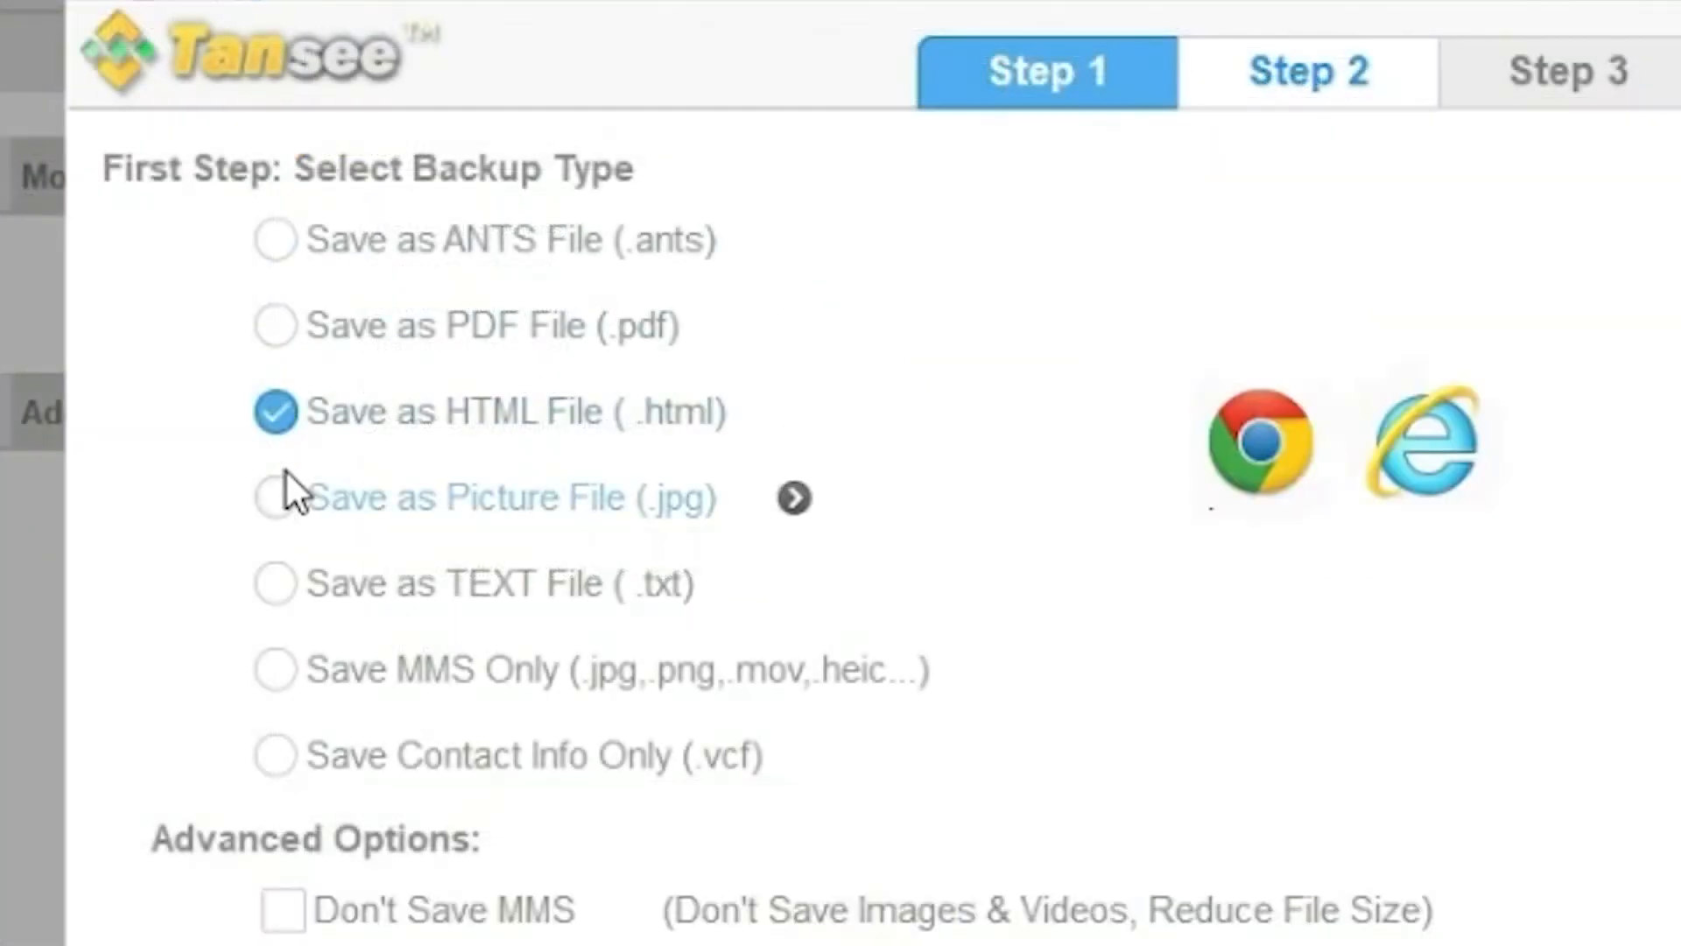
left_click(275, 582)
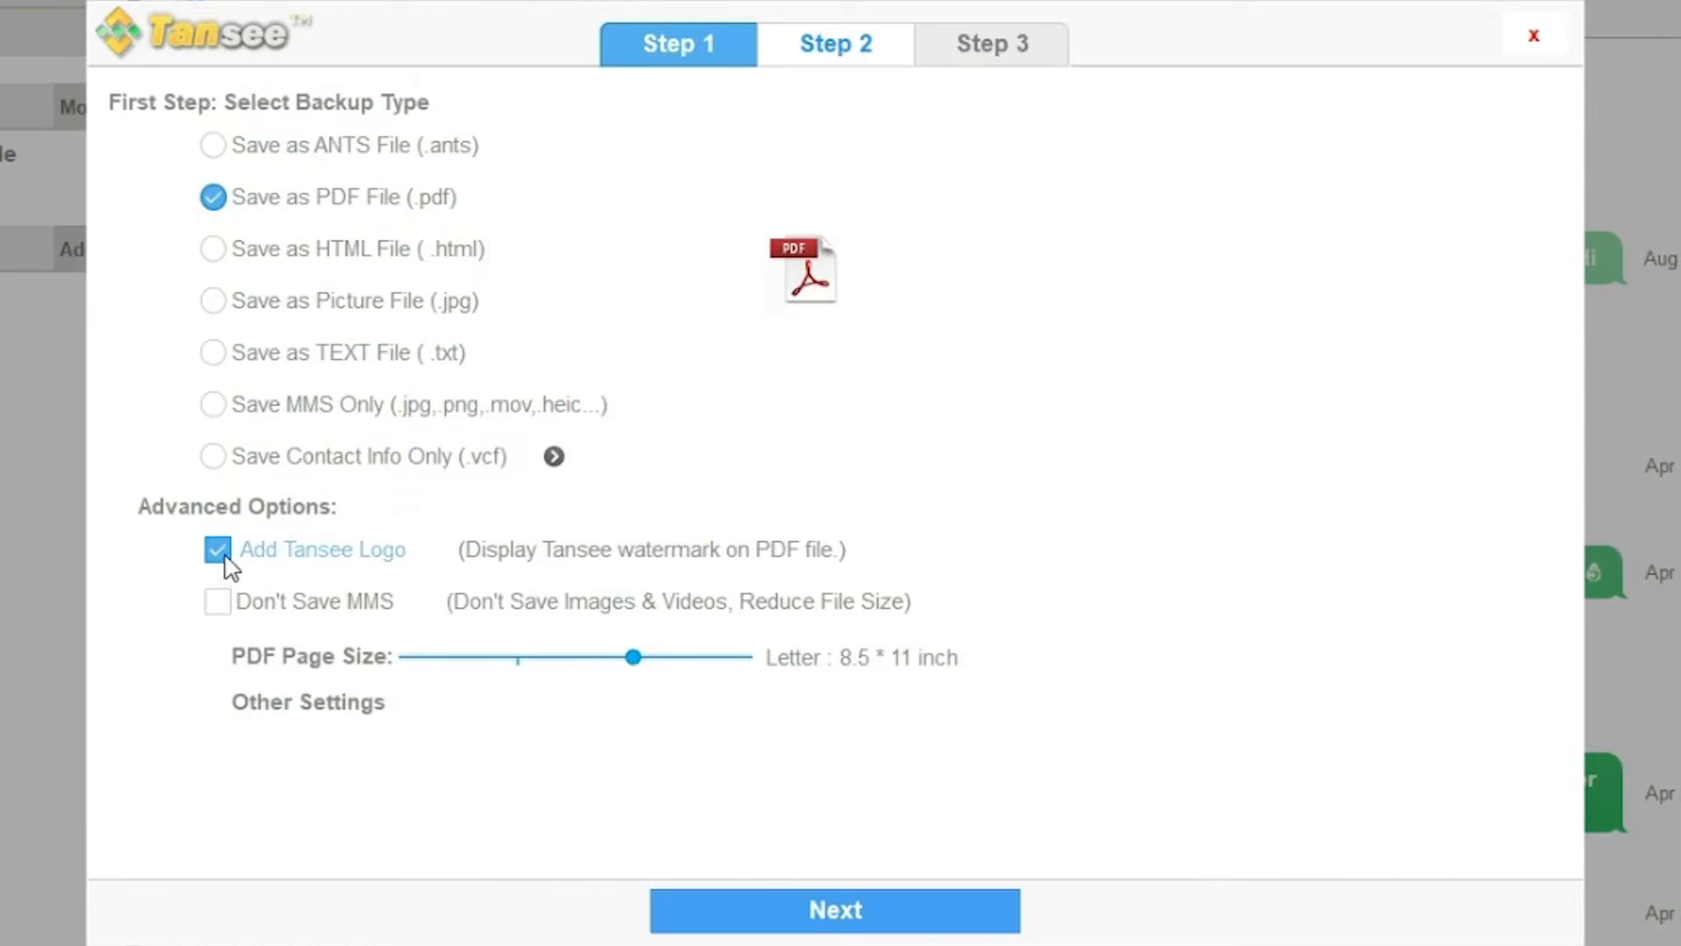
left_click(217, 550)
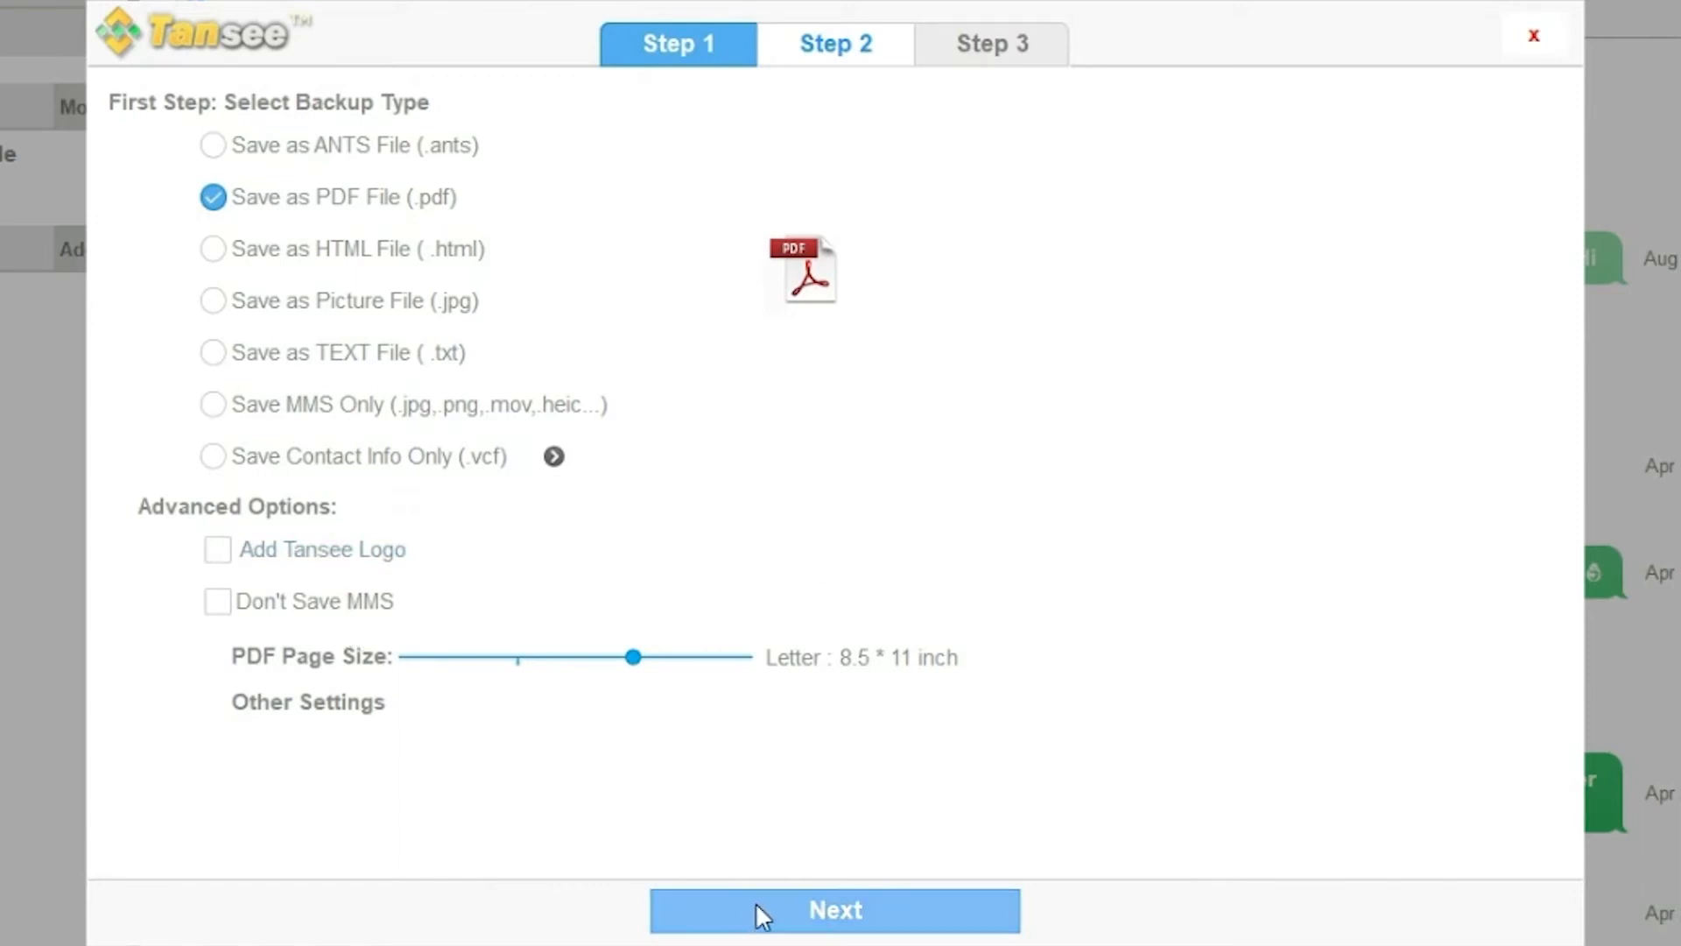
mouse_move(737, 867)
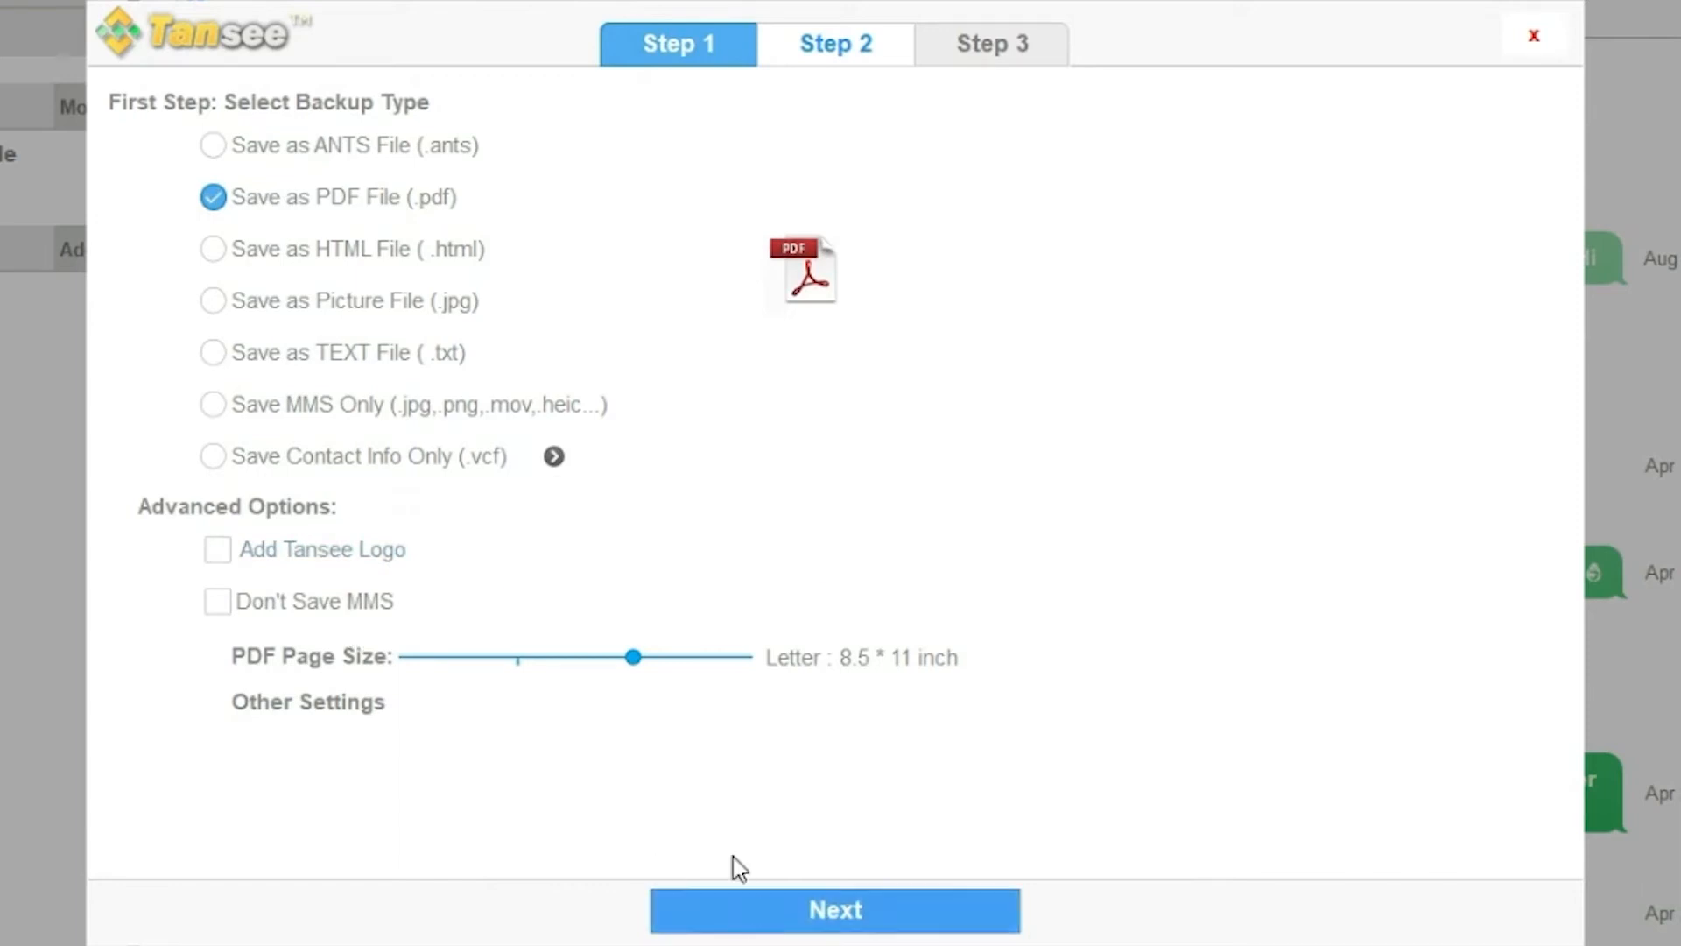
left_click_drag(633, 657, 742, 657)
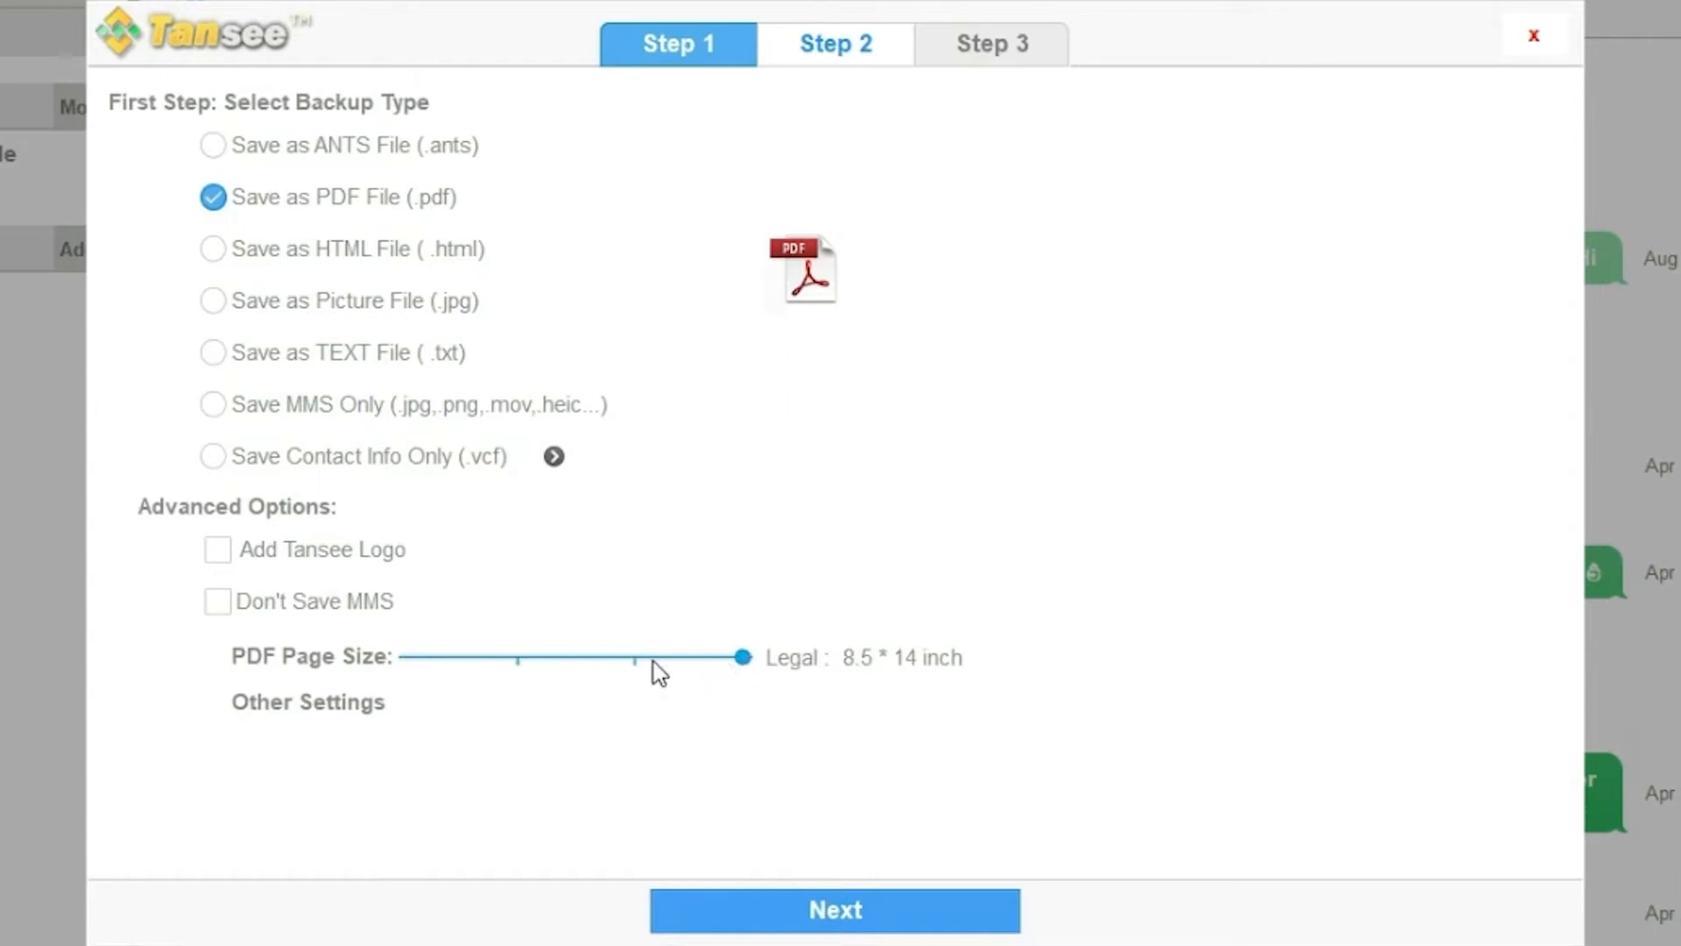
left_click_drag(743, 657, 632, 657)
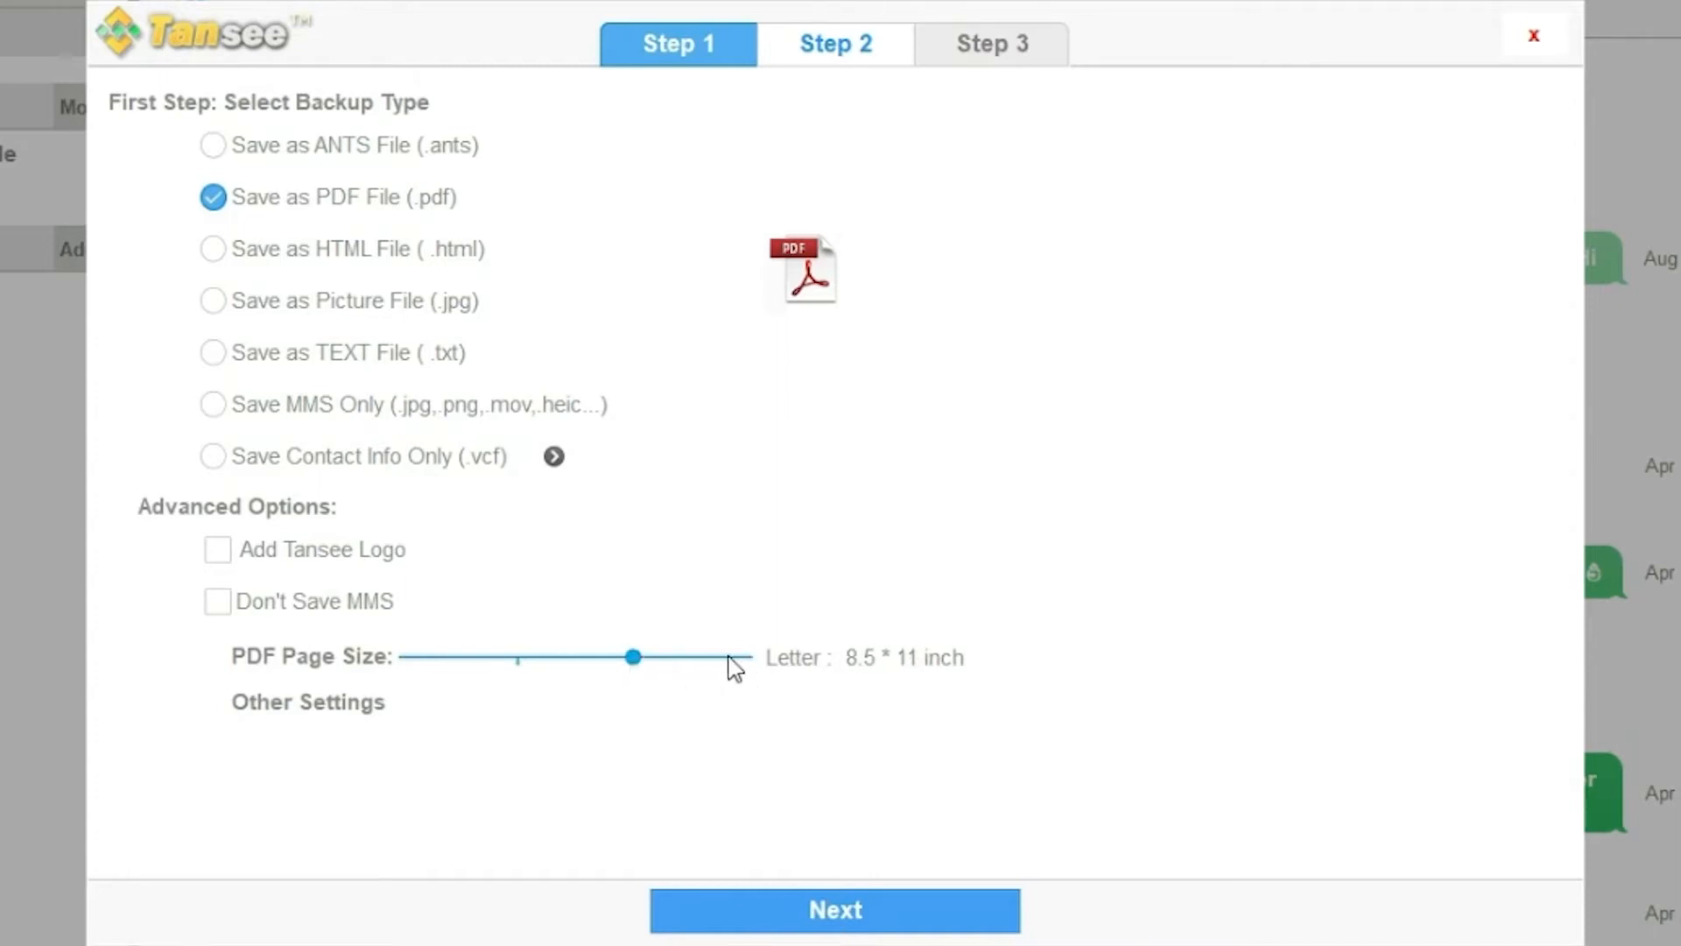
left_click_drag(632, 657, 743, 657)
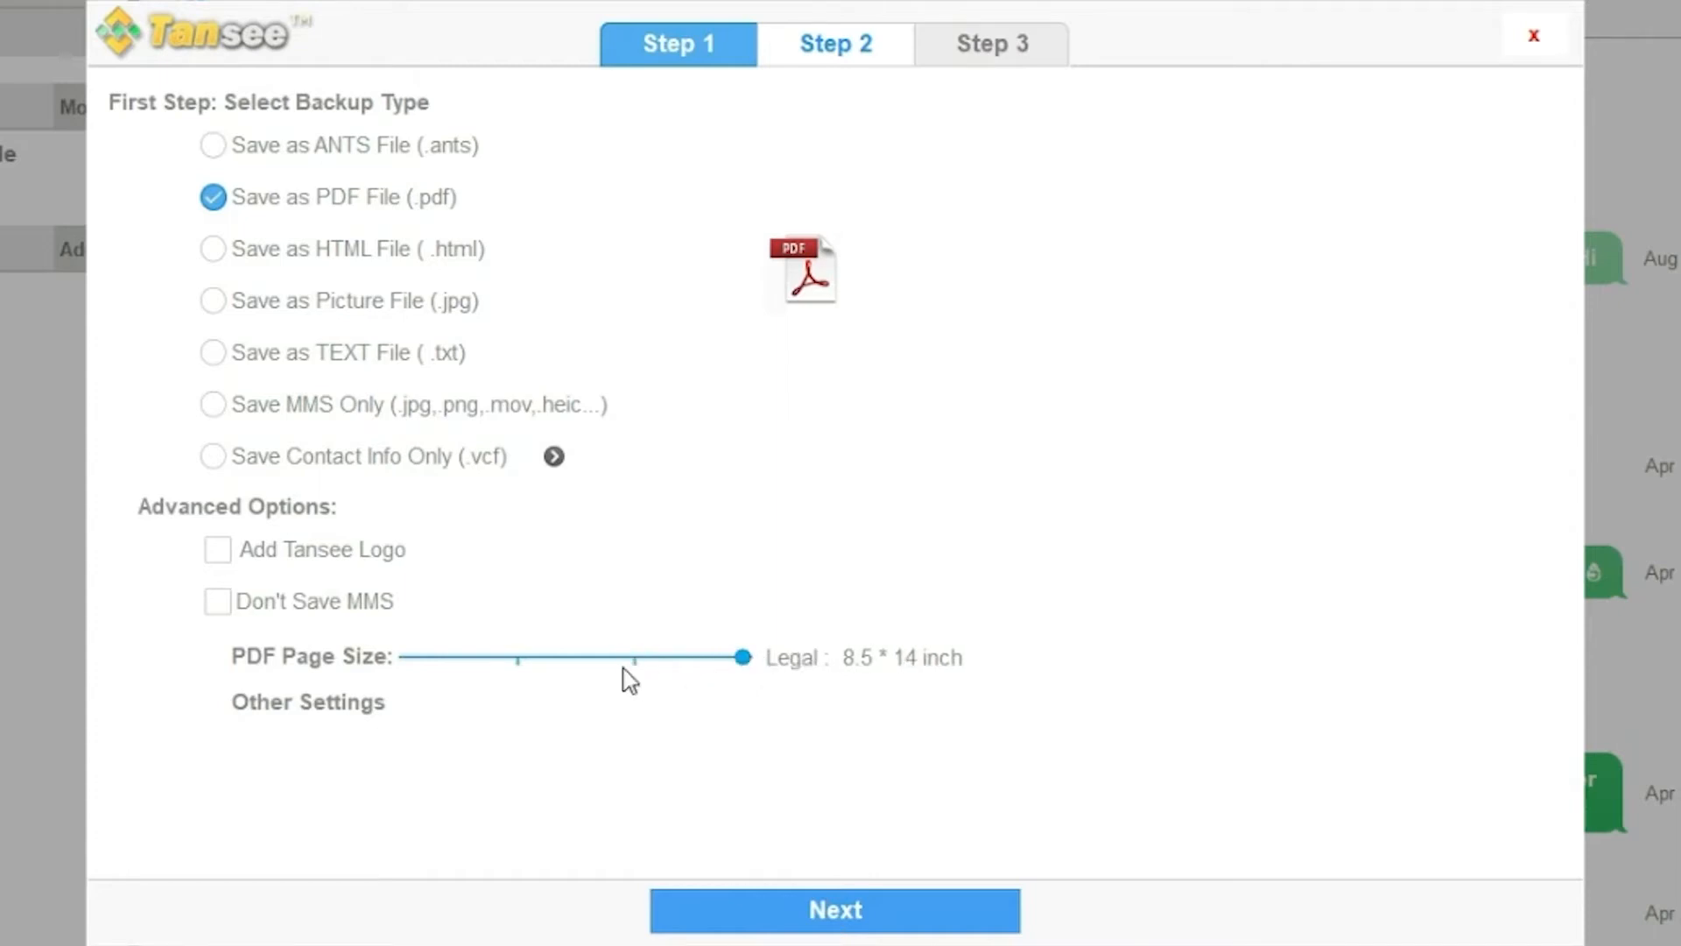
- Select the SMS contact and reach the date/message selection step with all 13 messages chosen
left_click(834, 909)
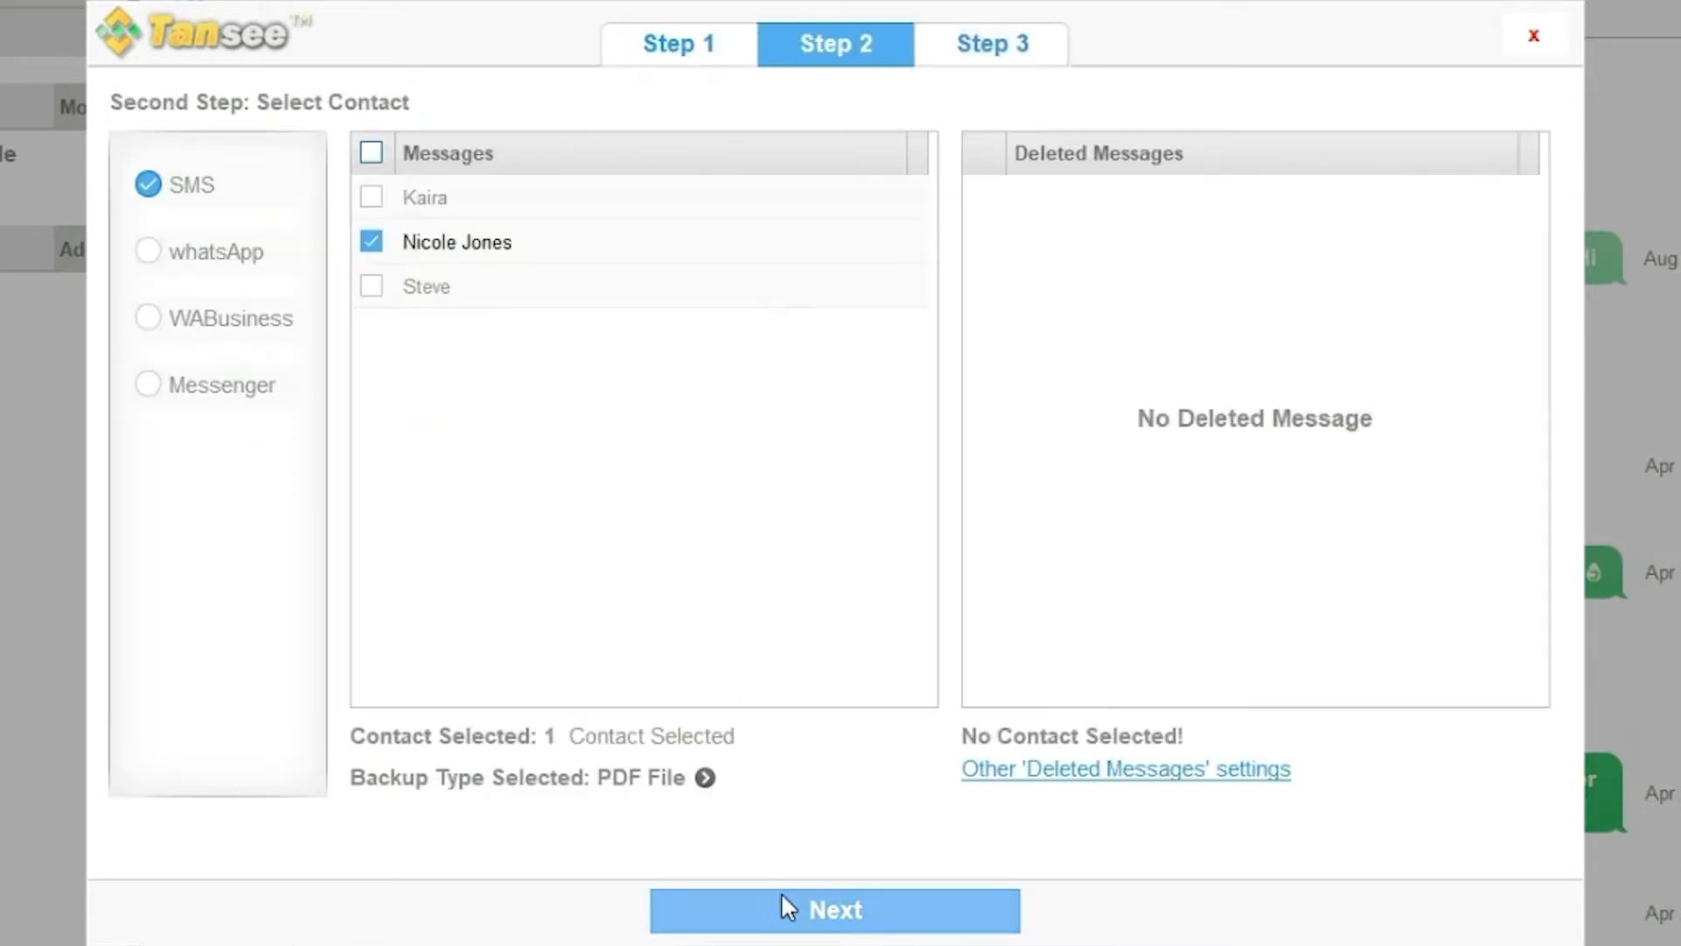
left_click(833, 909)
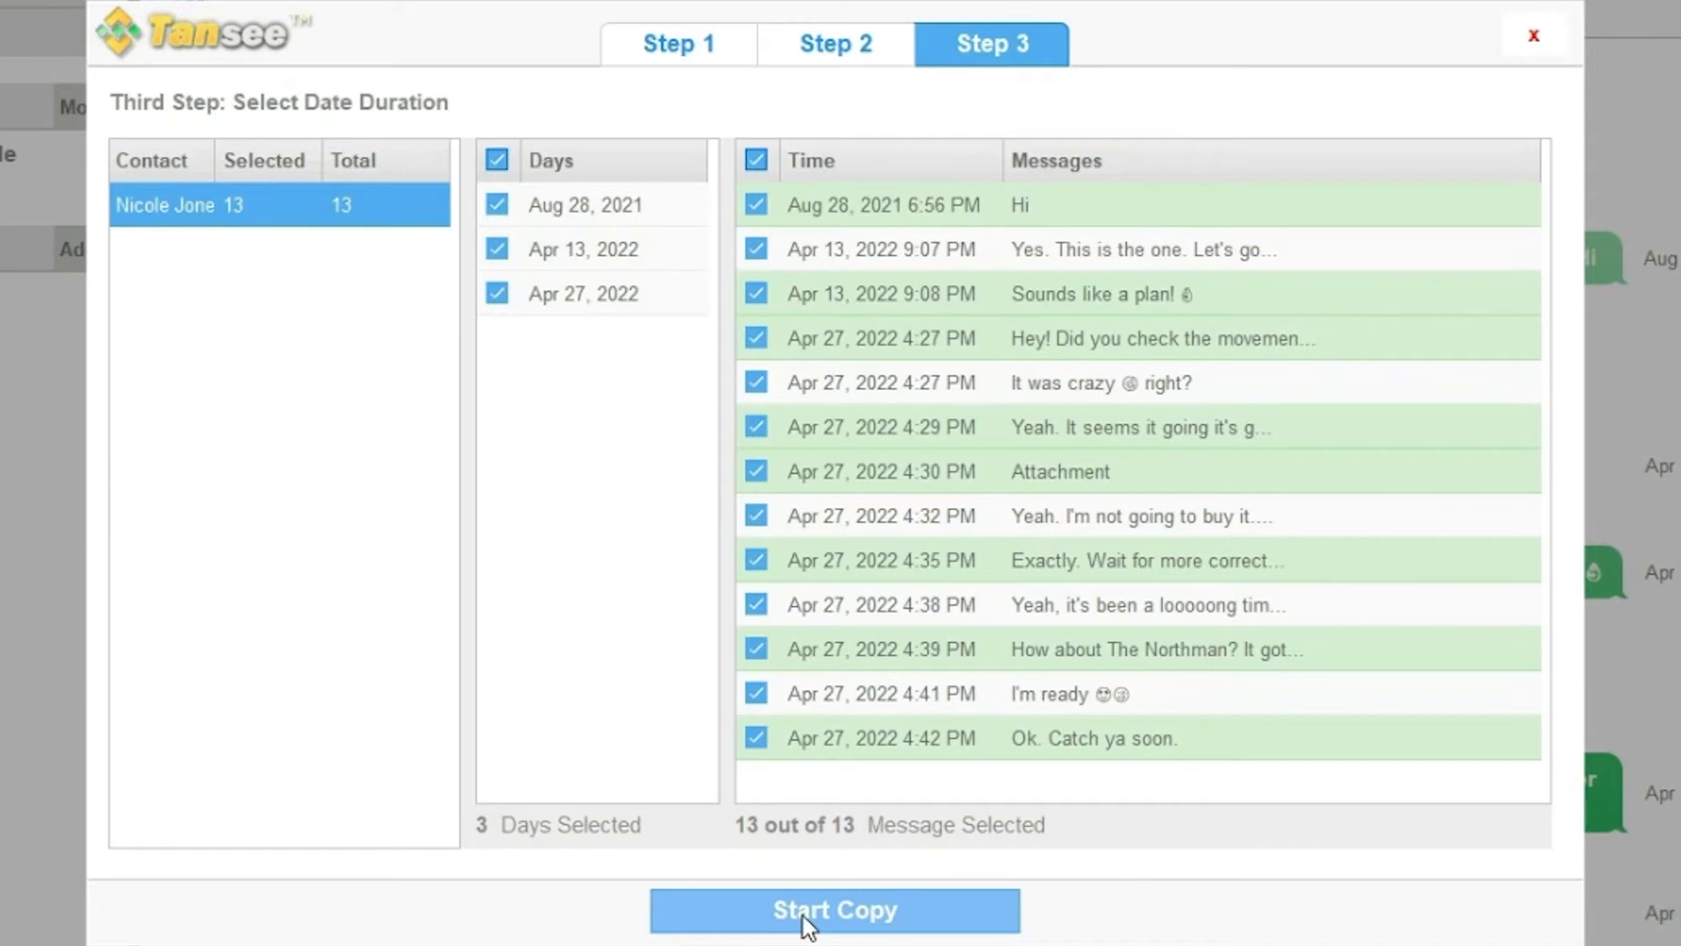
- Start the copy and save the conversation PDF to the Desktop
left_click(834, 909)
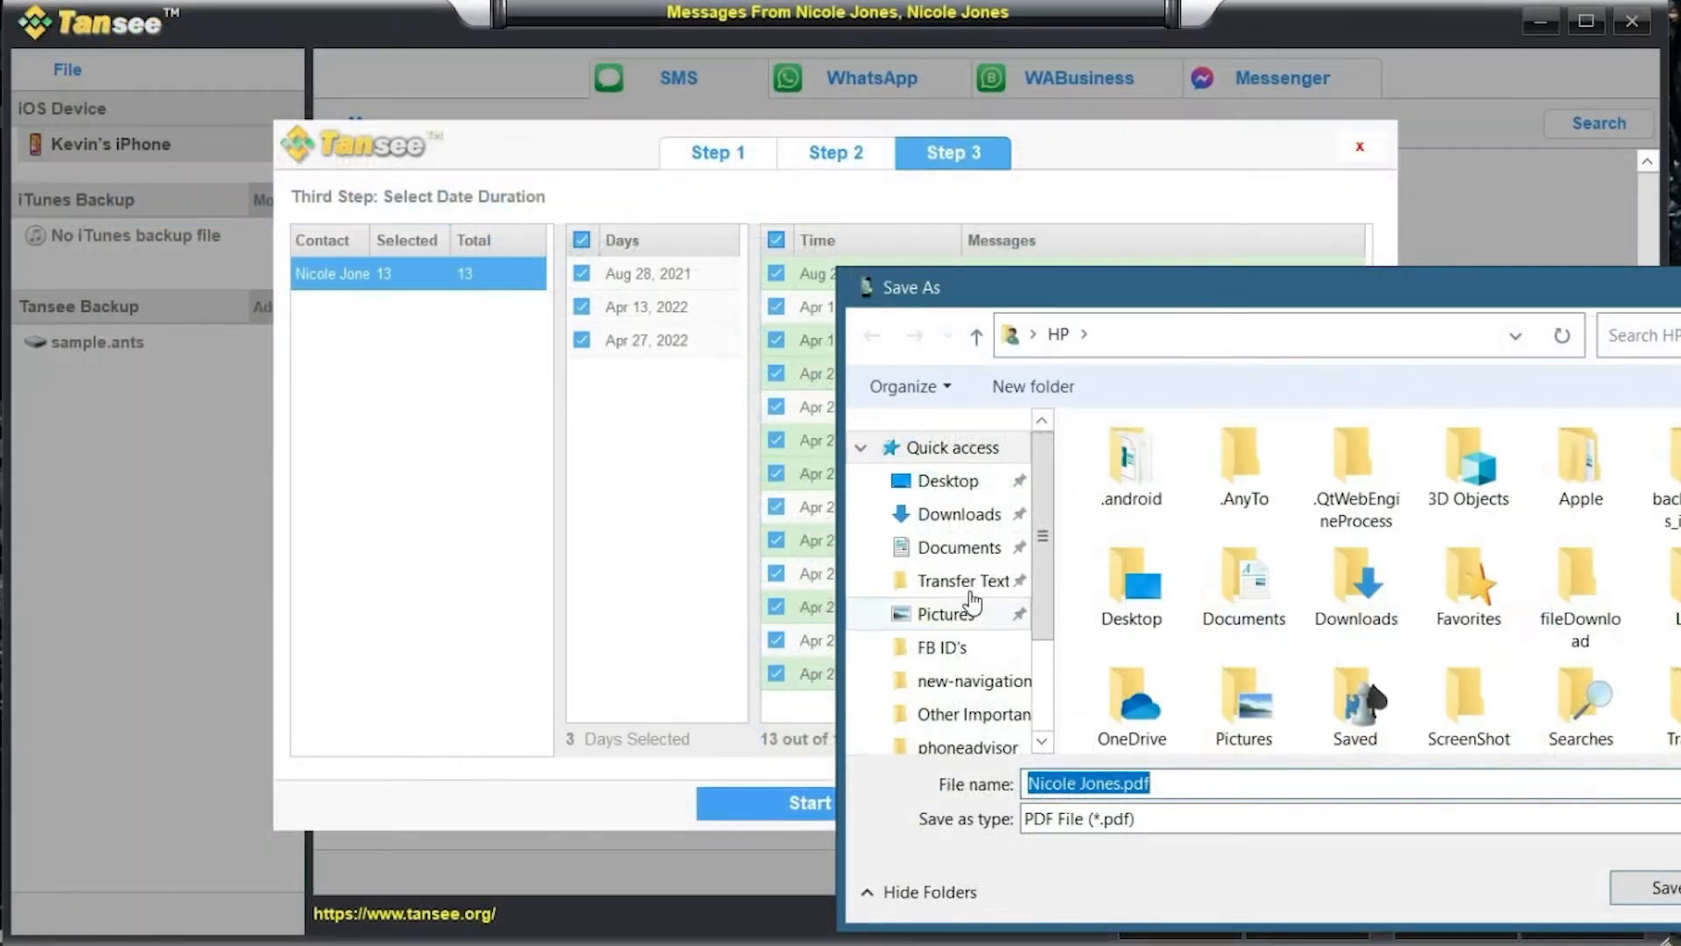
left_click(948, 480)
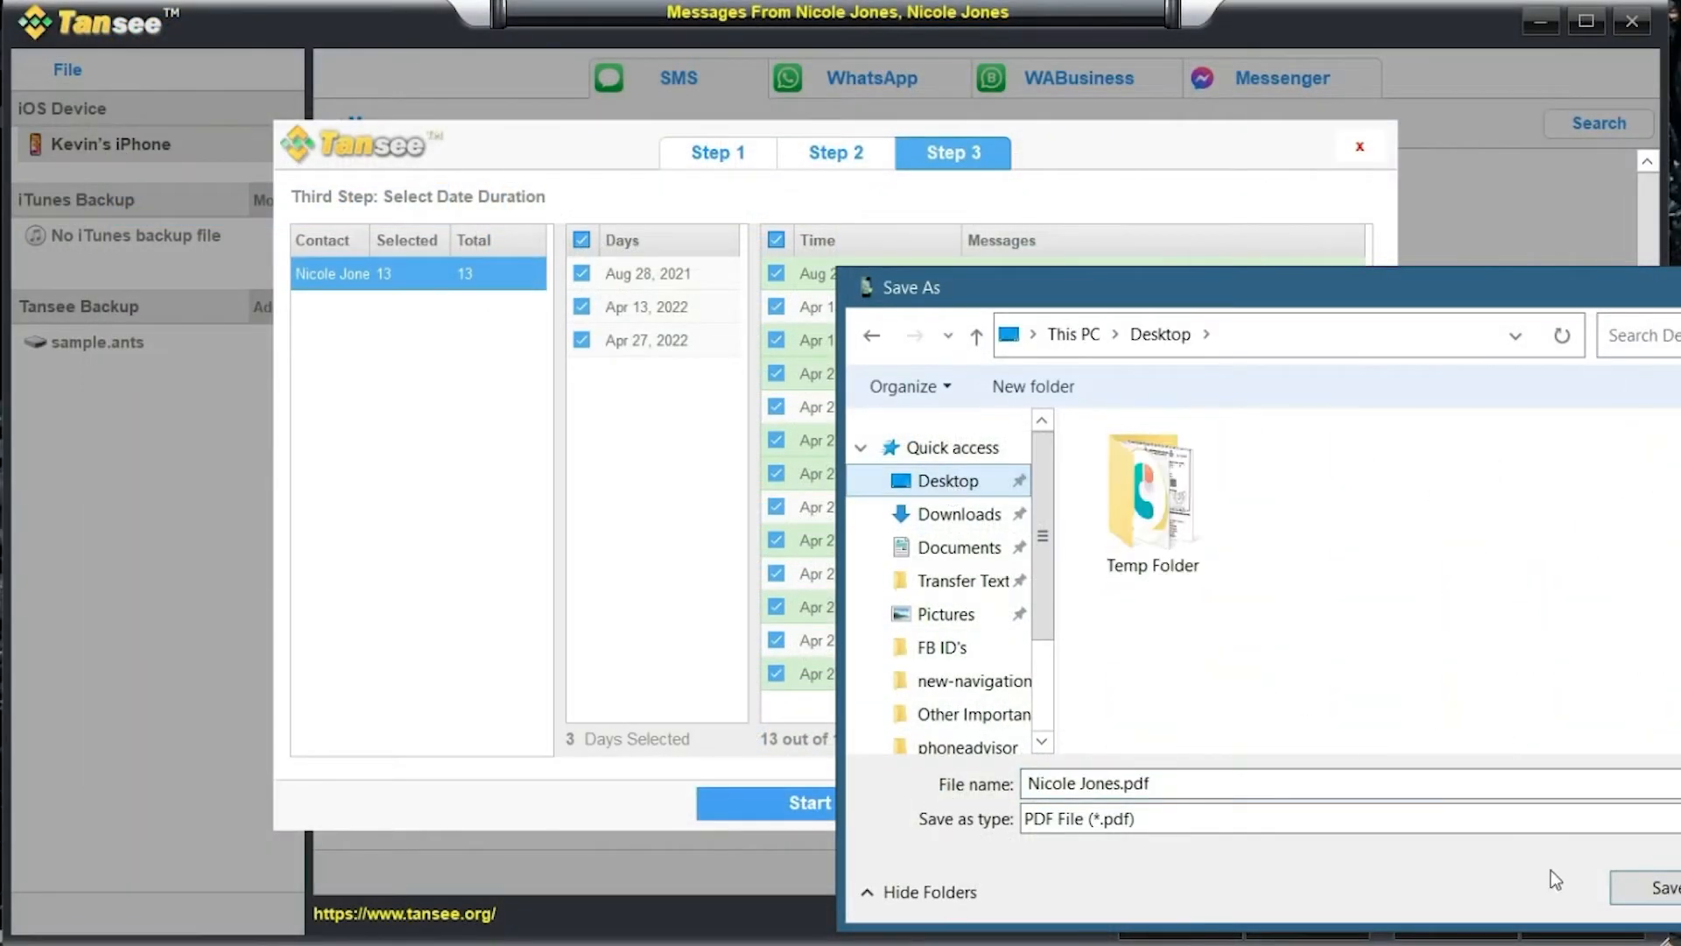
left_click(1666, 886)
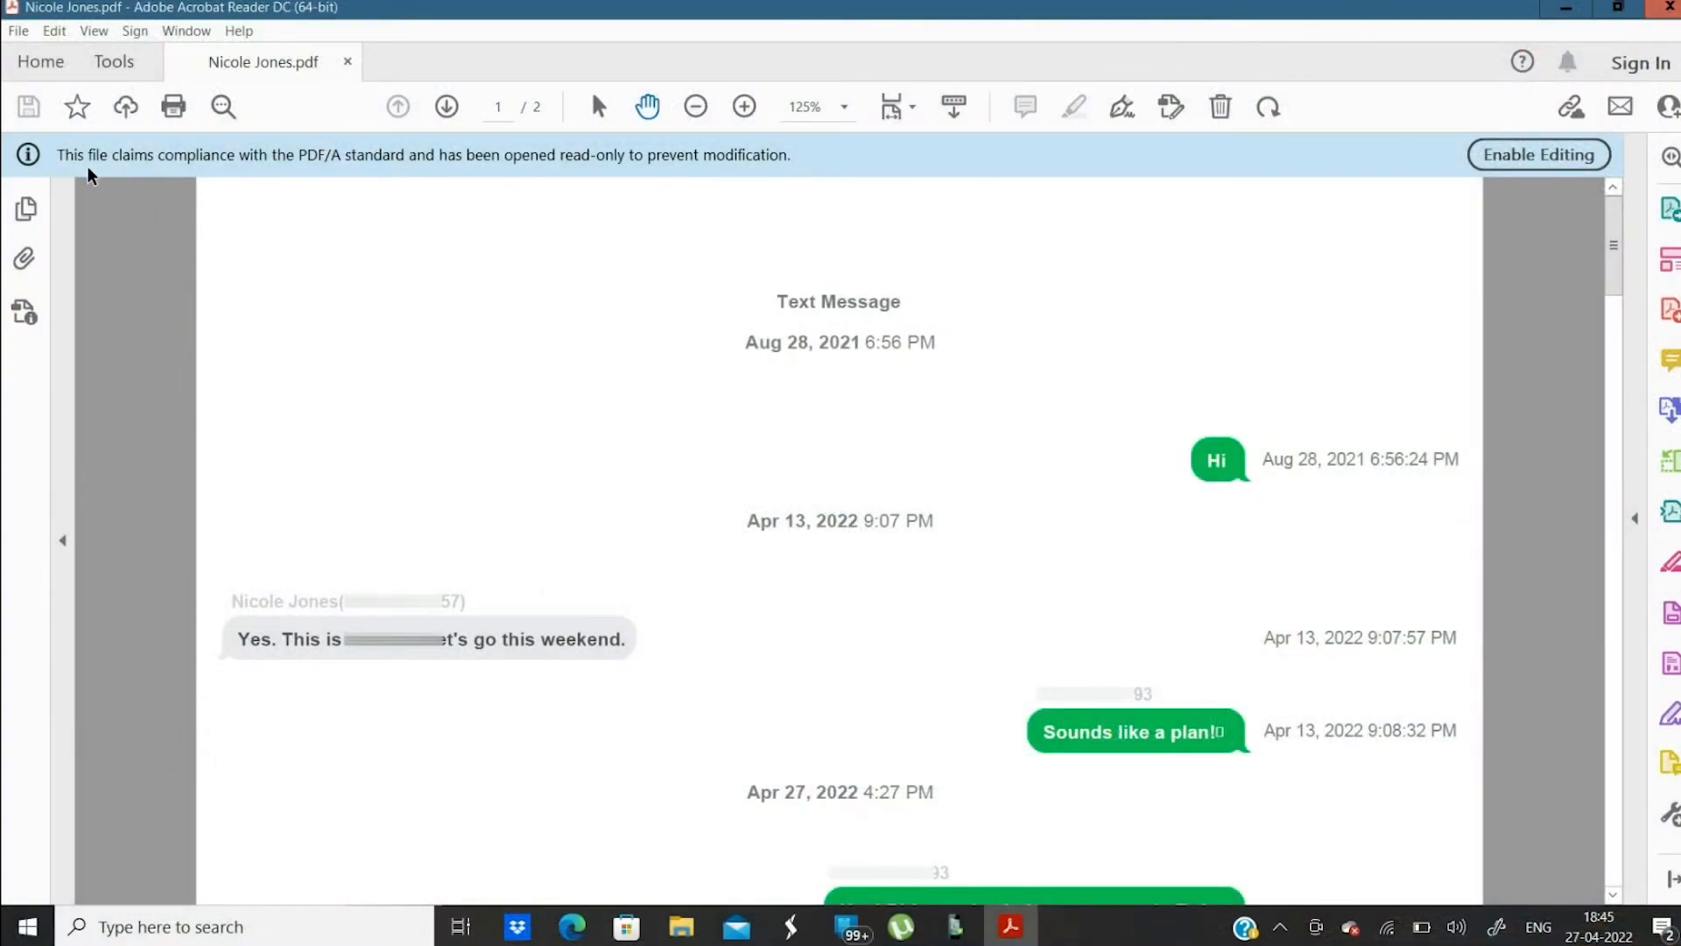
mouse_move(706, 175)
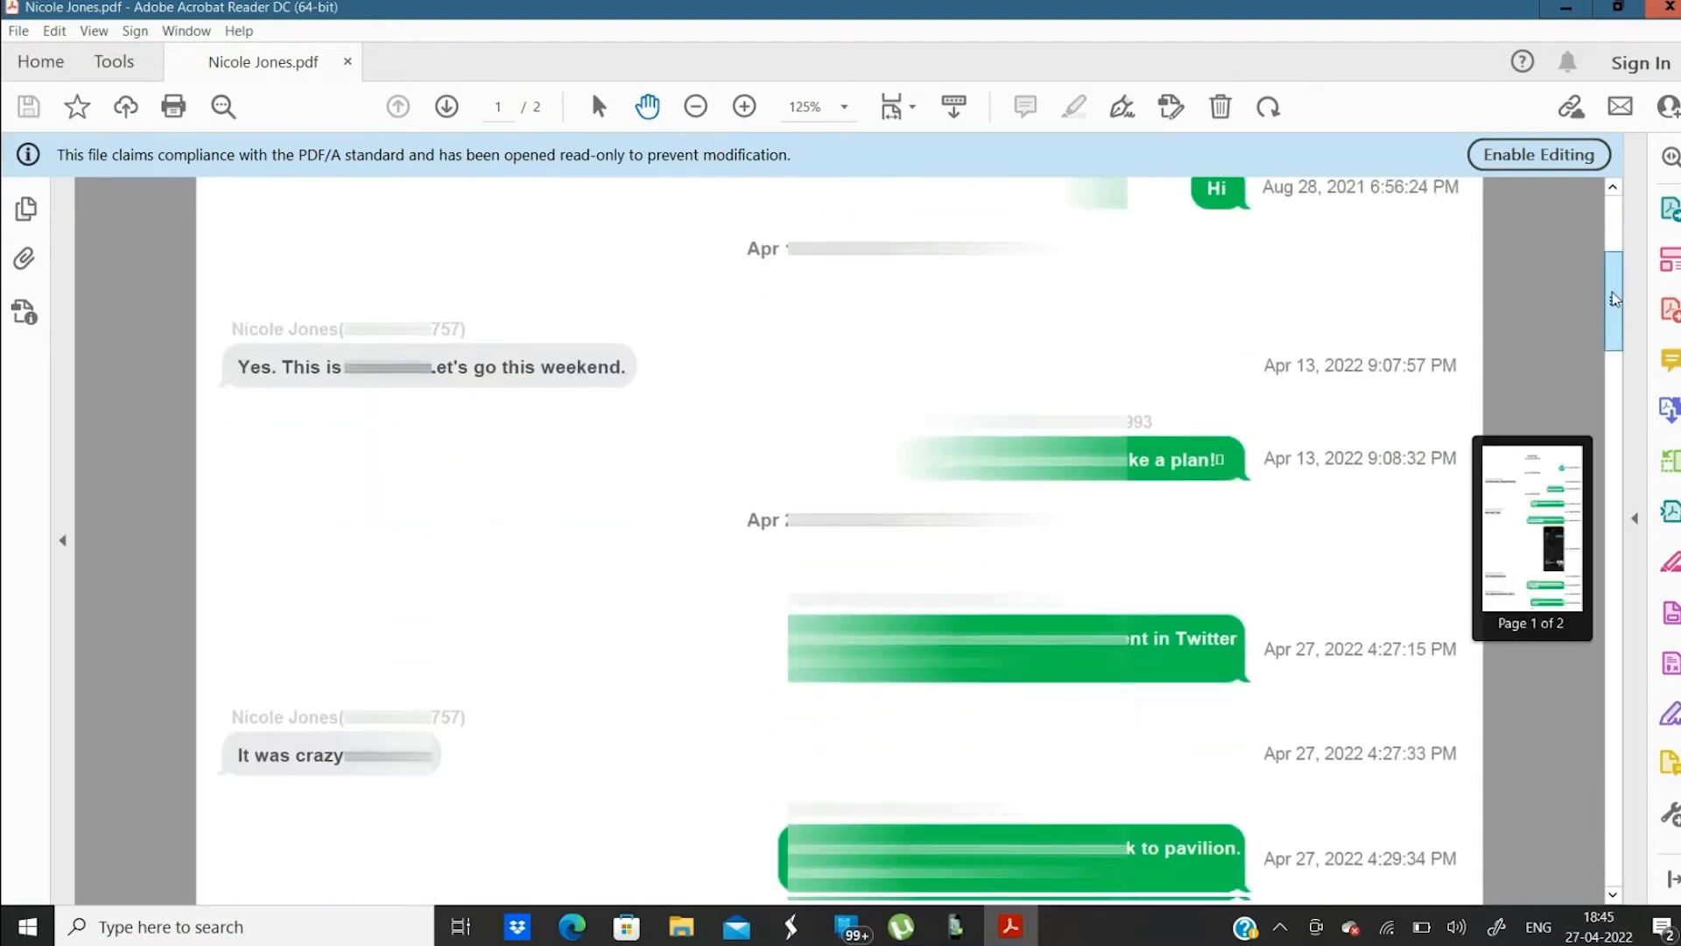
scroll("down", 3)
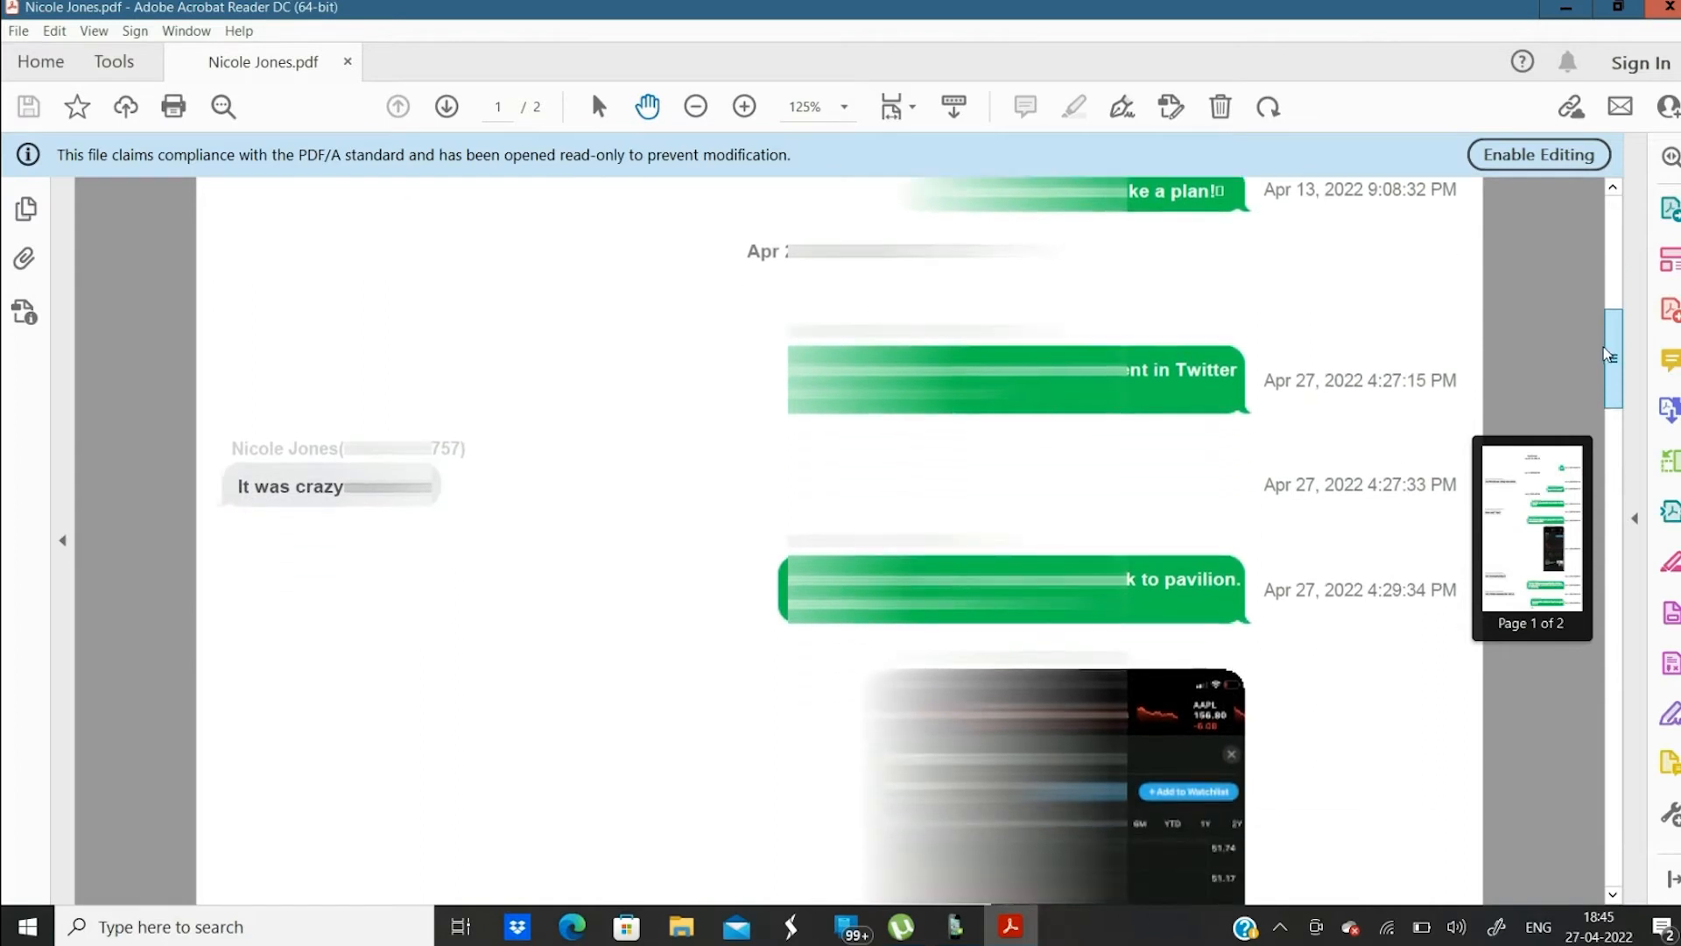
scroll("down", 3)
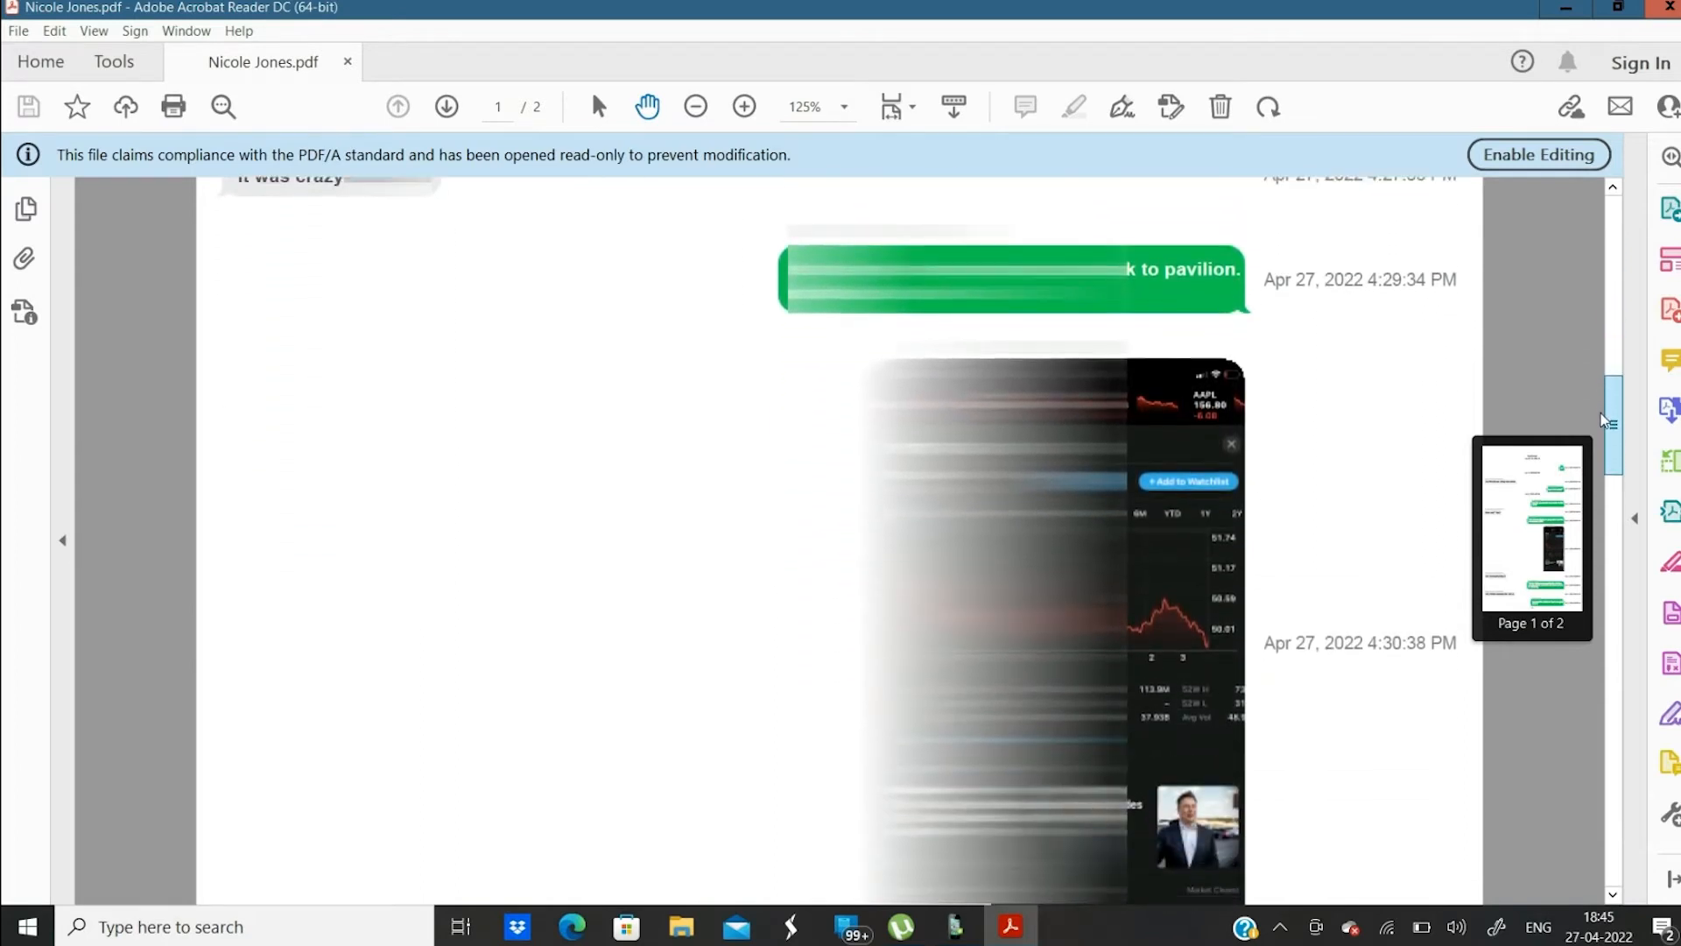
scroll("down", 3)
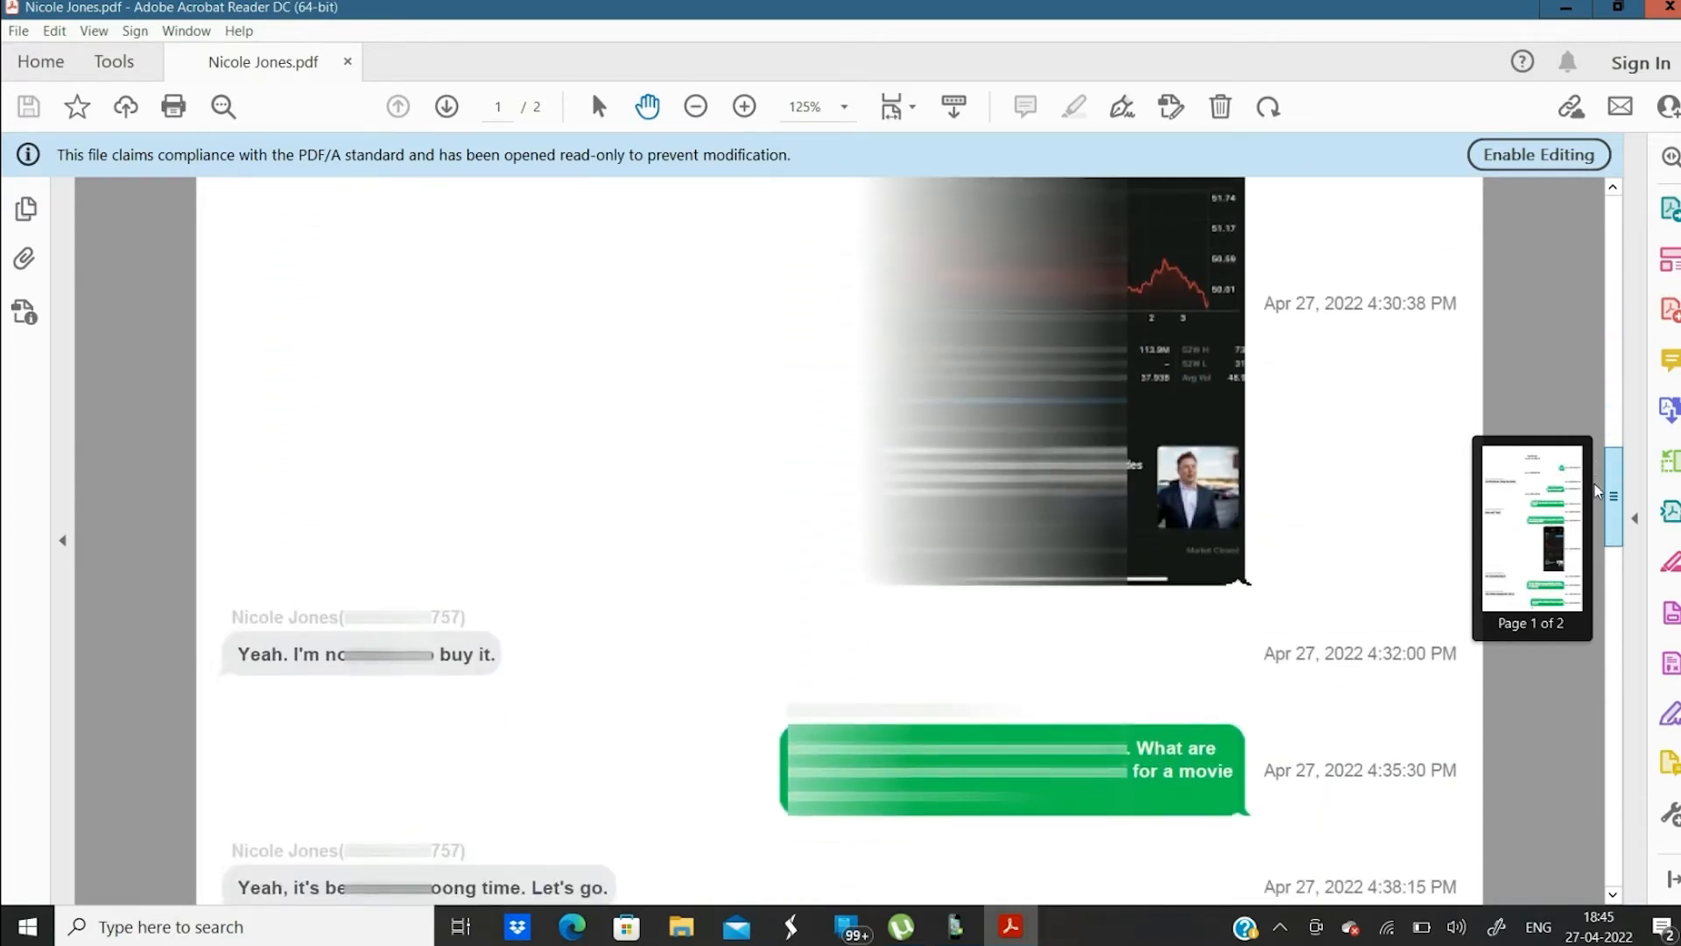
scroll("down", 3)
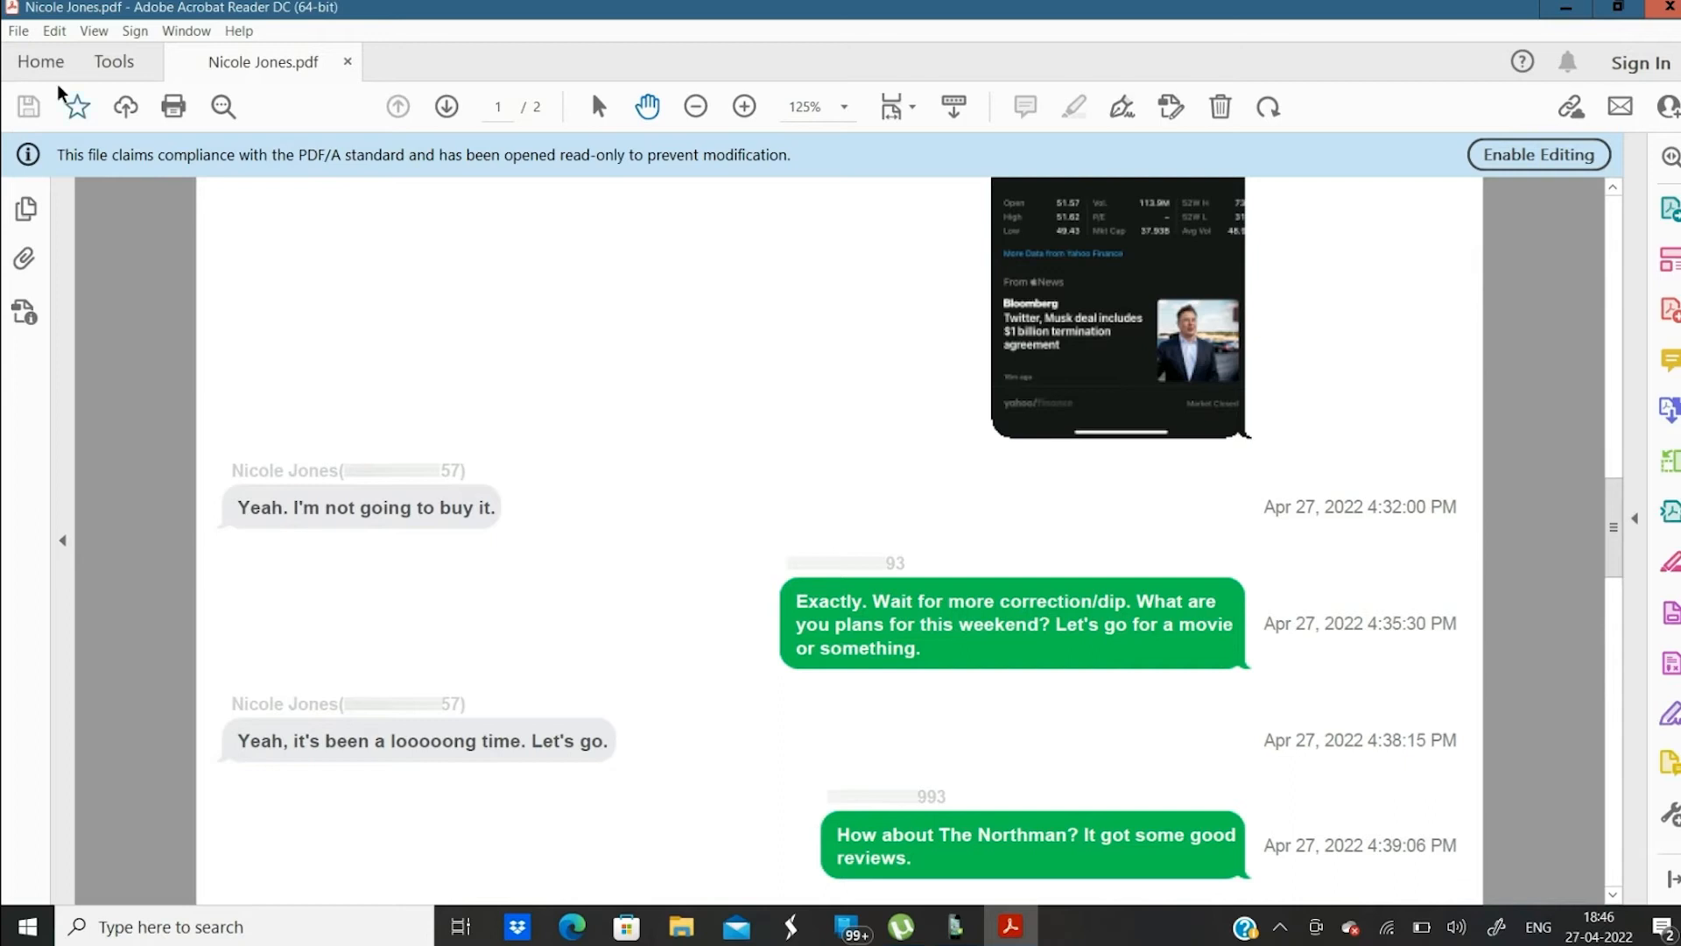
left_click(18, 30)
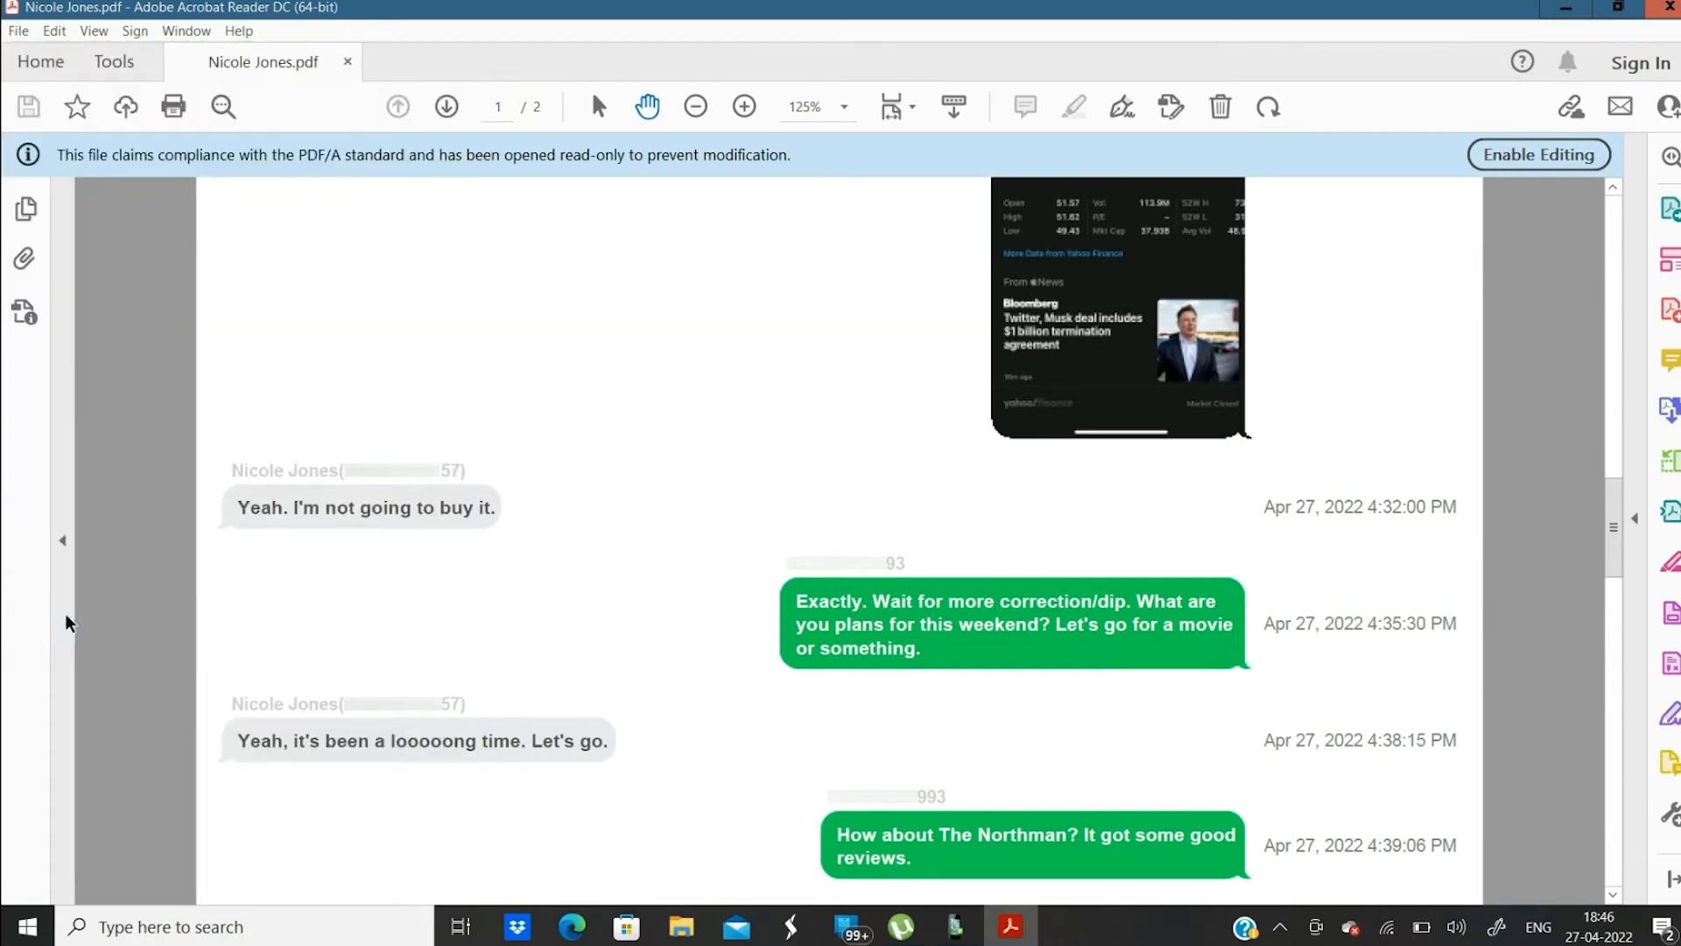
- Print all pages of the exported PDF to the HP Deskjet from Acrobat Reader
left_click(173, 107)
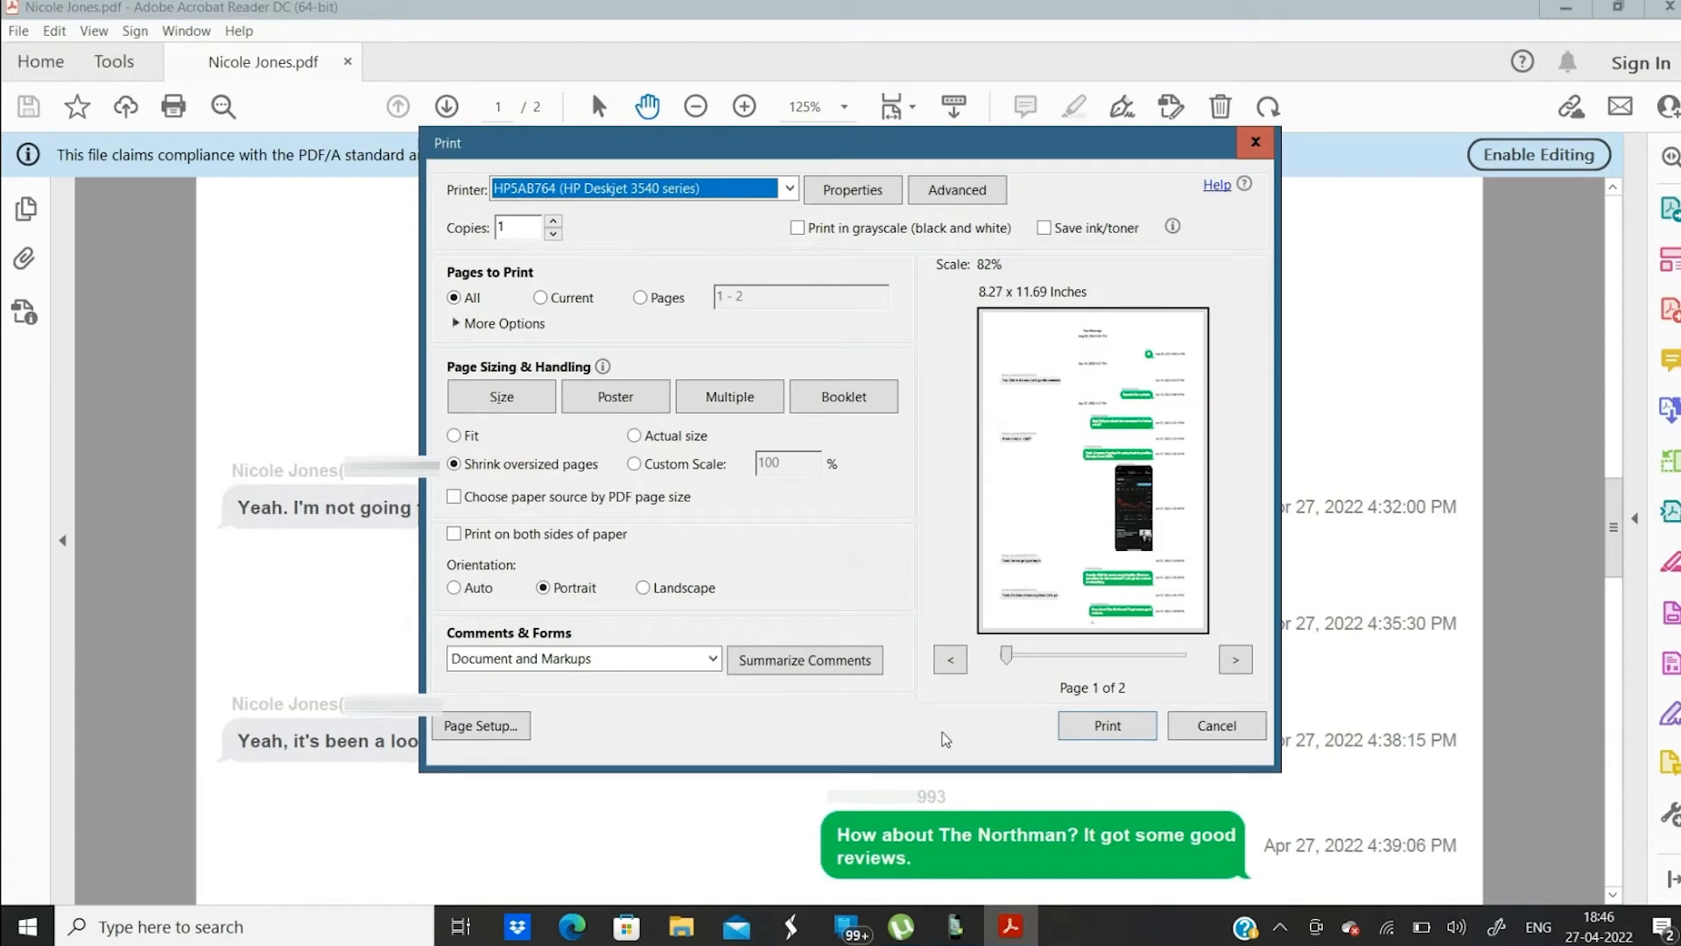
mouse_move(1009, 706)
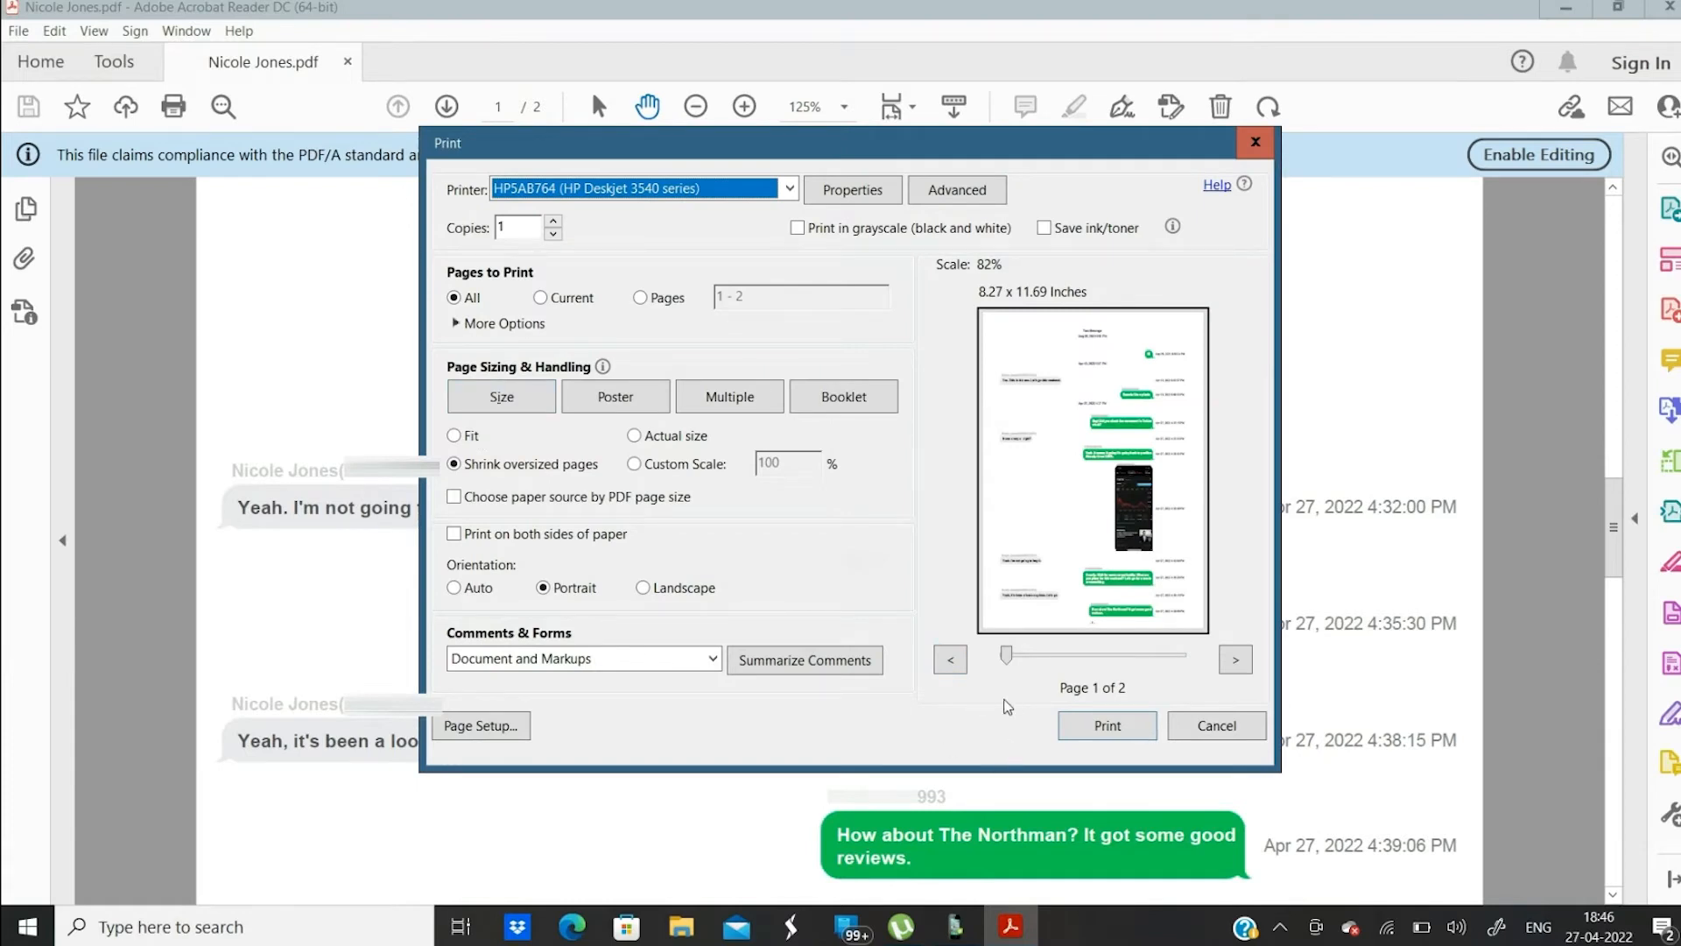
left_click(1107, 725)
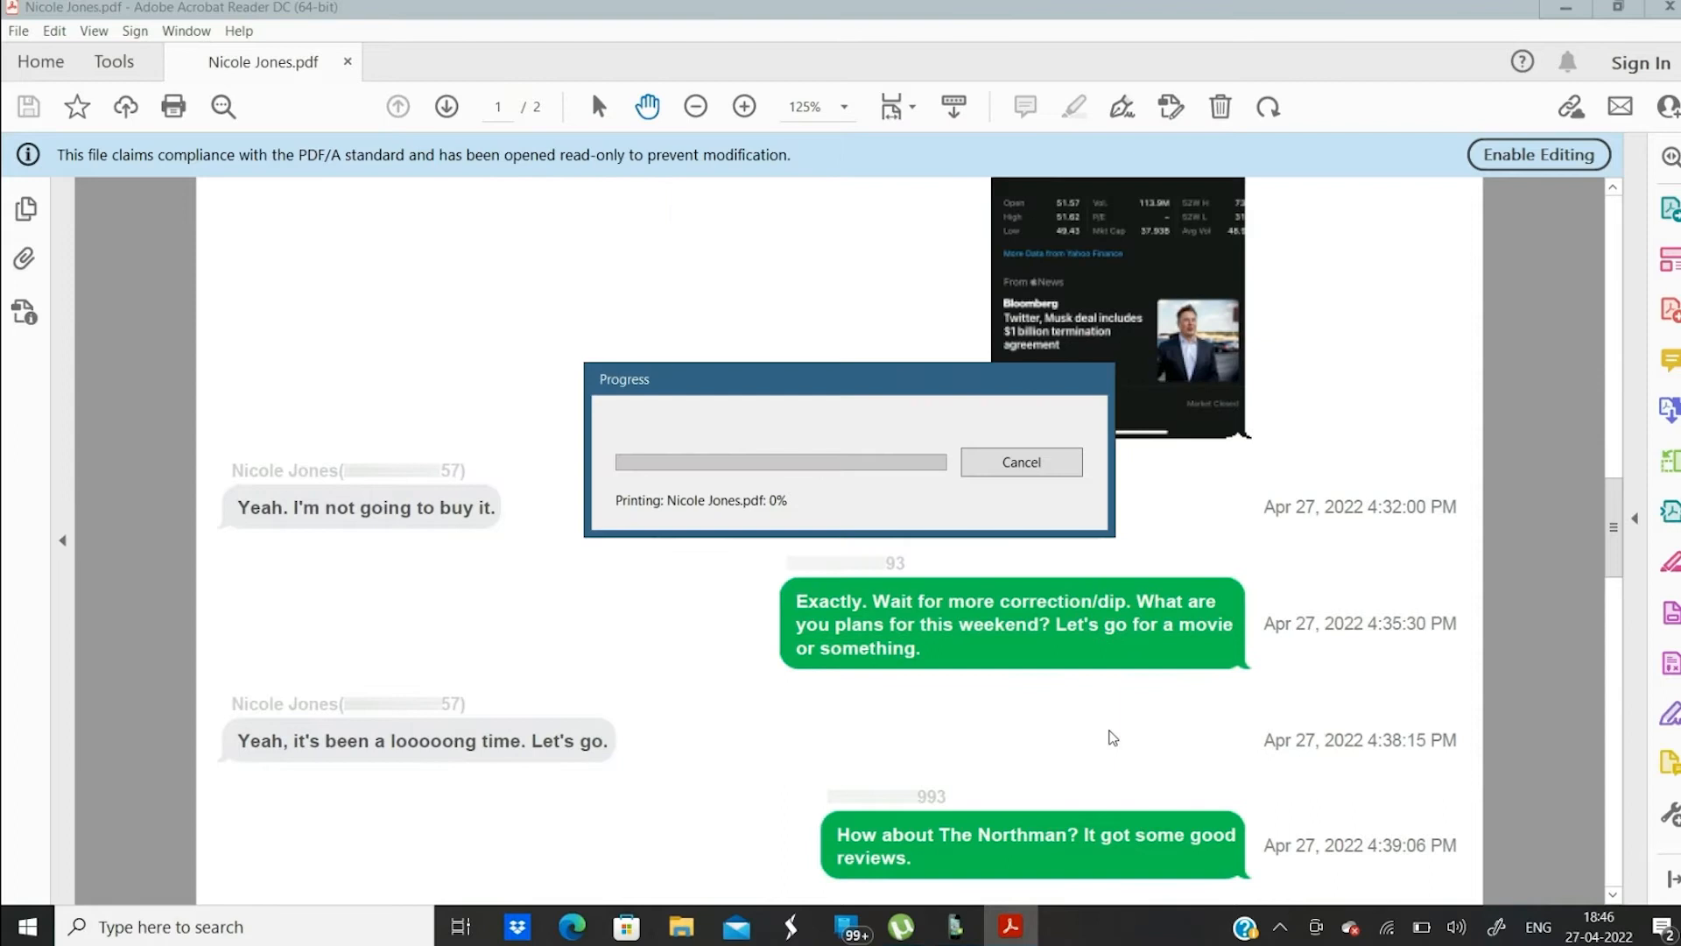
left_click(1019, 462)
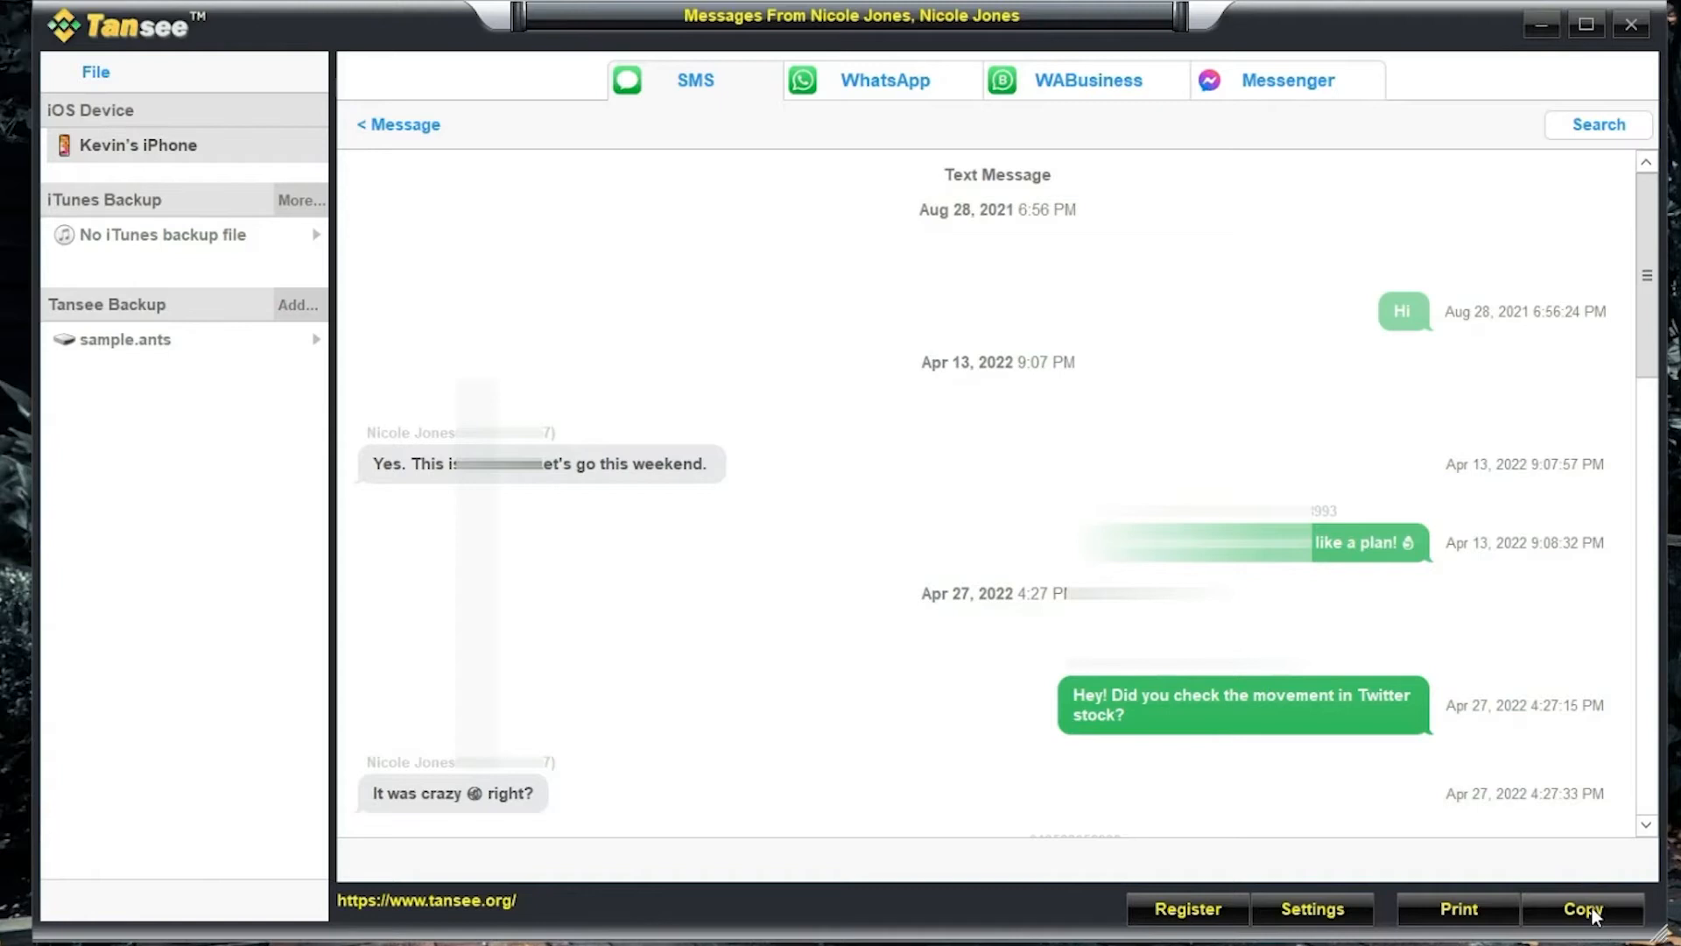
- Export the conversation again as an HTML file saved to the Desktop
left_click(1583, 909)
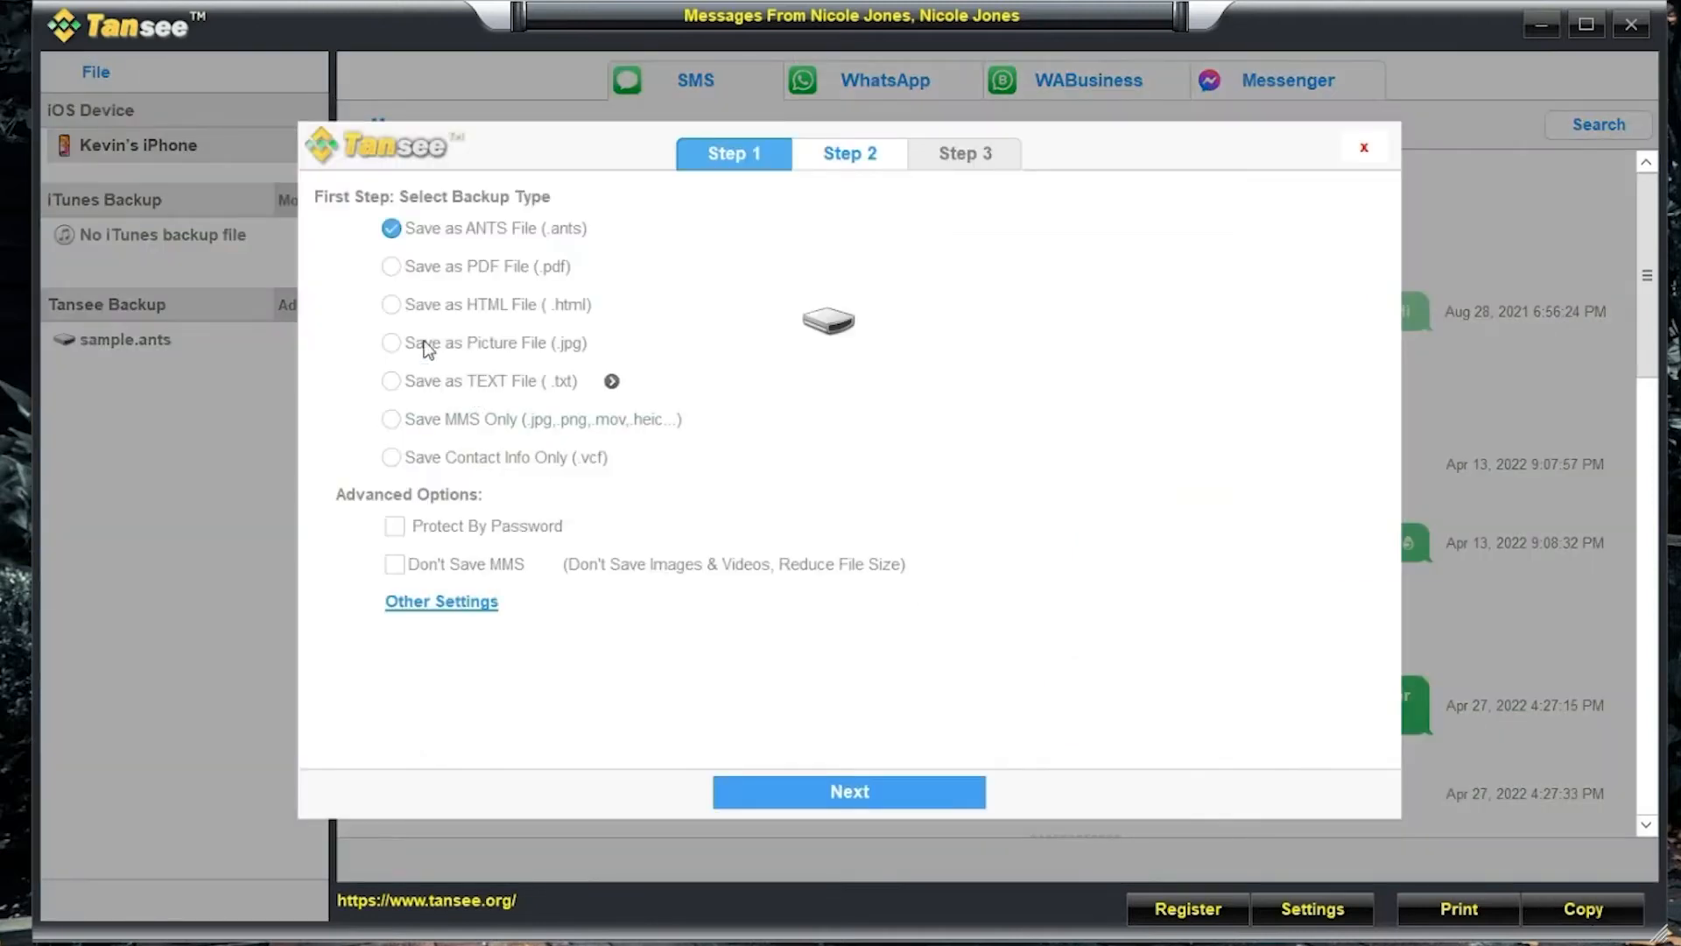
left_click(391, 303)
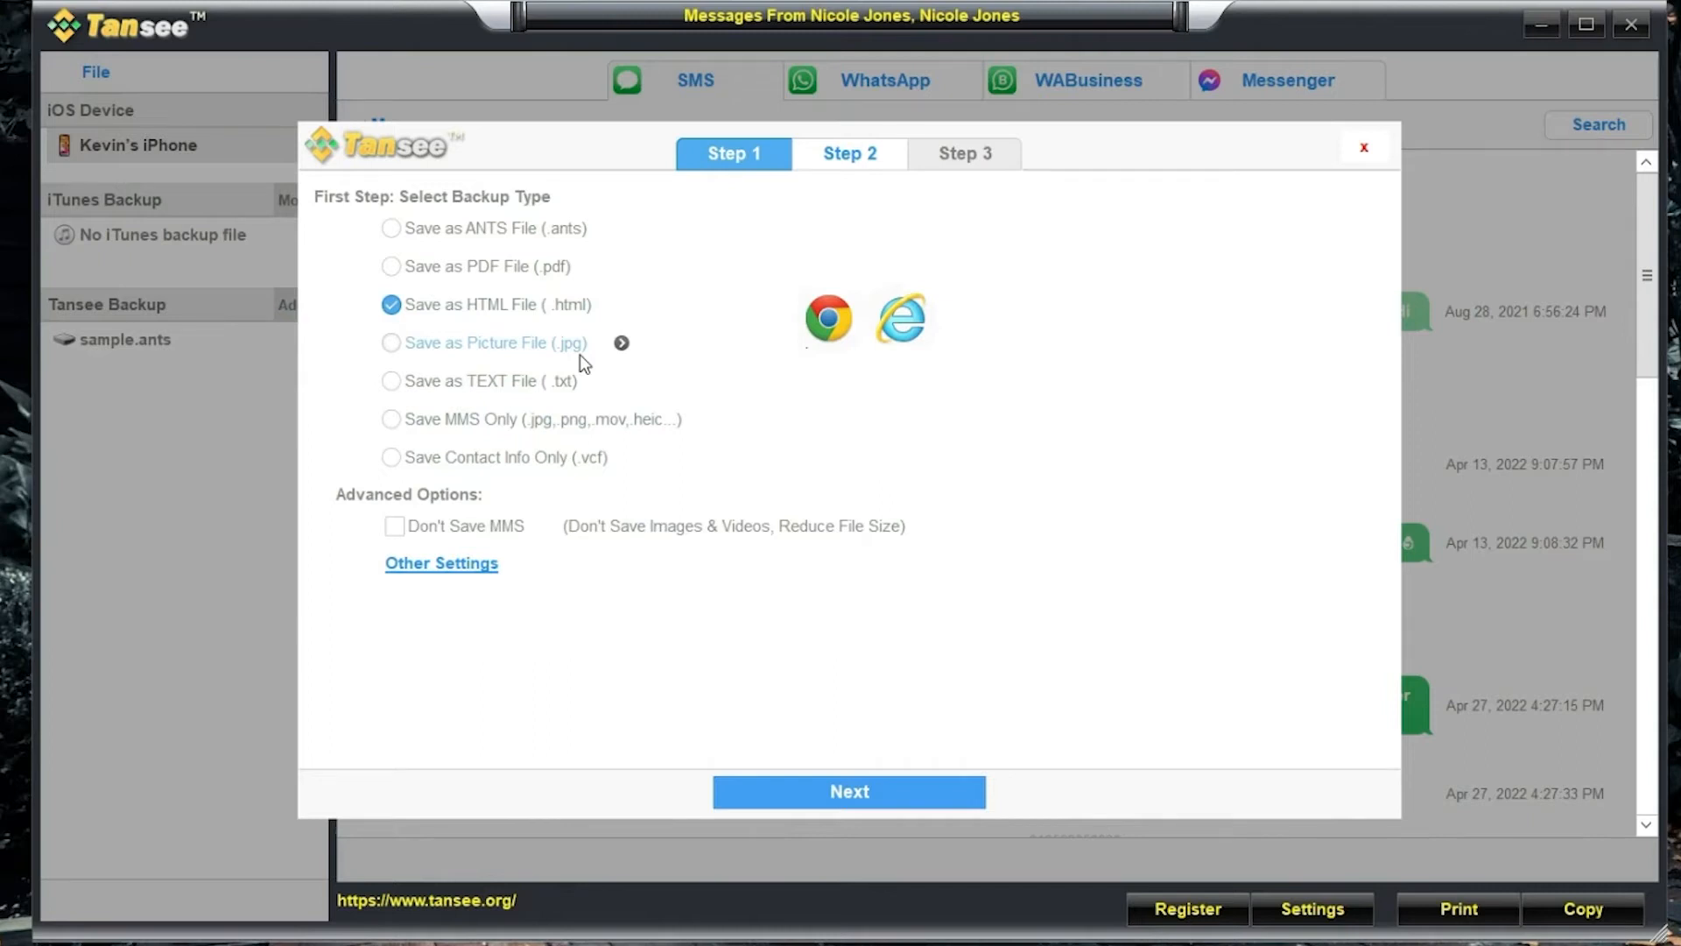
left_click(847, 791)
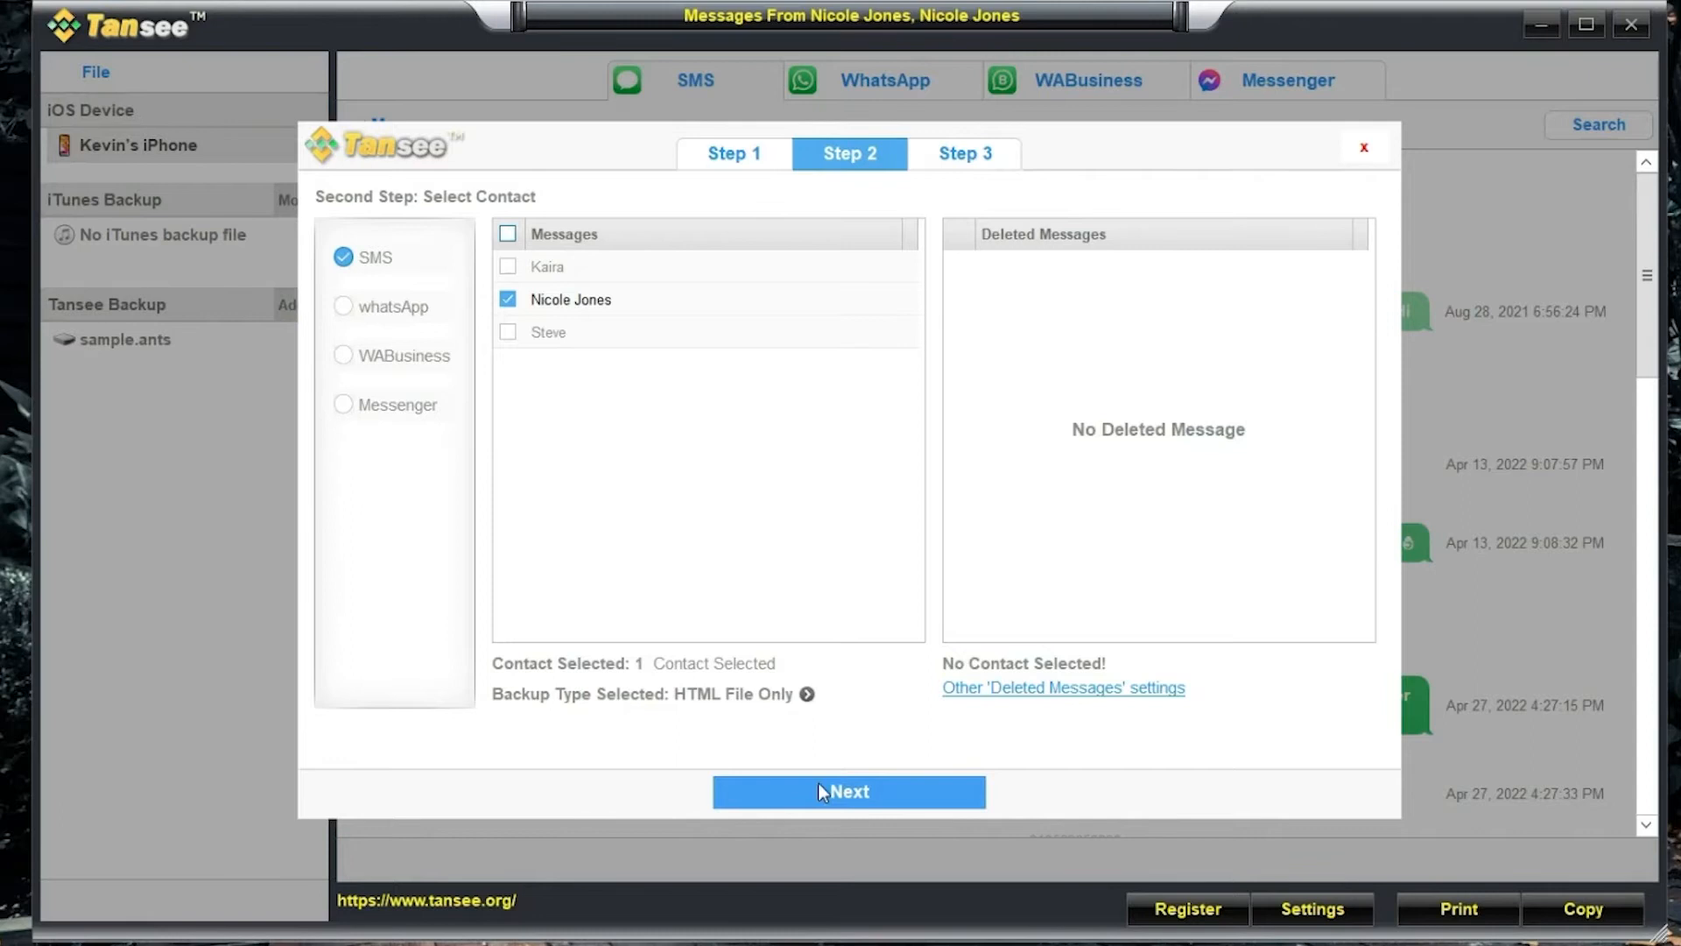
left_click(848, 792)
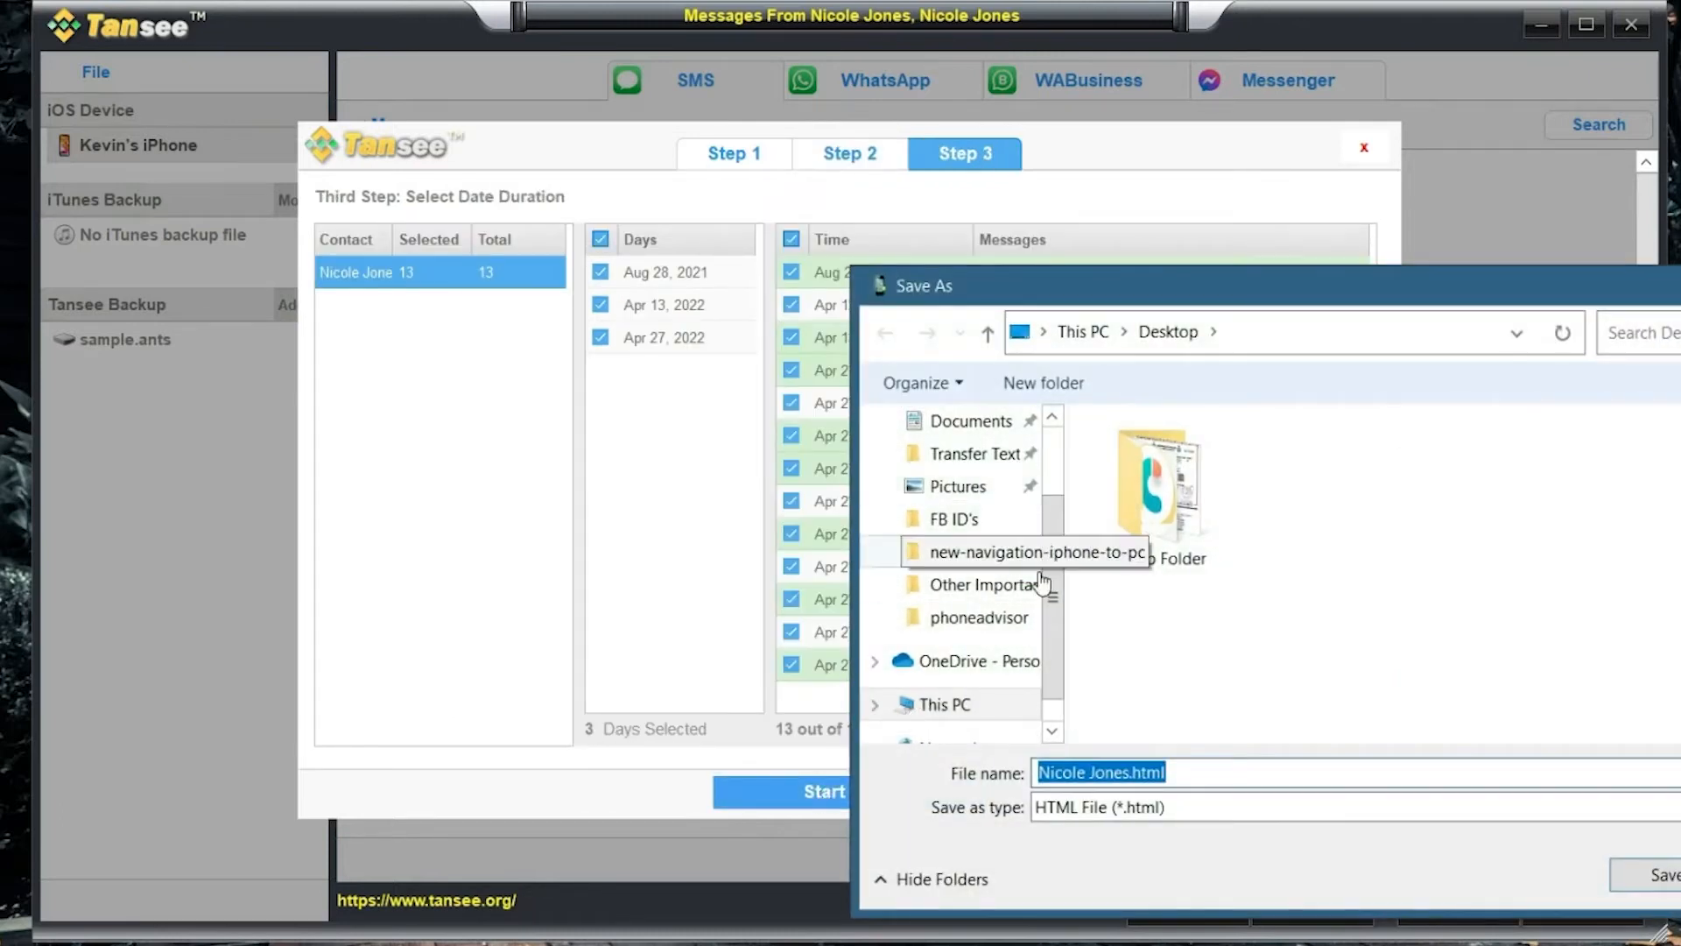
left_click(1660, 876)
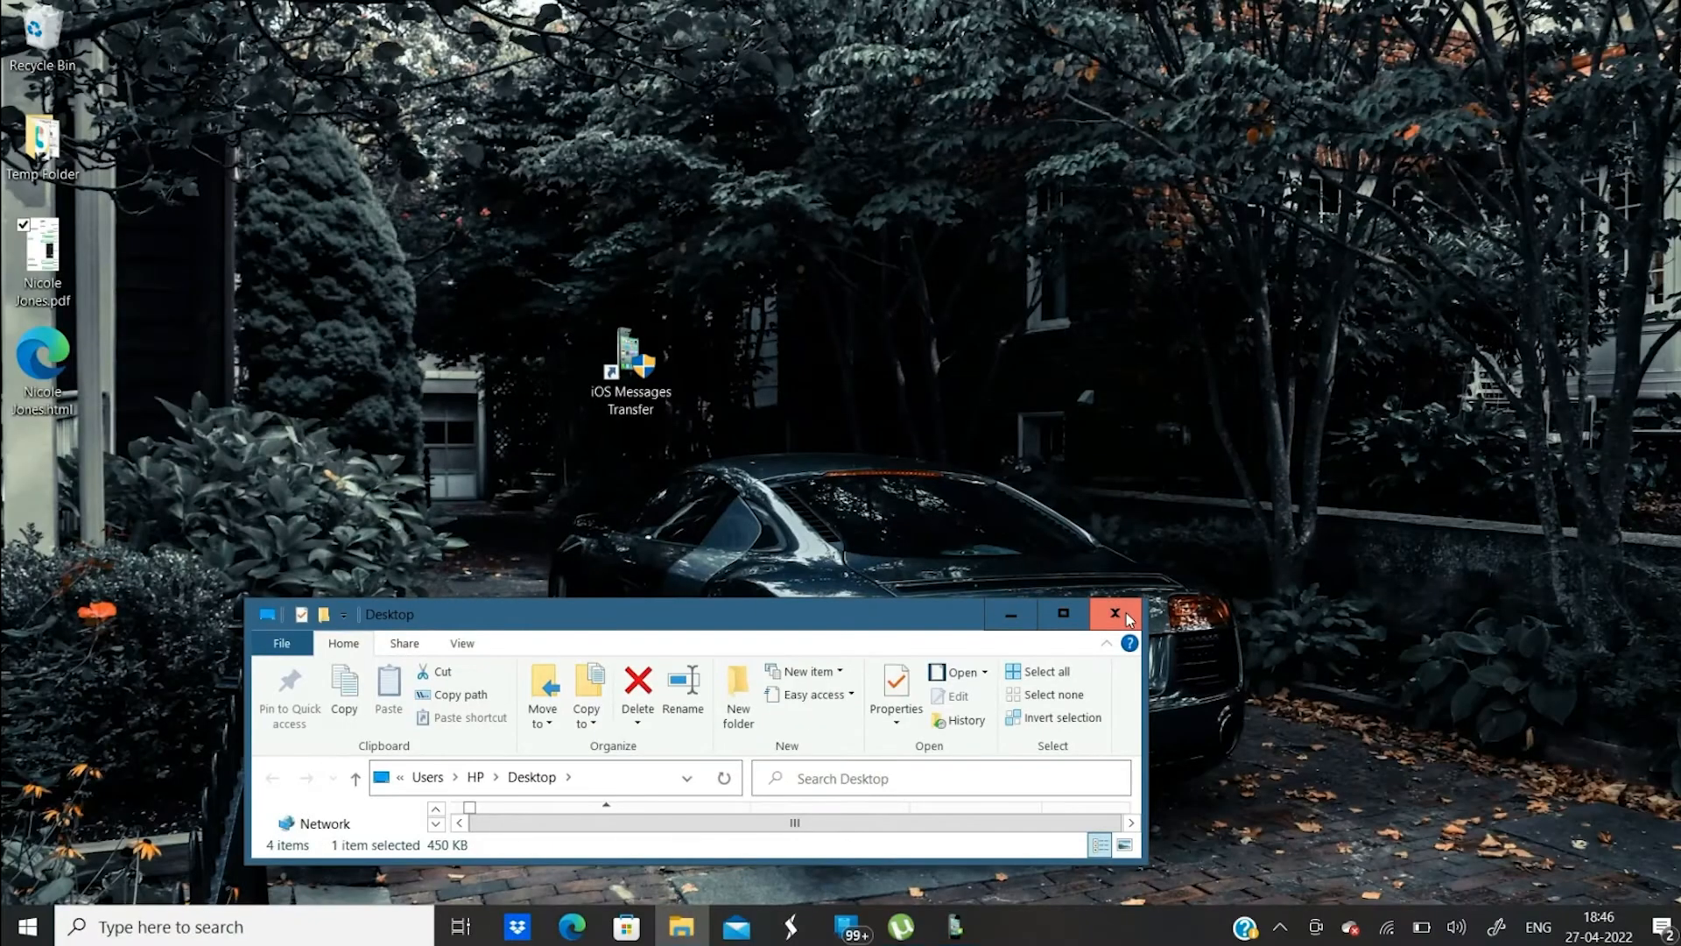
- View the HTML export in Chrome and print it in Color to the HP printer
left_click(1116, 615)
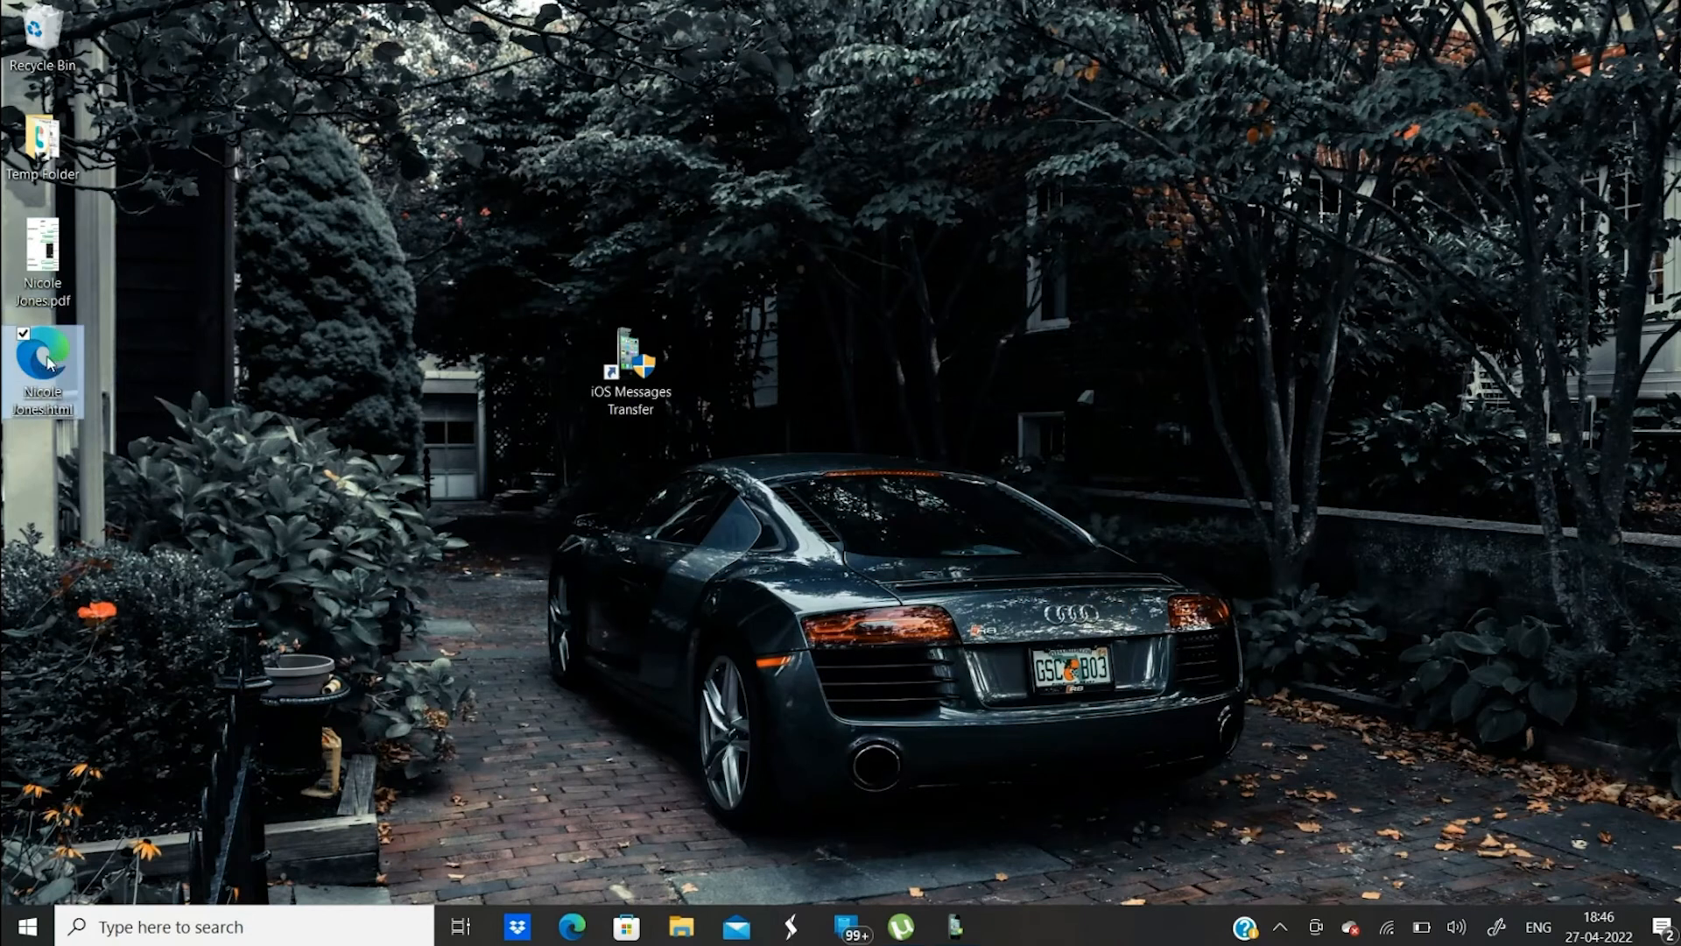
right_click(40, 370)
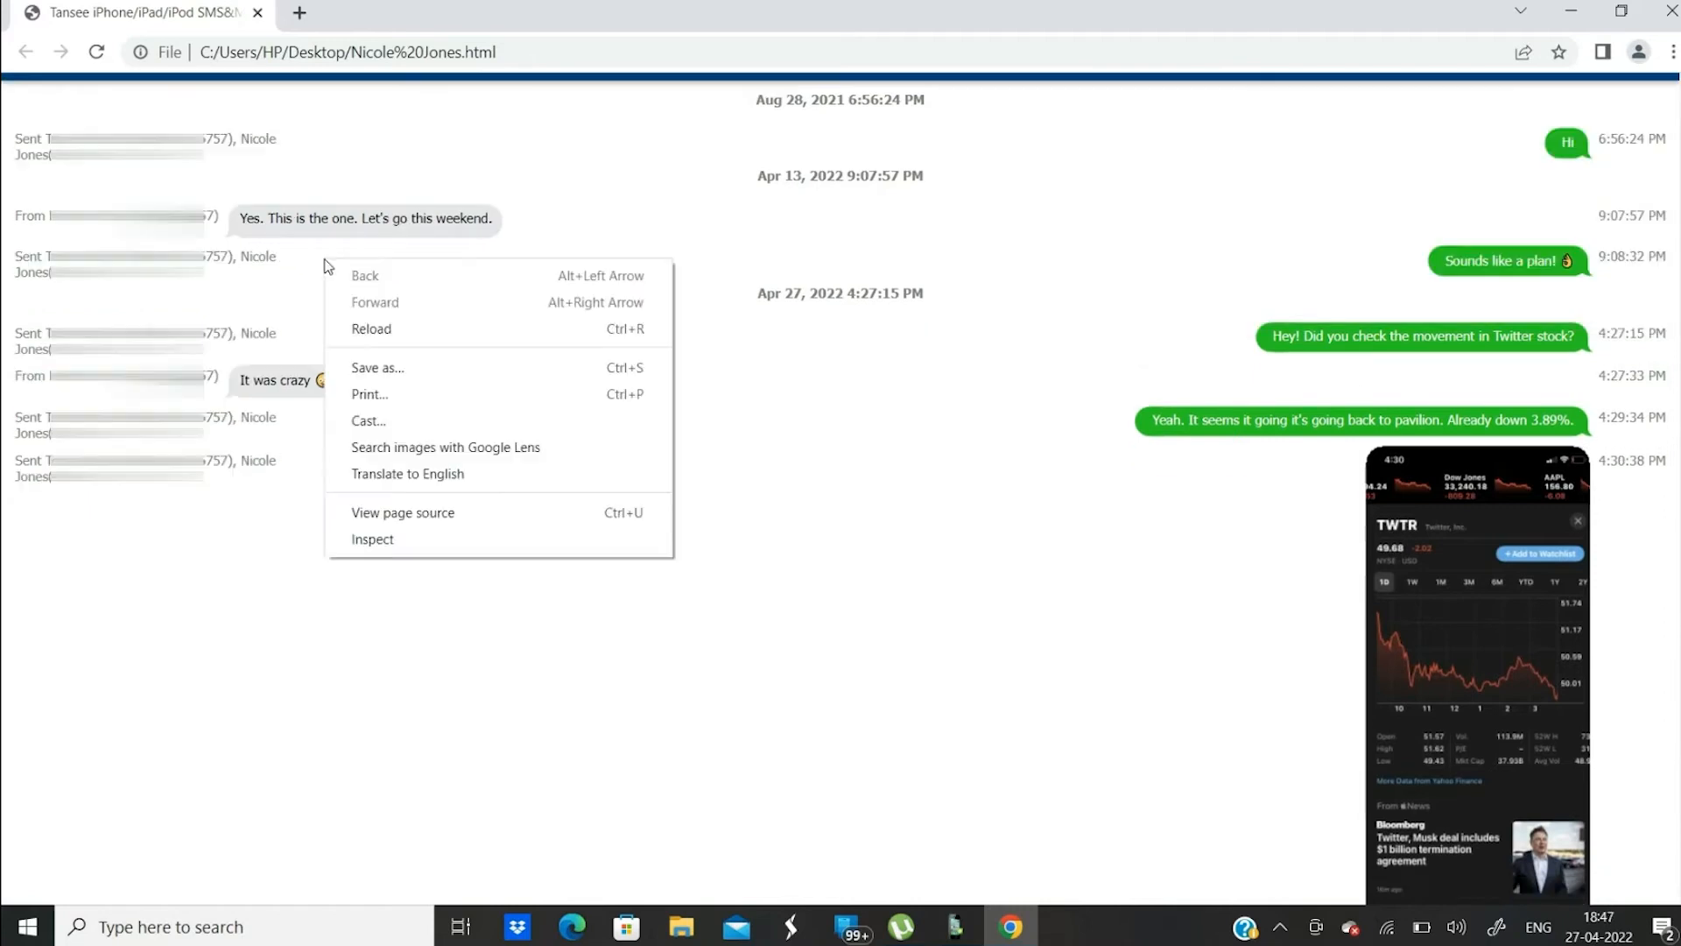
mouse_move(370, 394)
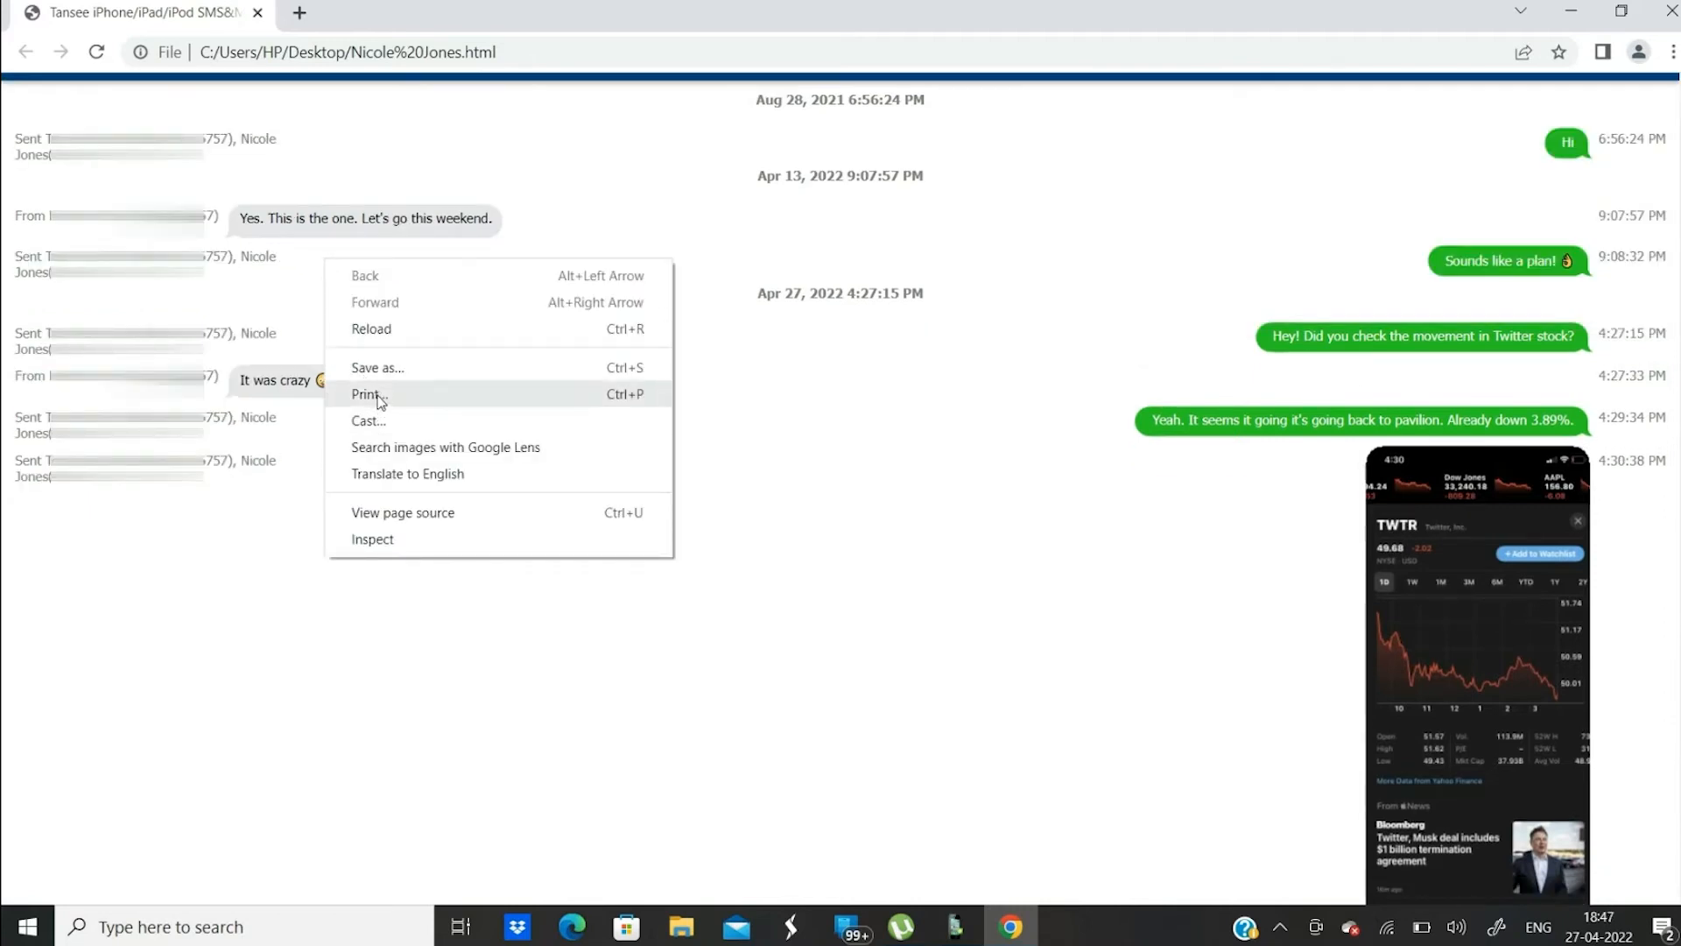
left_click(366, 394)
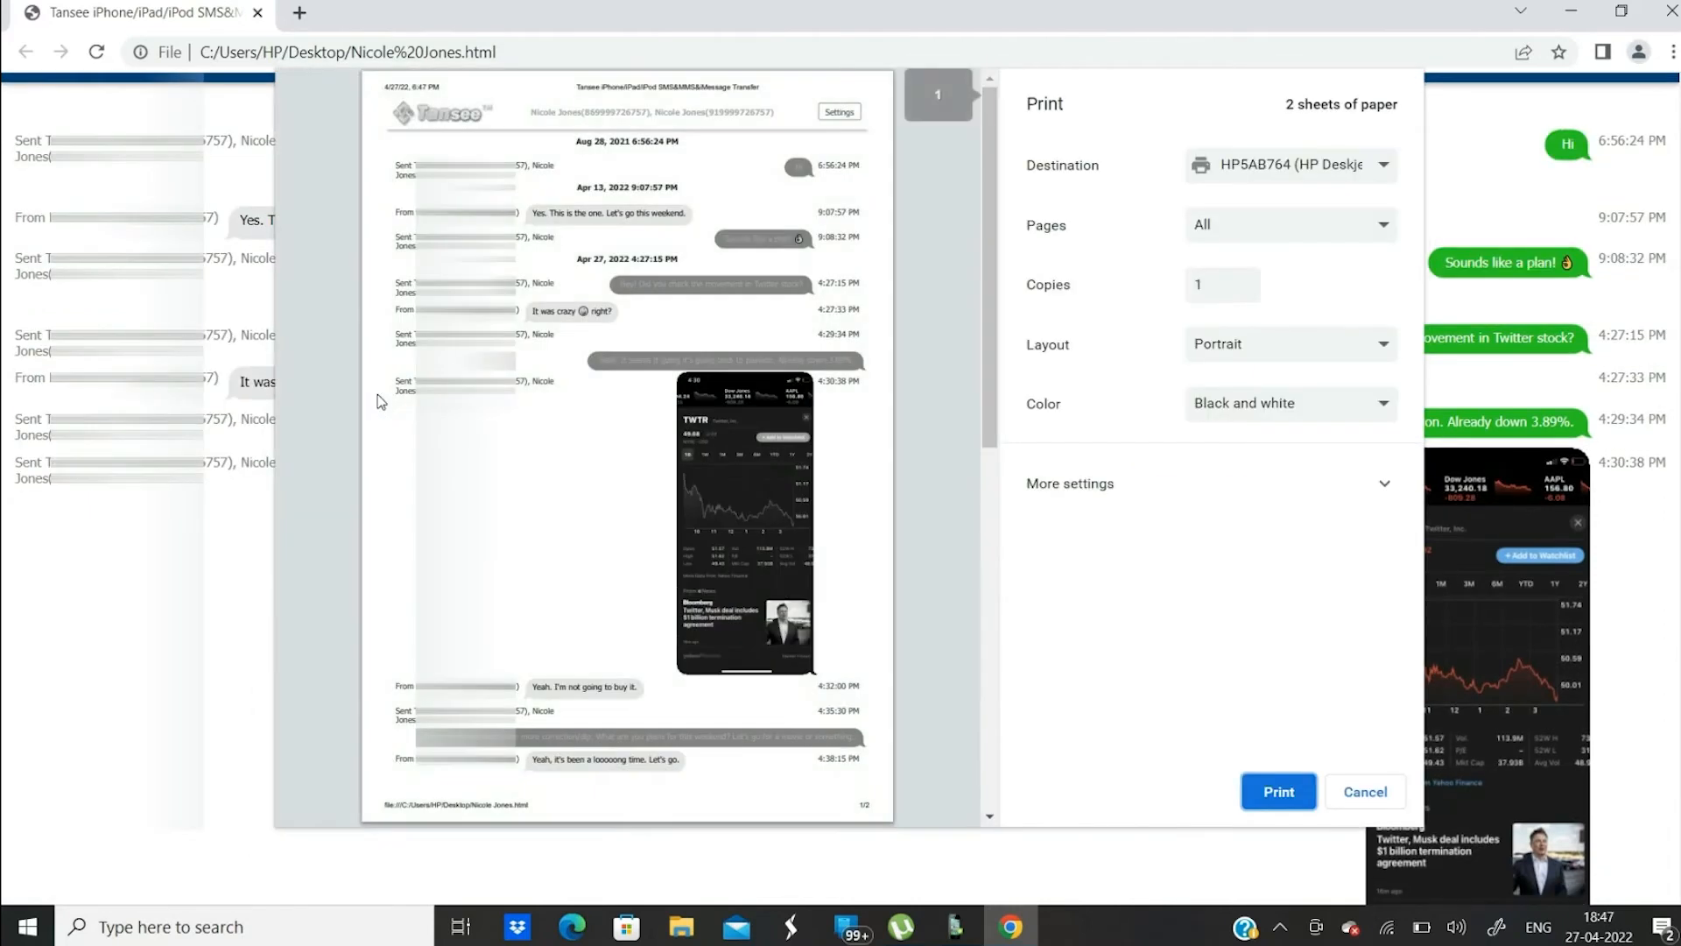
mouse_move(1277, 417)
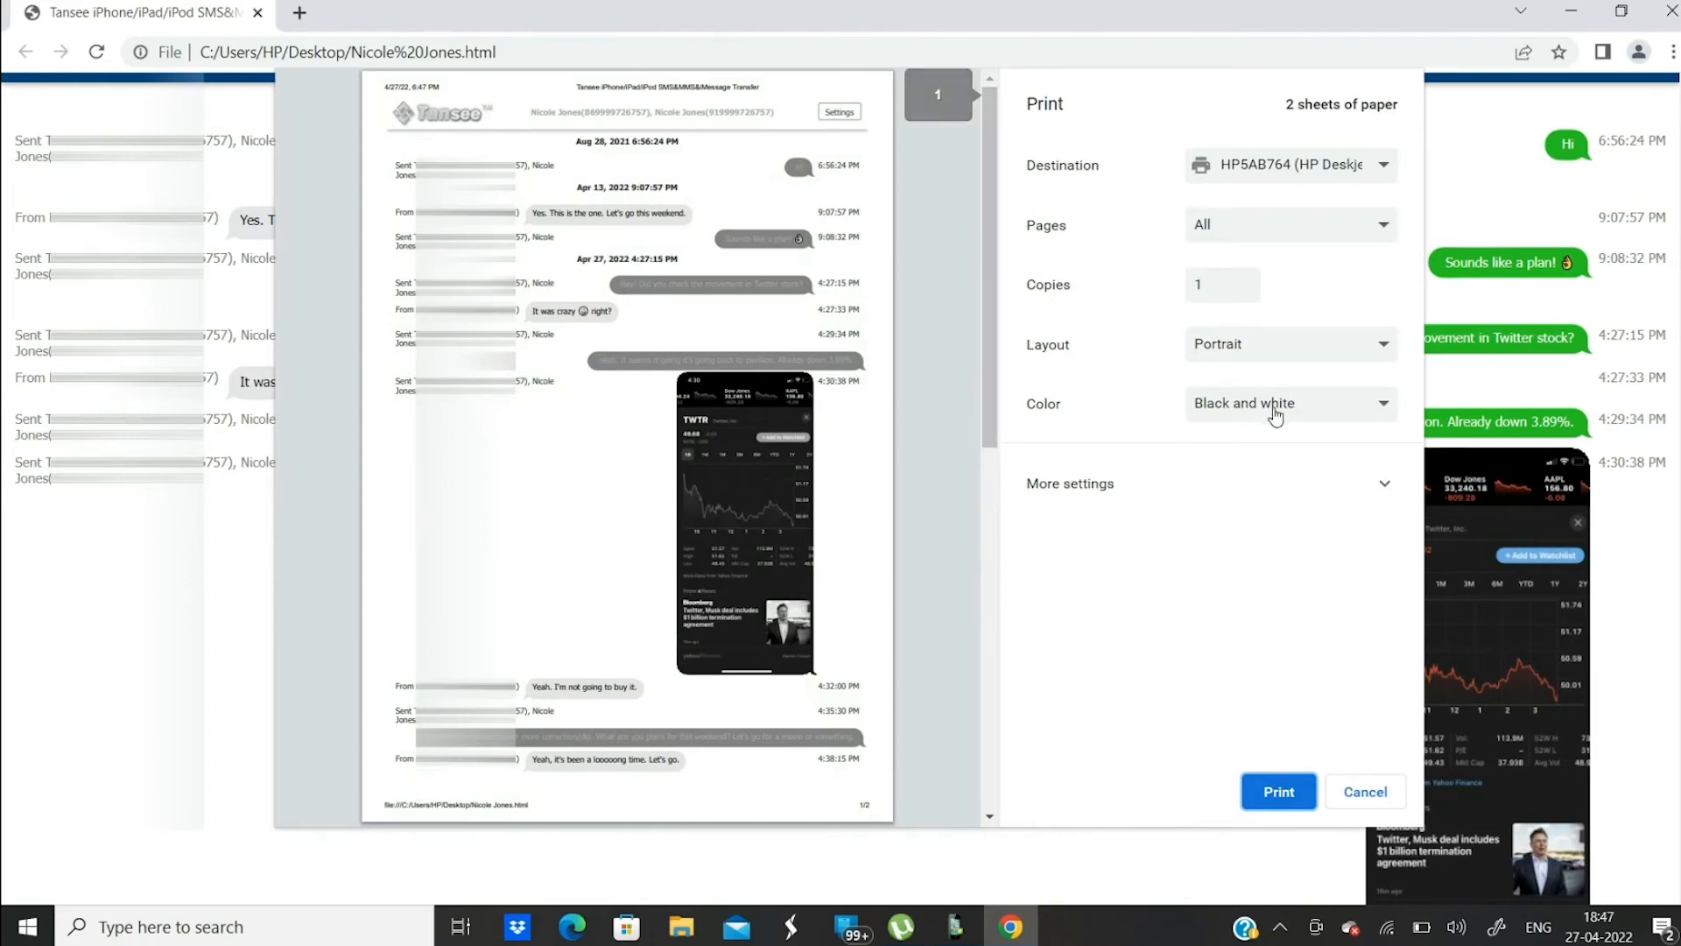
left_click(1291, 403)
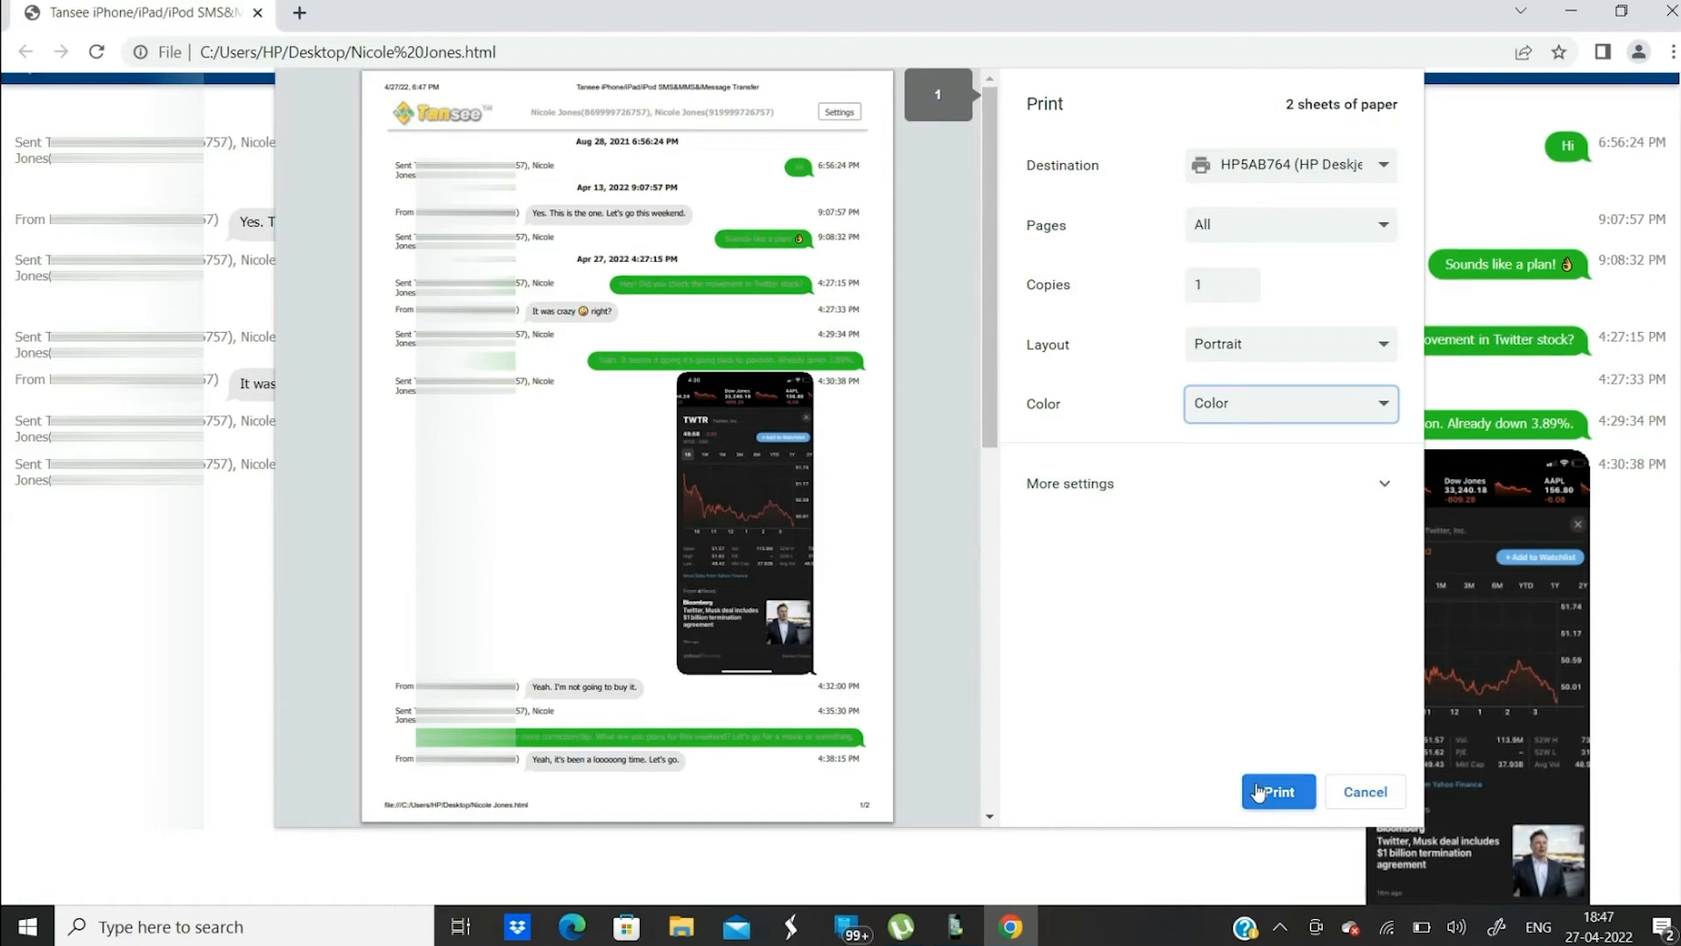
left_click(1276, 791)
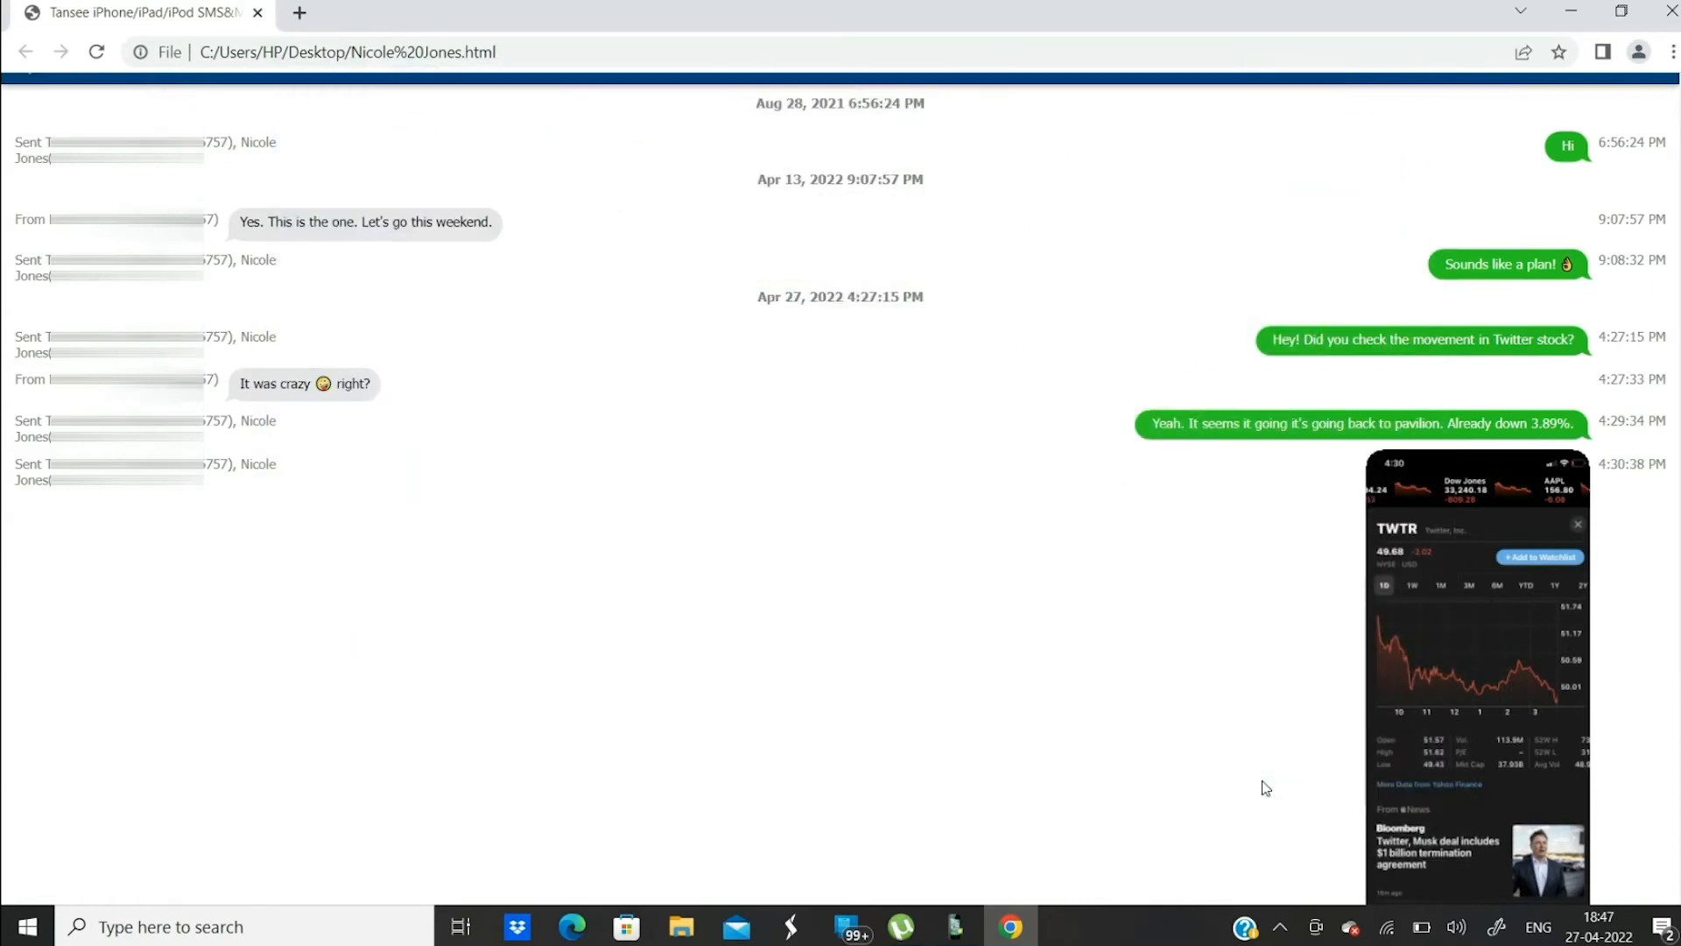
mouse_move(1277, 613)
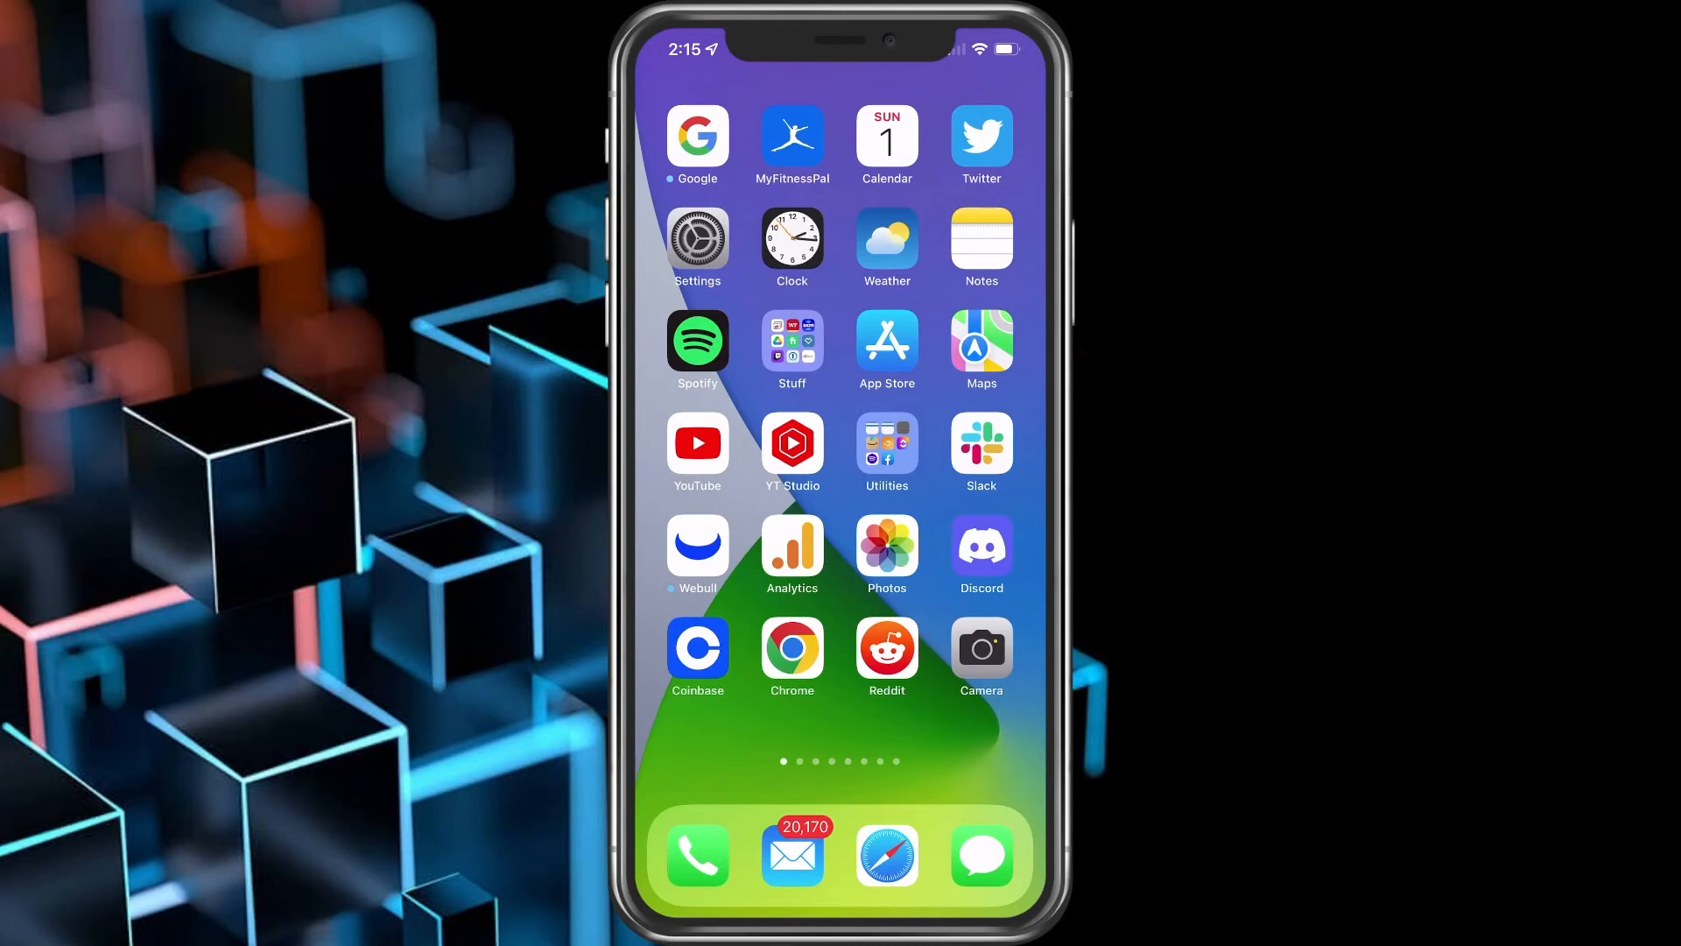
left_click(980, 855)
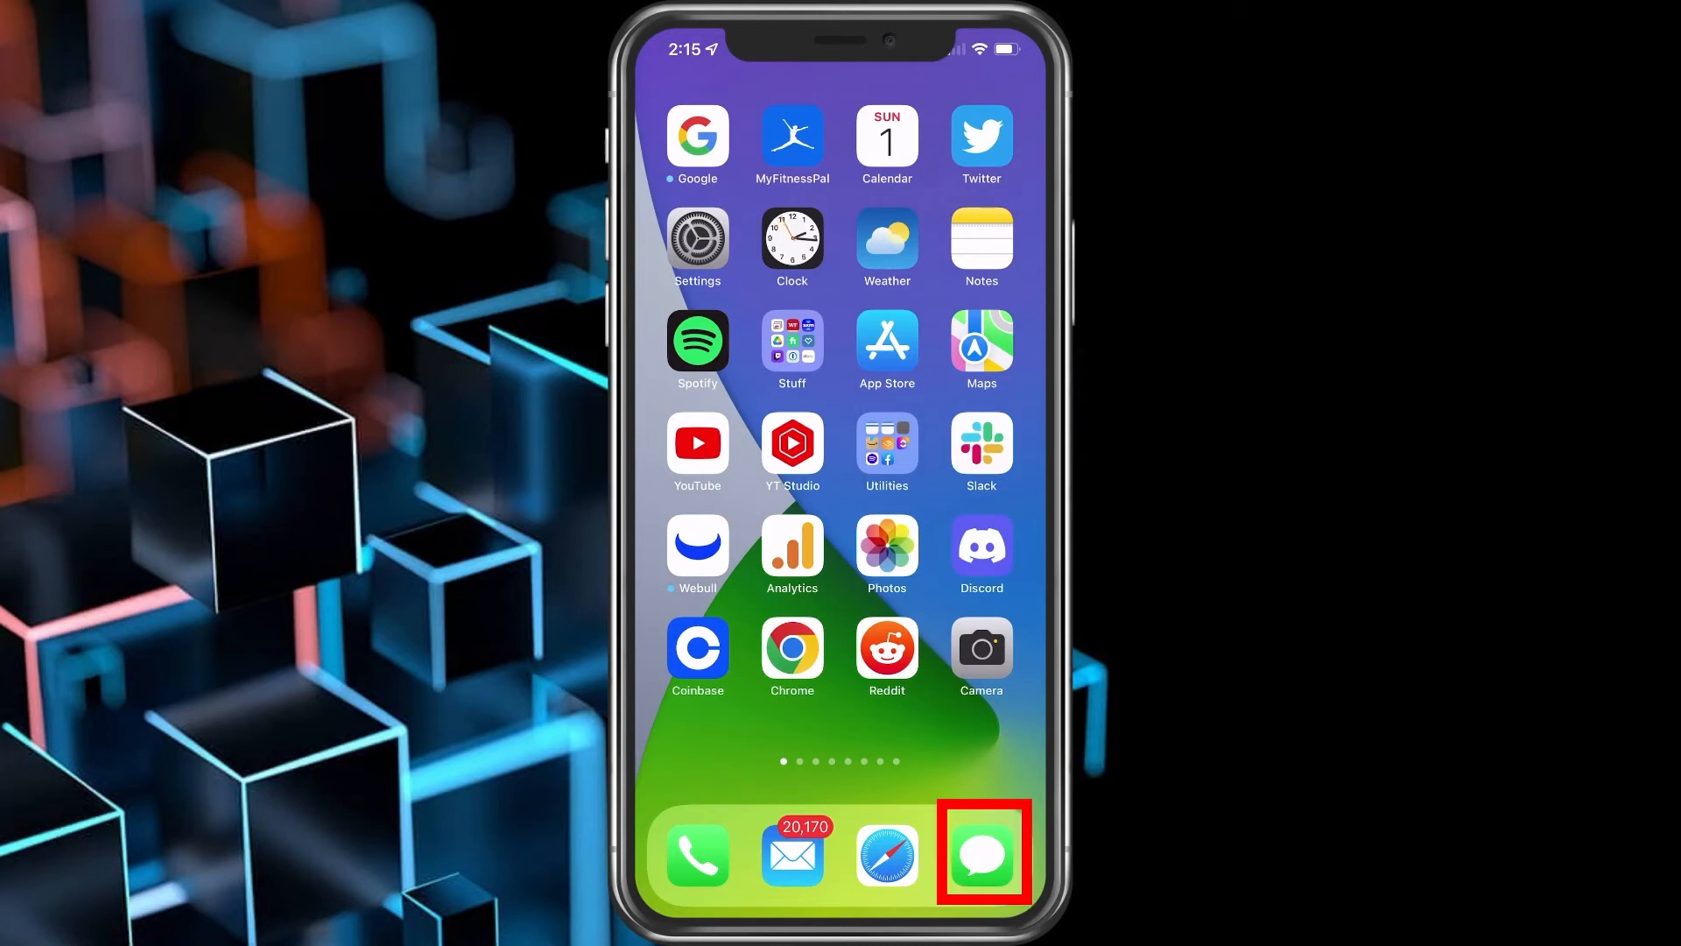
left_click(979, 855)
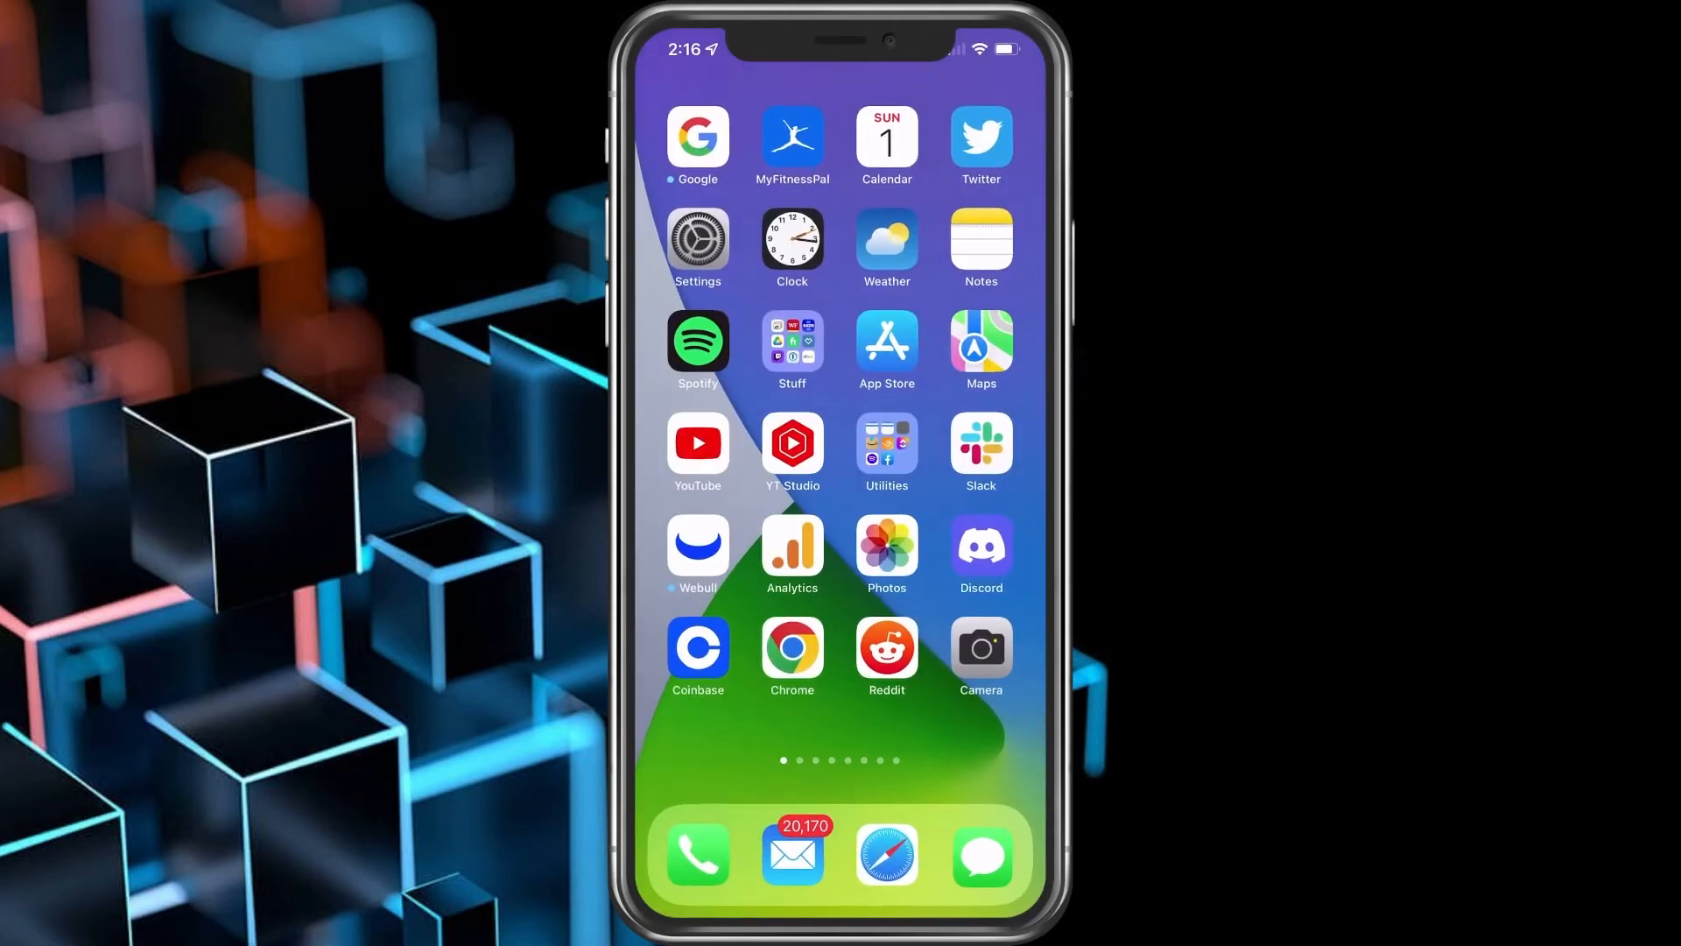
- Create a new note reading "Your order is out for delivery!" and finish editing
left_click(981, 236)
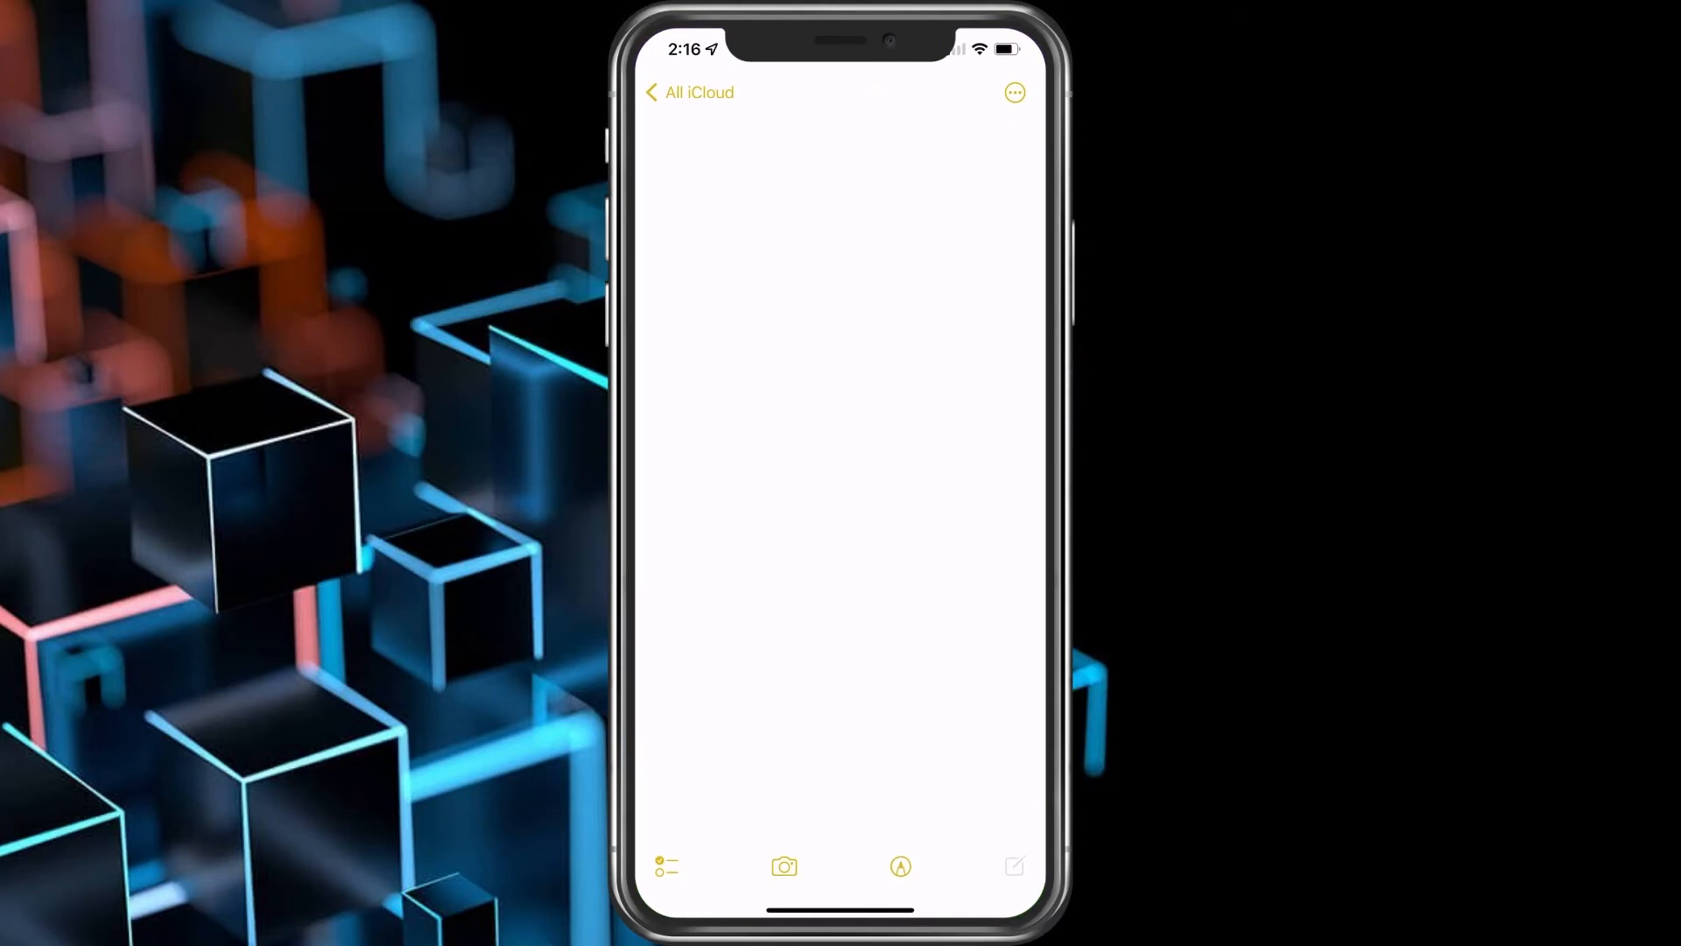
left_click(838, 140)
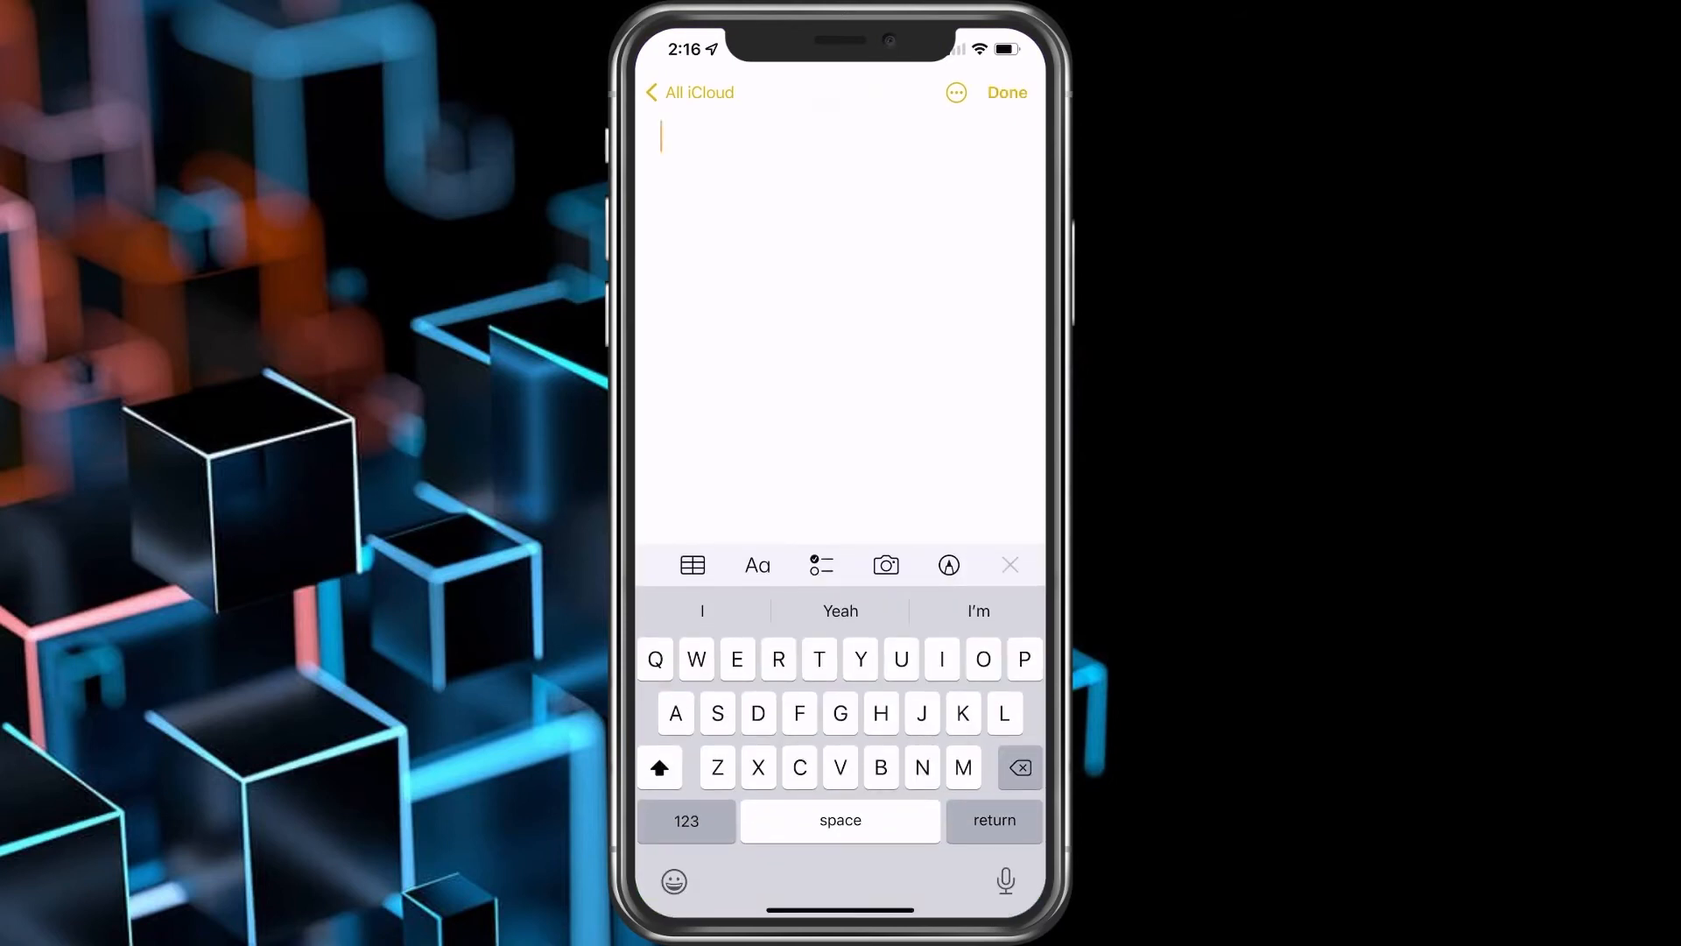
left_click(662, 136)
type("Your order is out for delivery!")
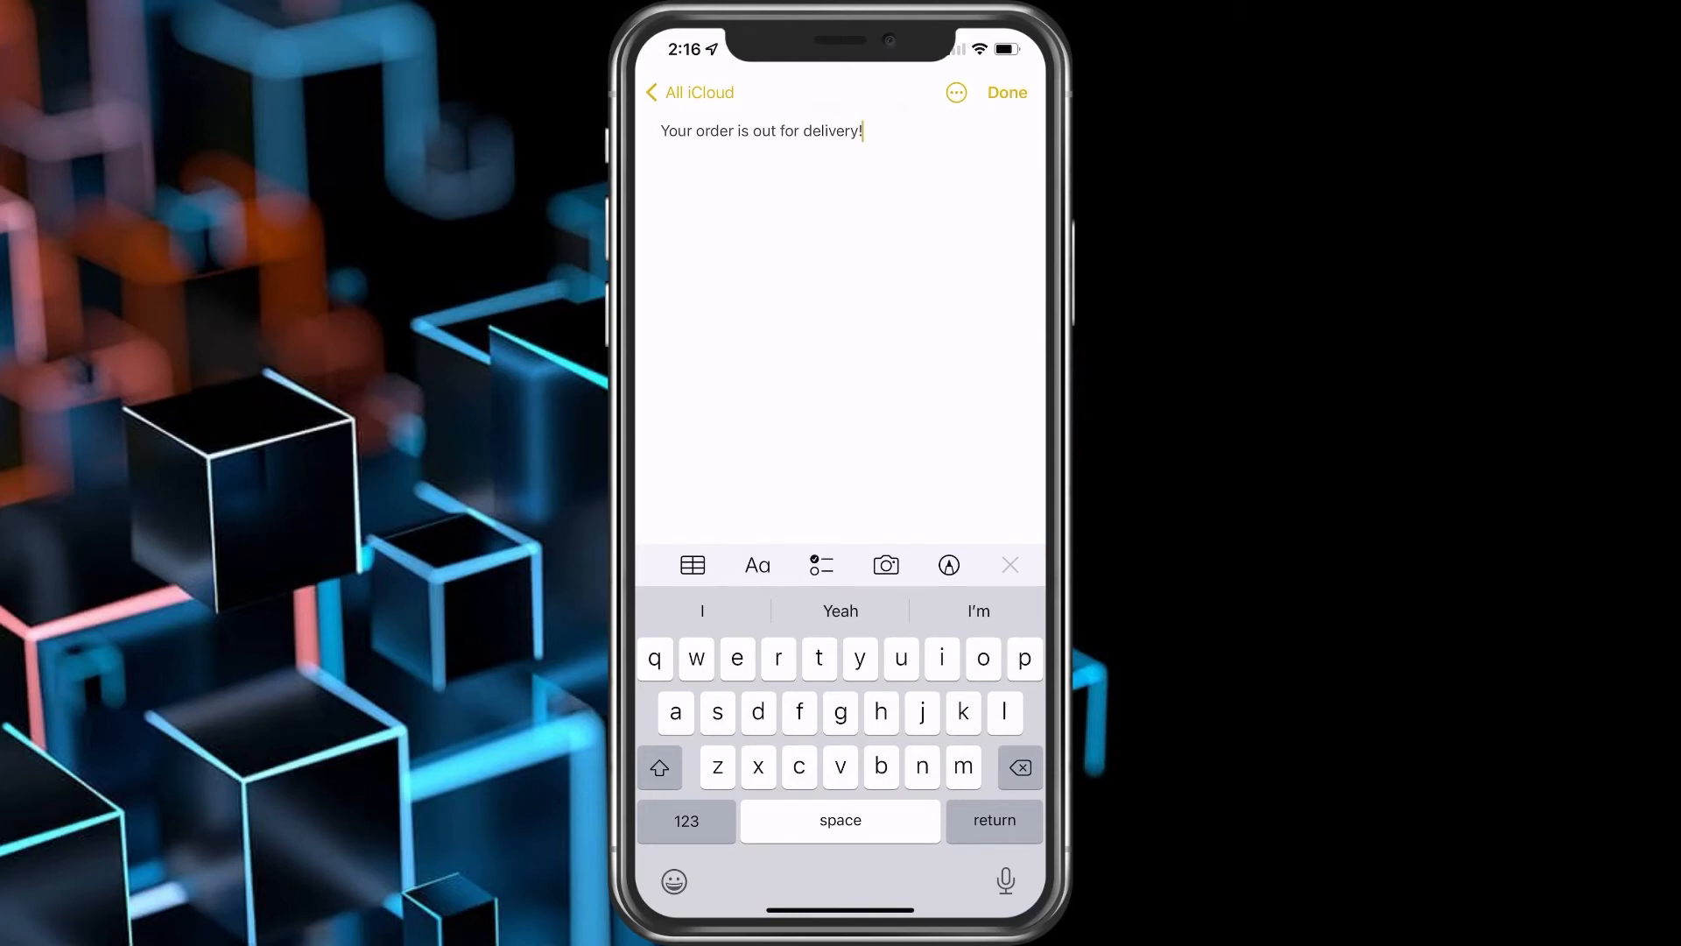
key("return")
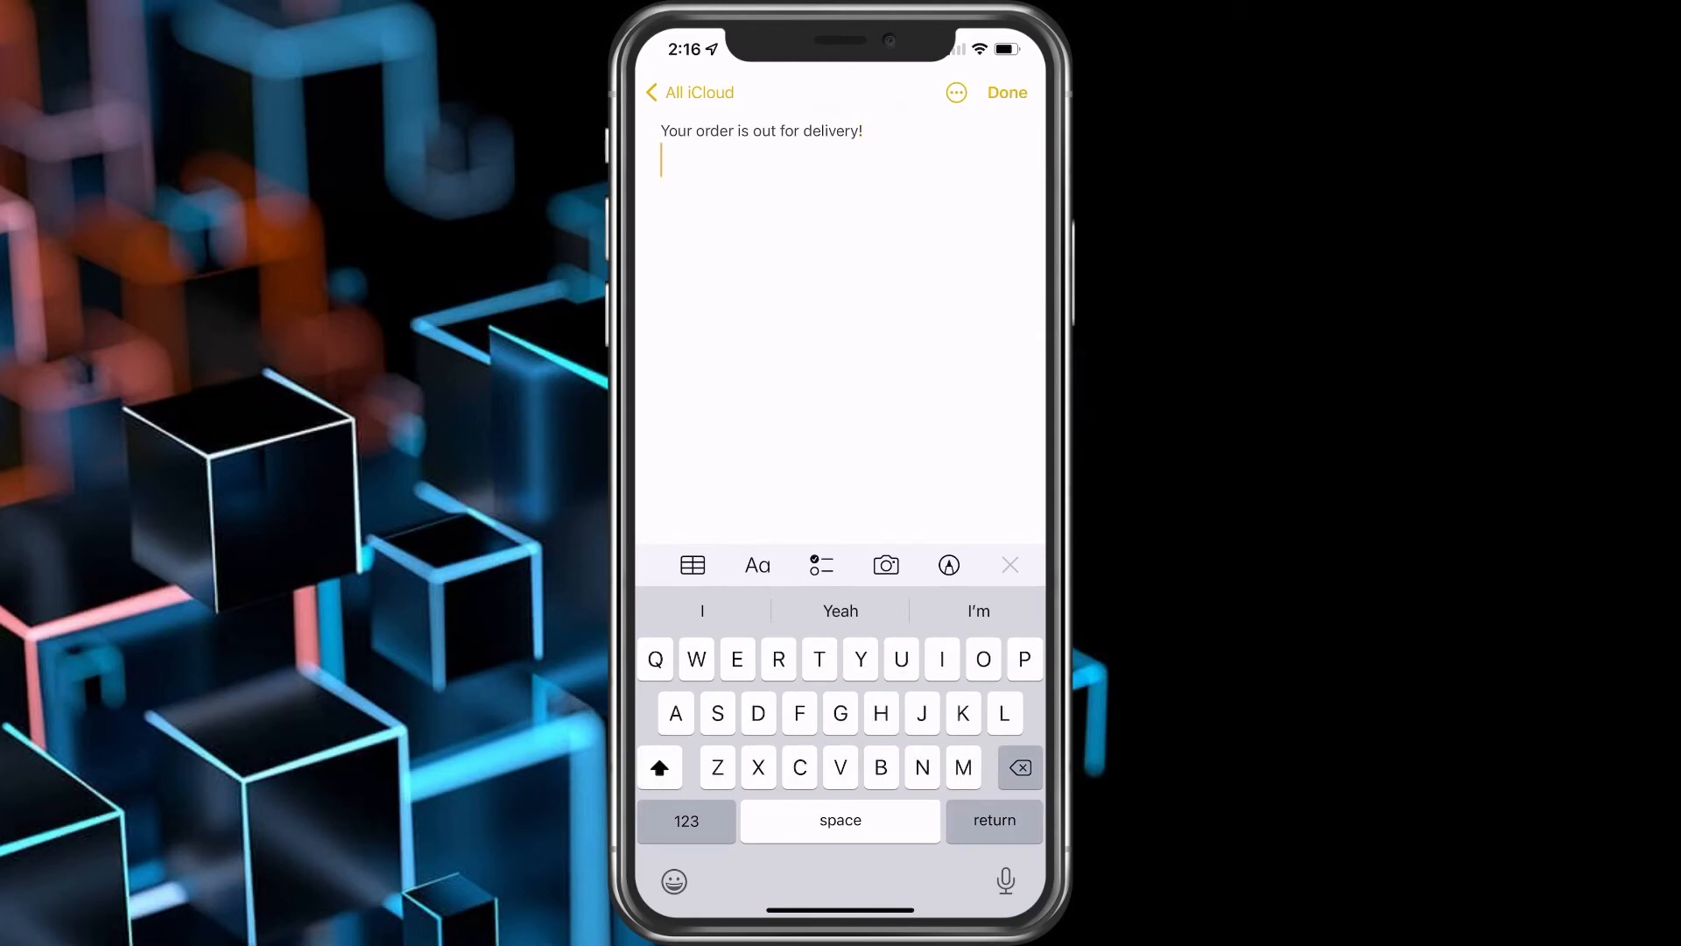
left_click(1005, 93)
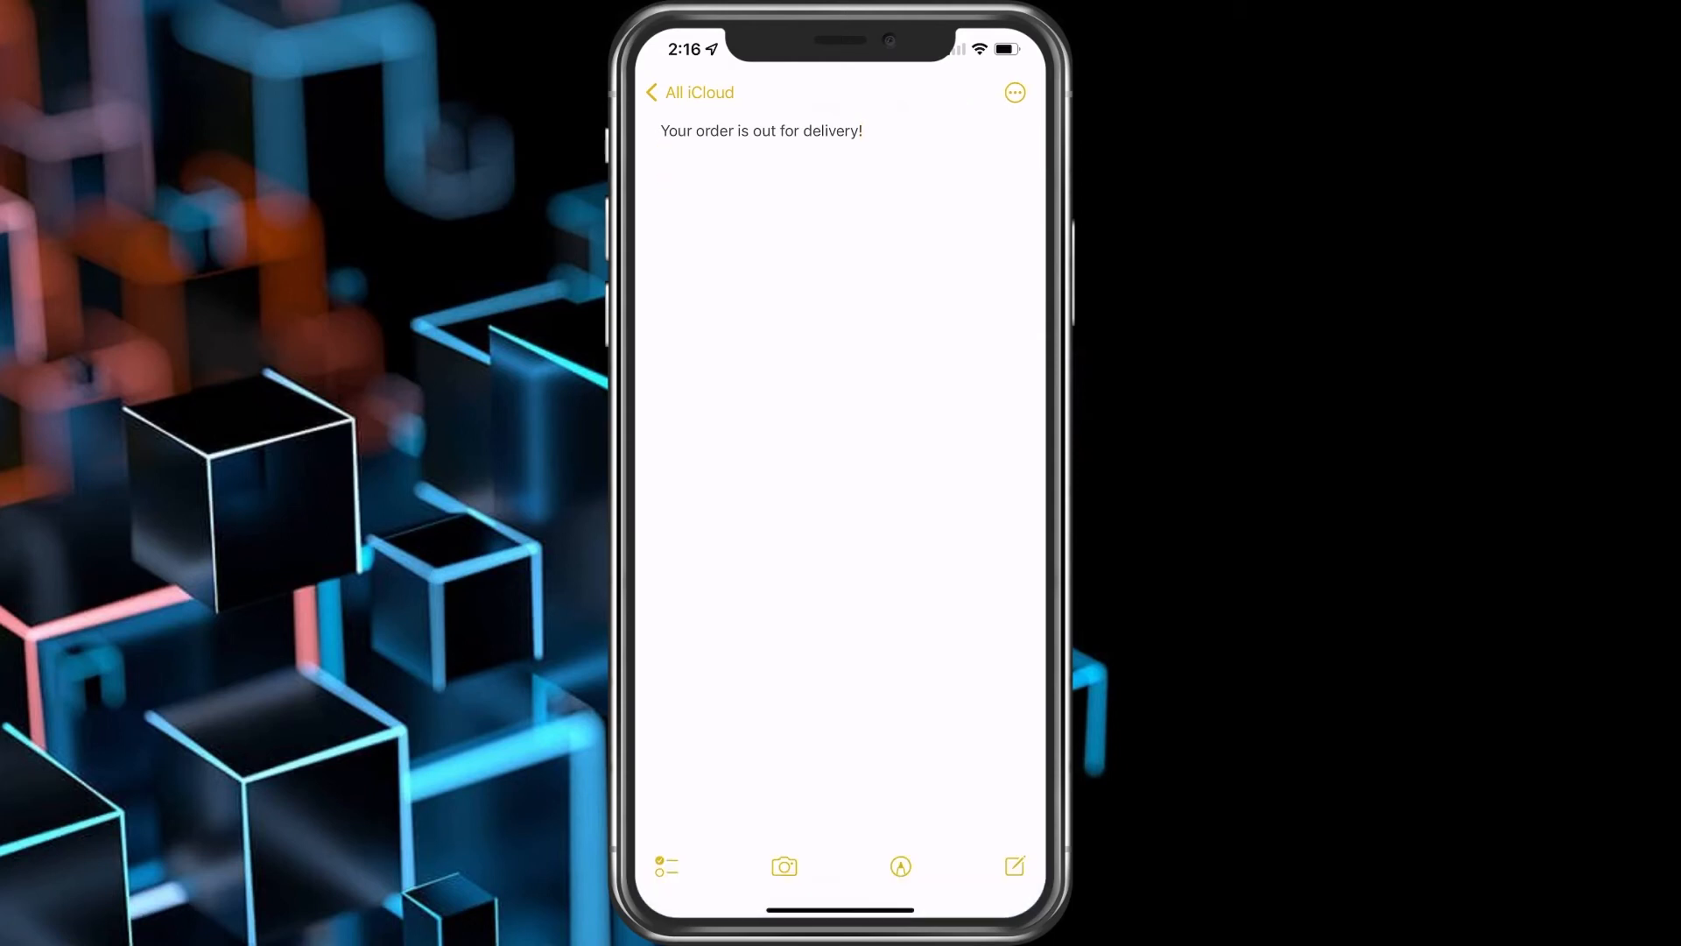
- Send the note to print from its actions menu
left_click(1014, 93)
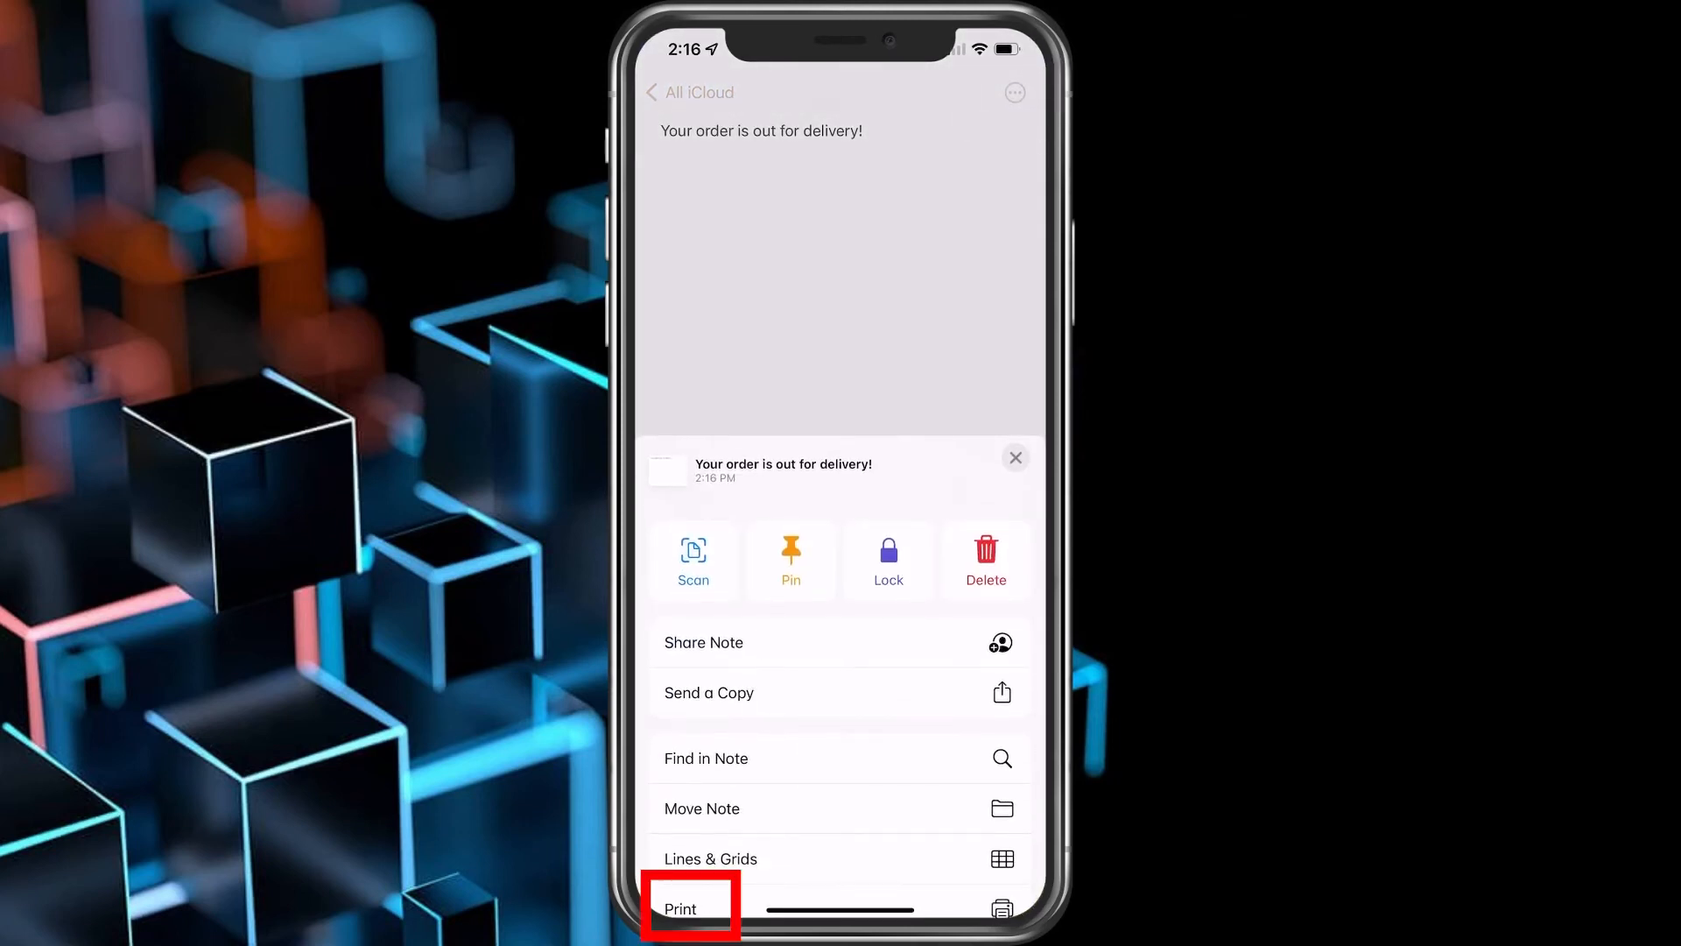
left_click(679, 909)
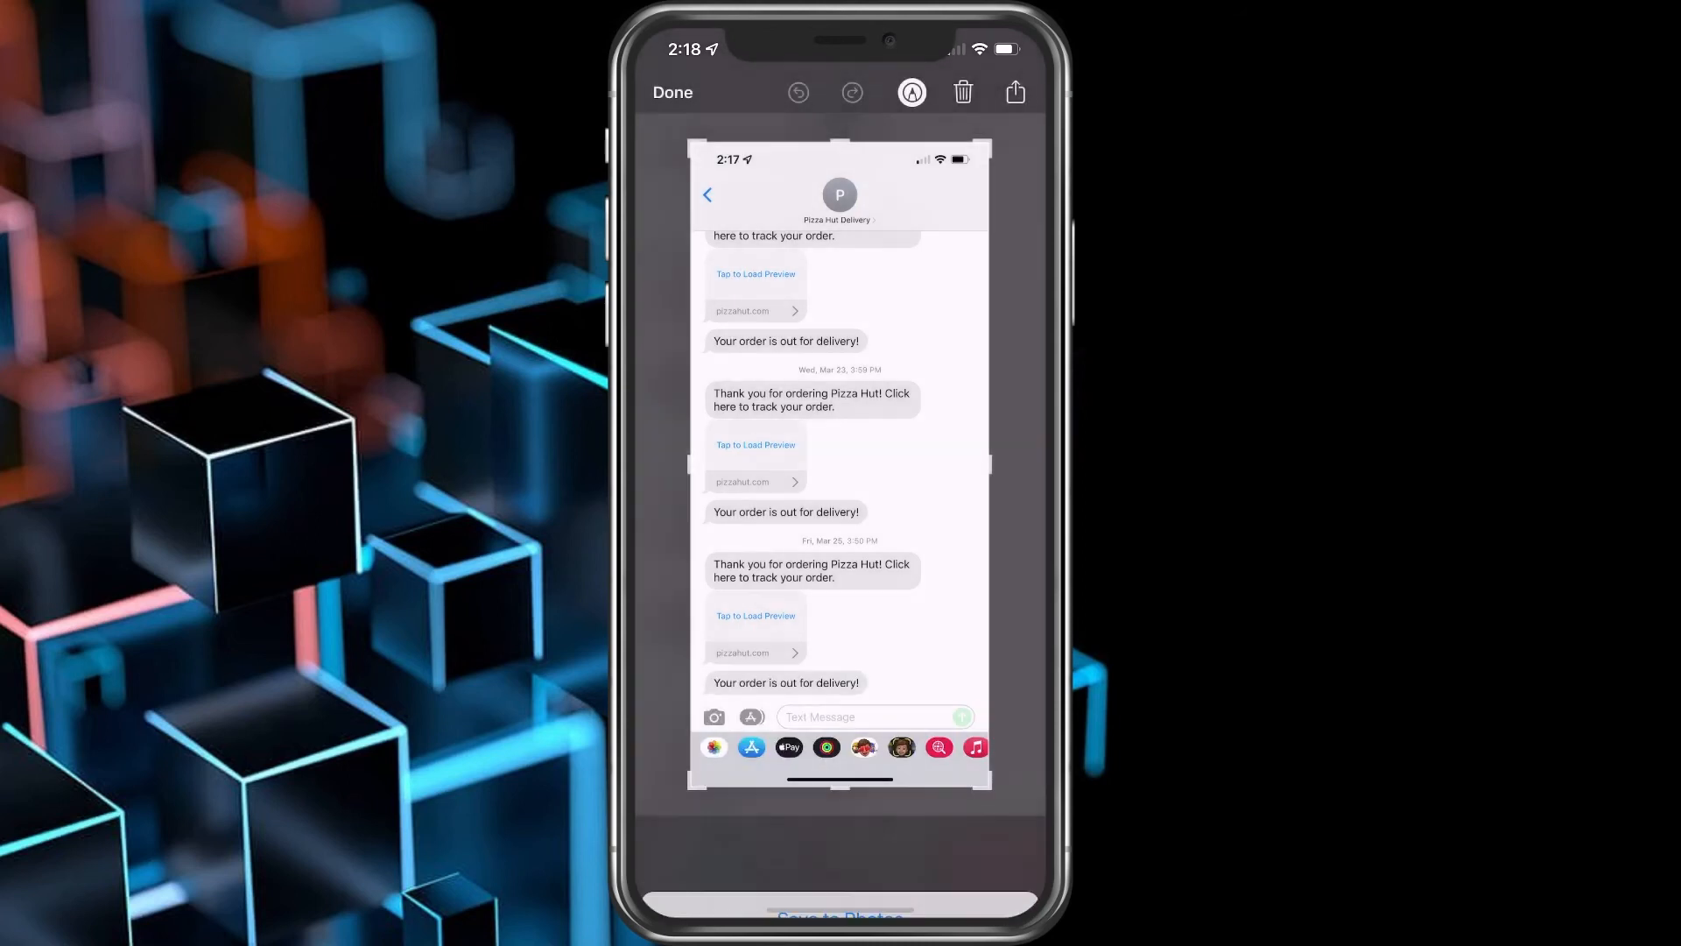
- Print the Pizza Hut Delivery messages screenshot to the HP OfficeJet via the share sheet
left_click(911, 93)
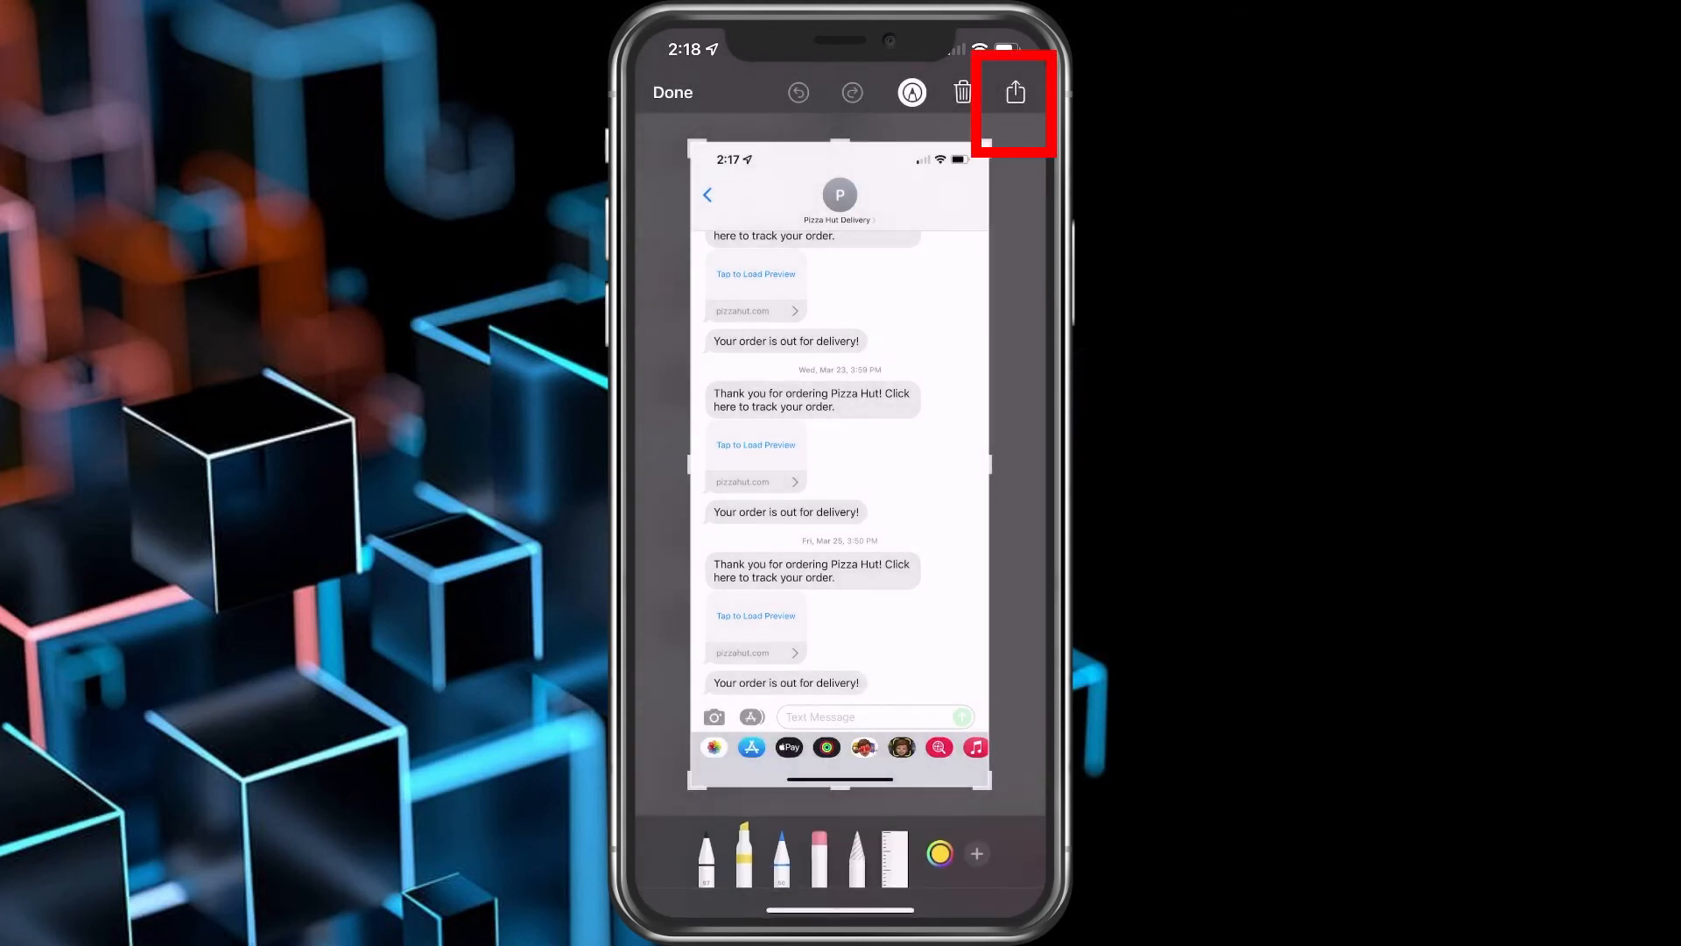
left_click(1014, 93)
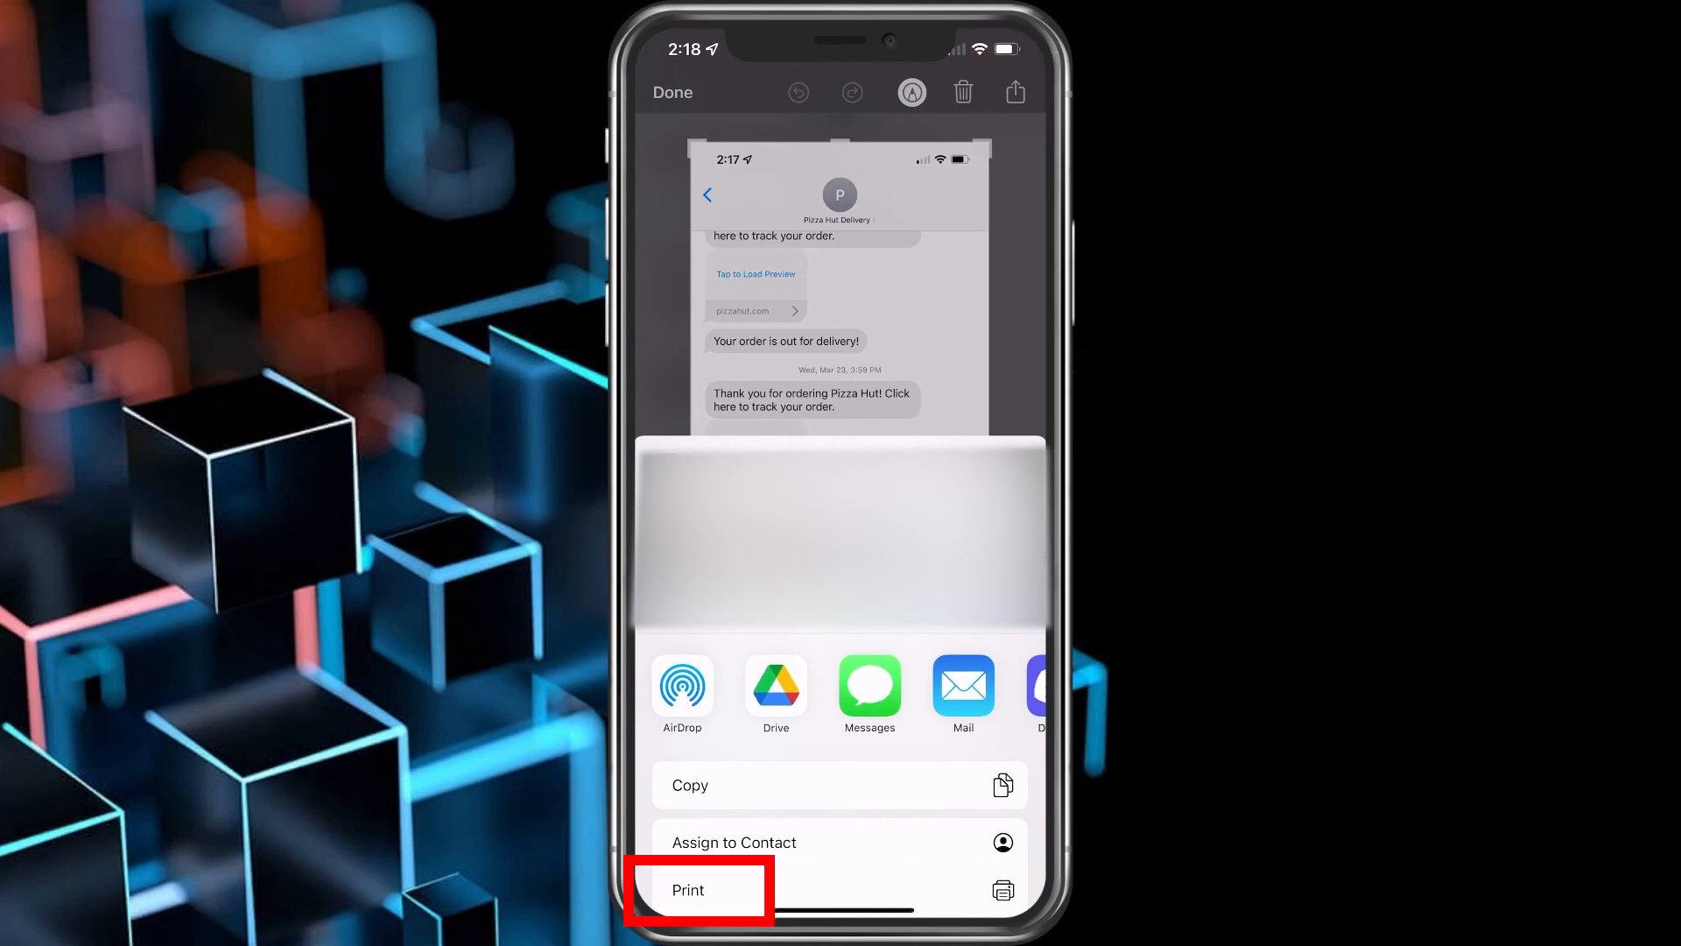
left_click(692, 889)
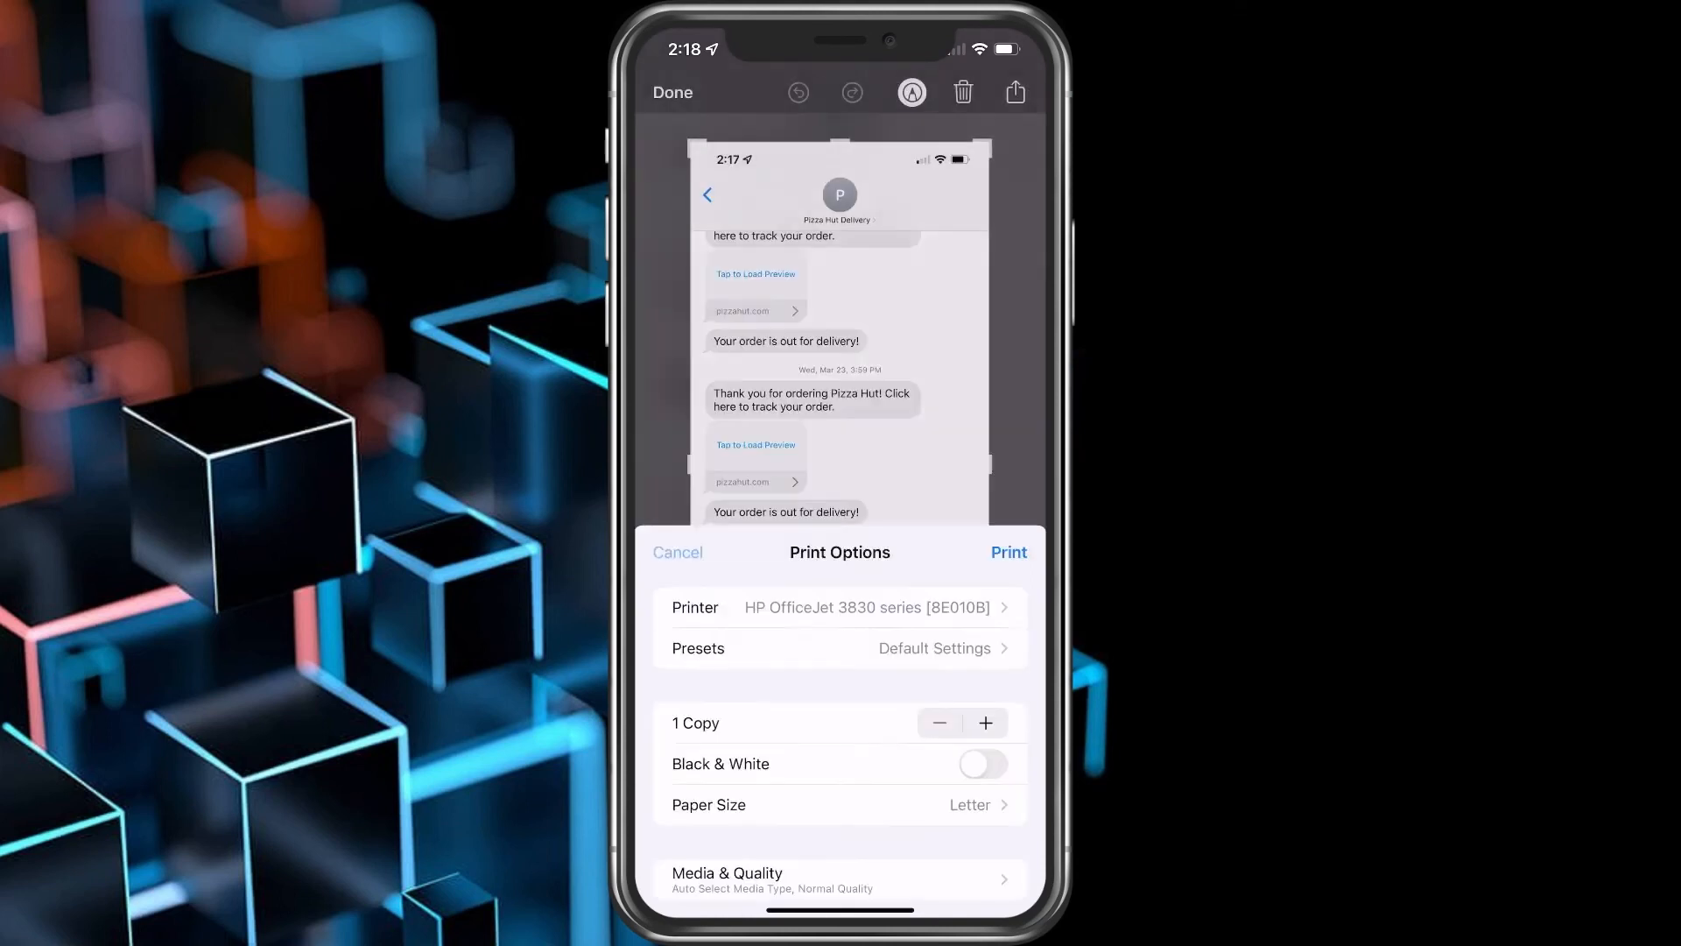
left_click(676, 551)
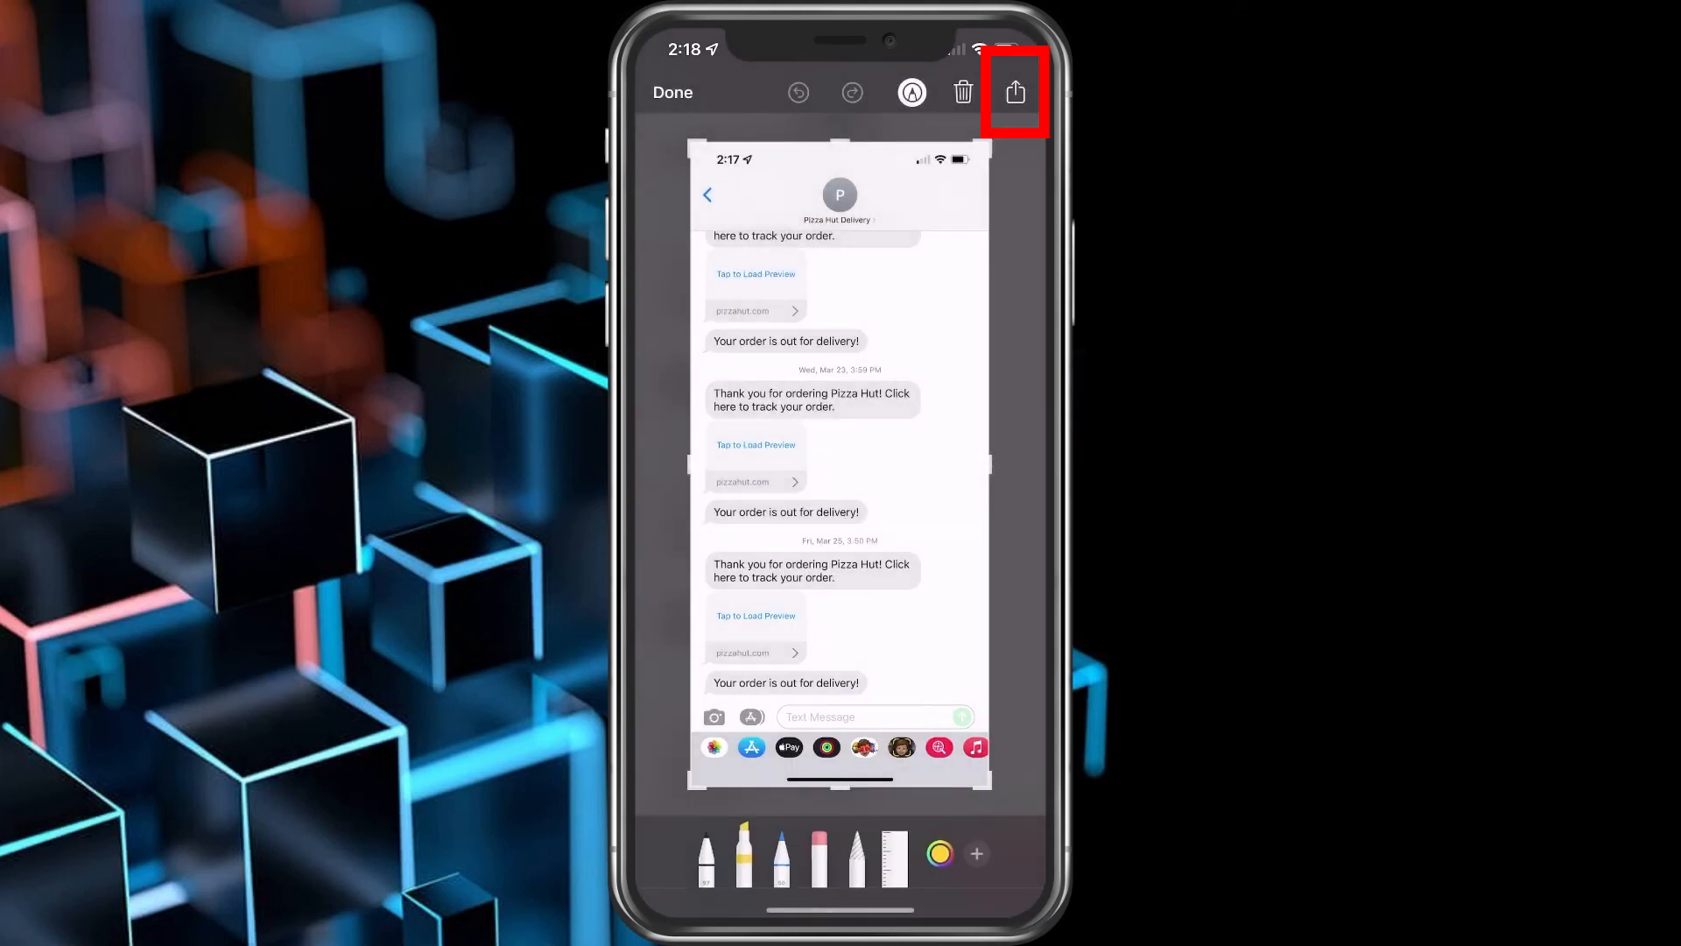
- Reopen the share sheet and choose Mail to email the screenshot
left_click(1014, 93)
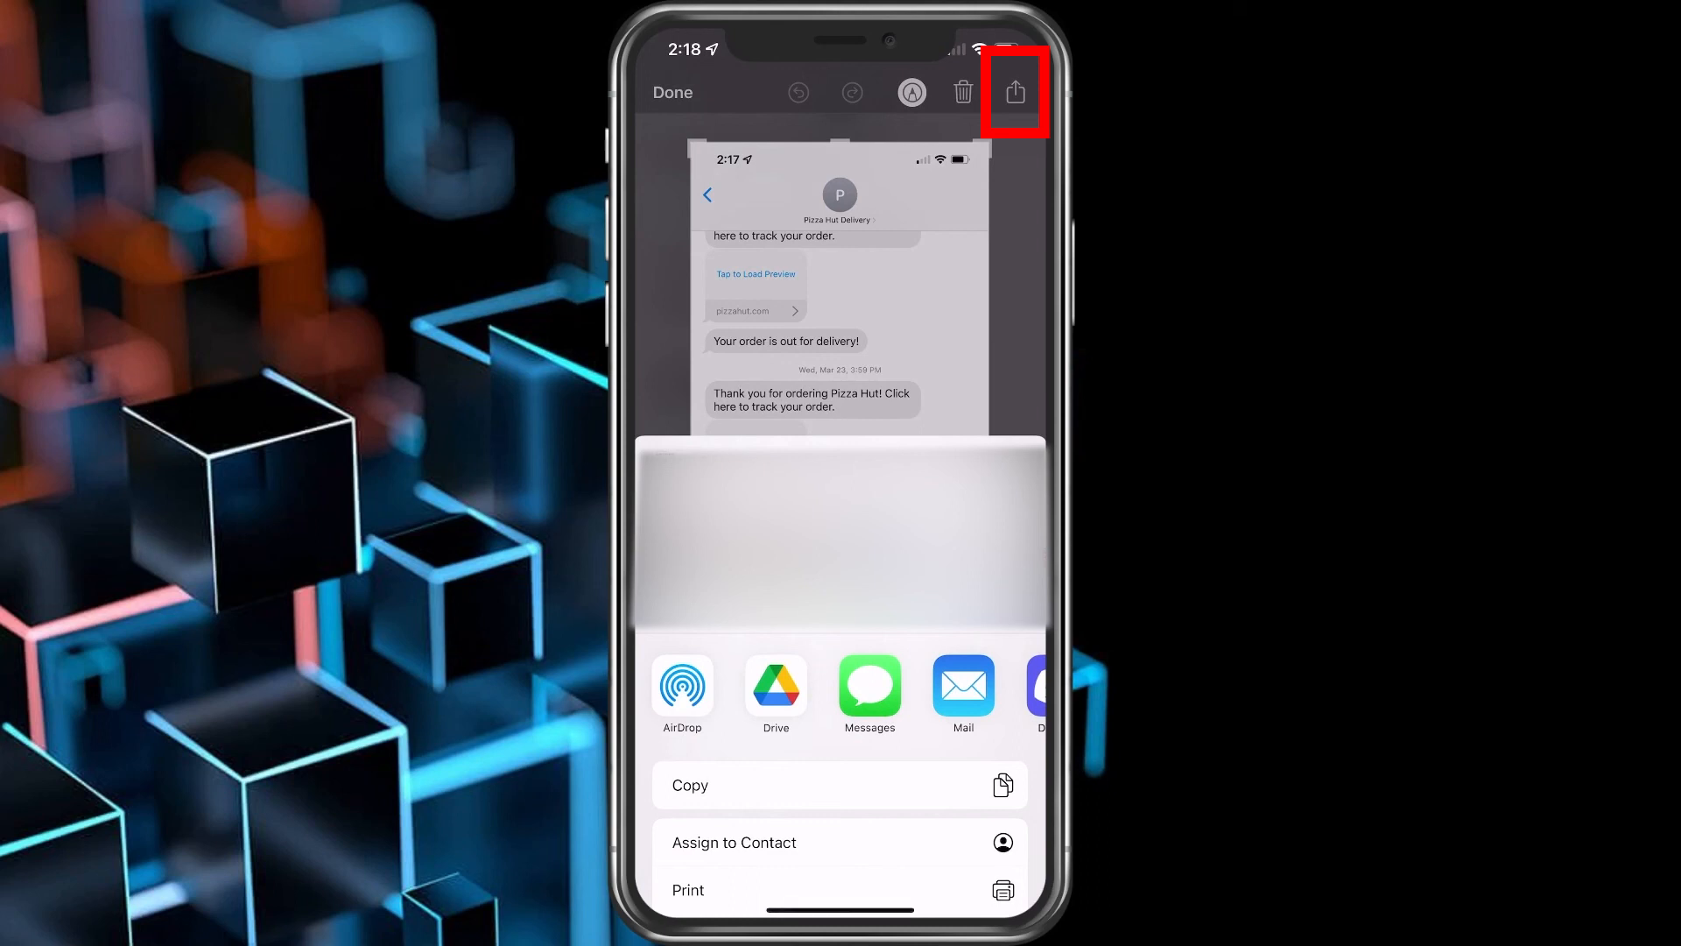
left_click(962, 686)
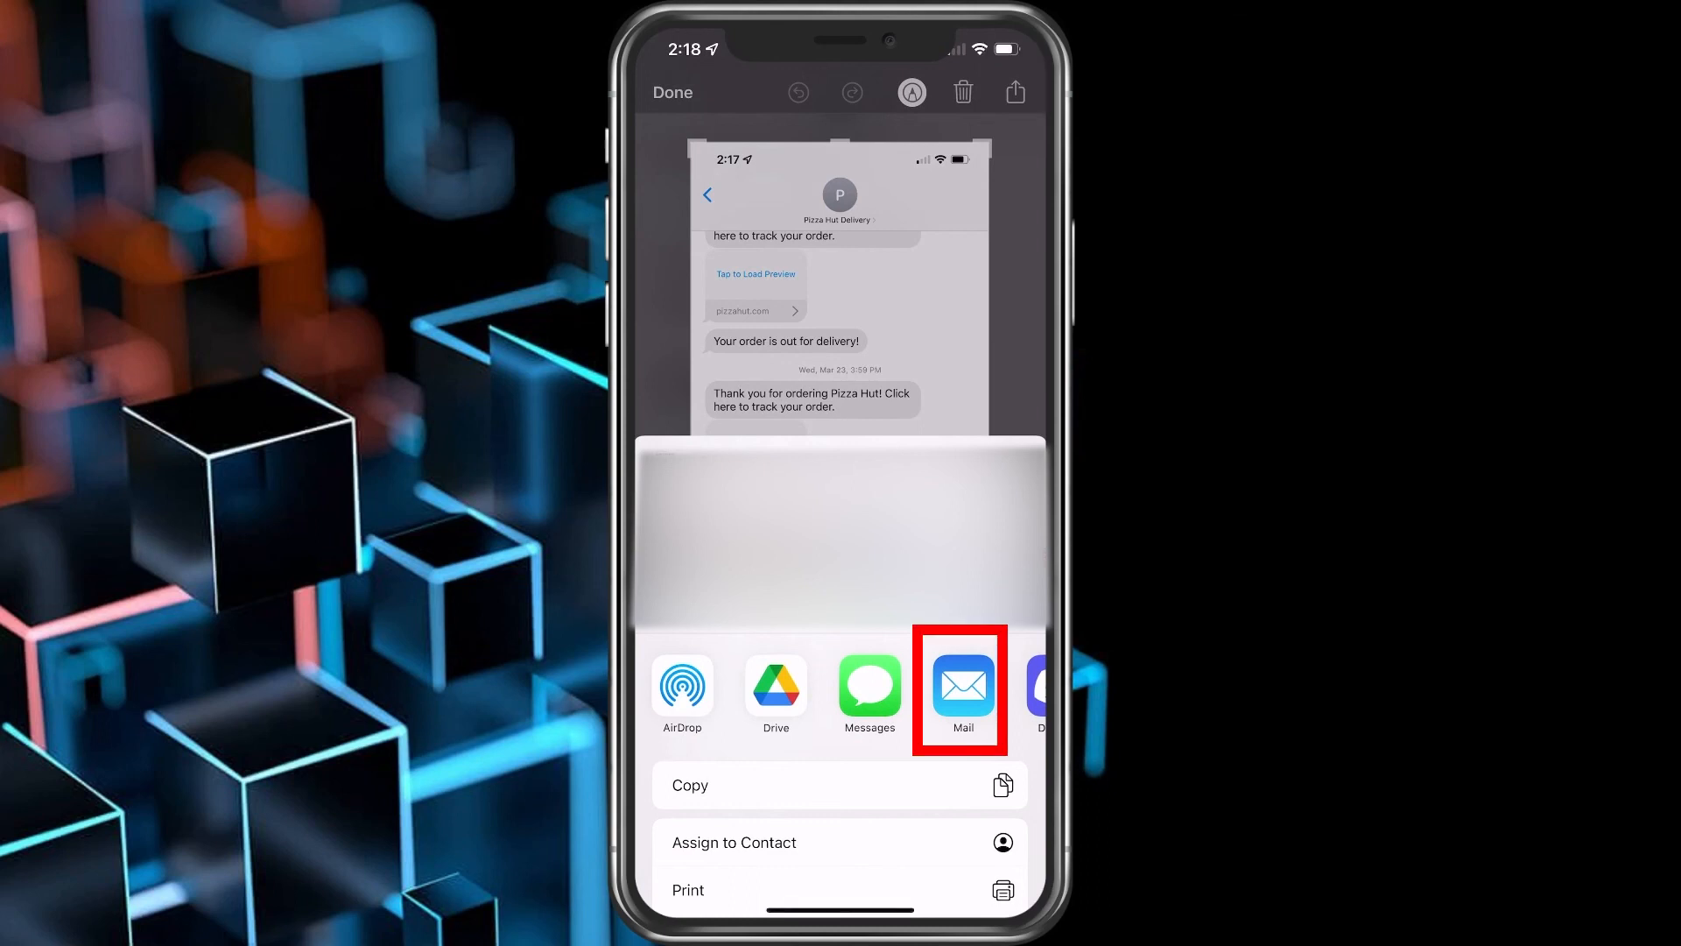